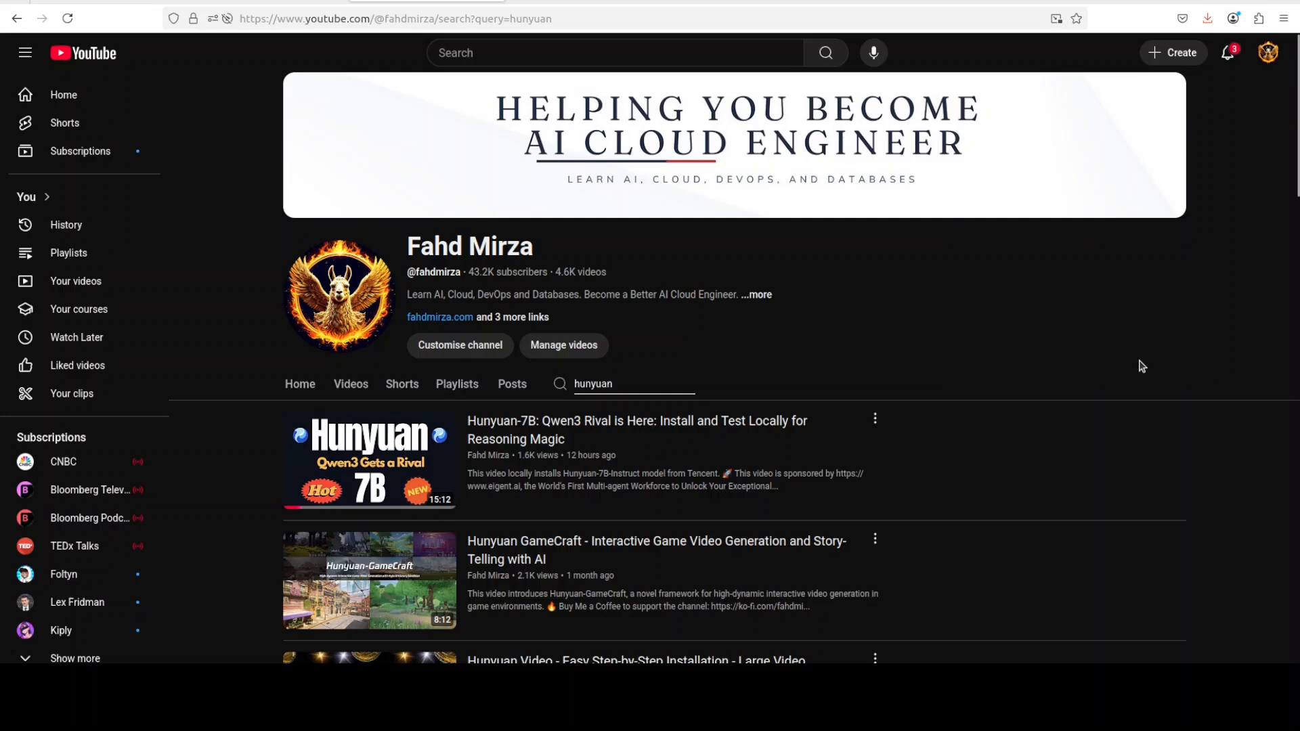
mouse_move(1103, 349)
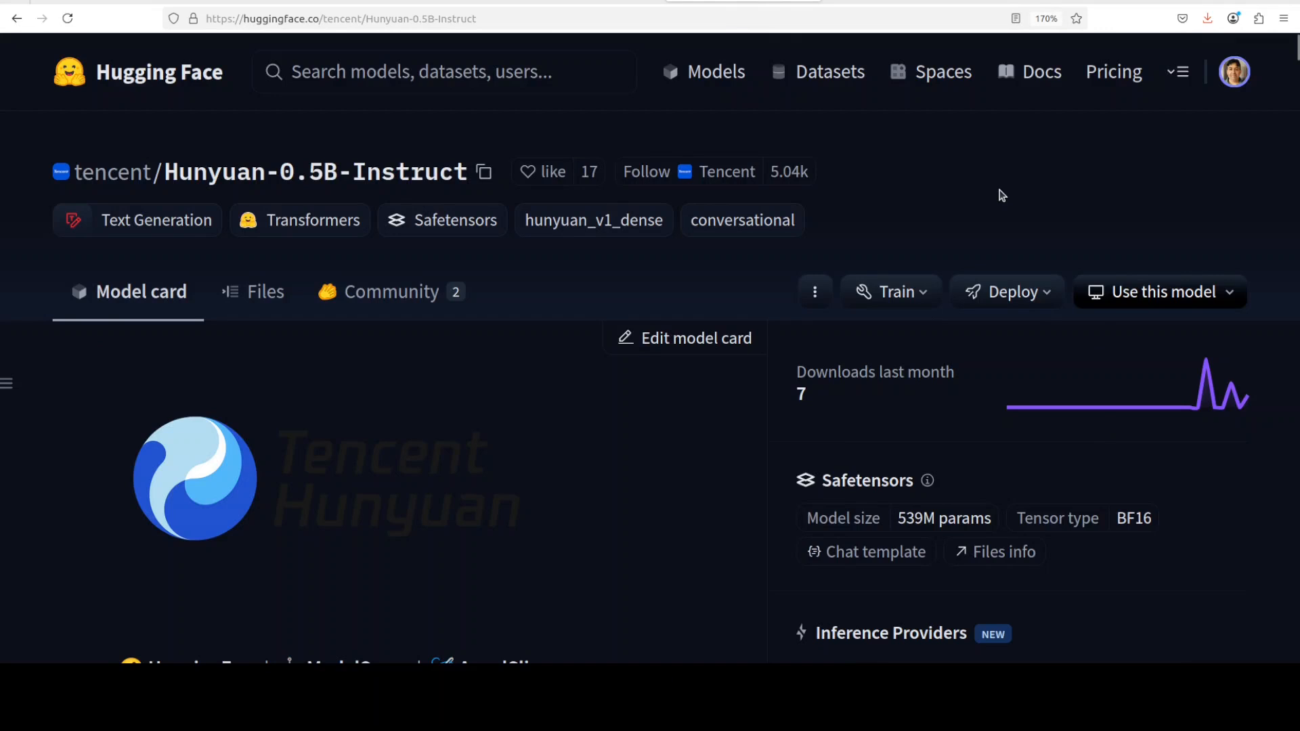
mouse_move(998, 195)
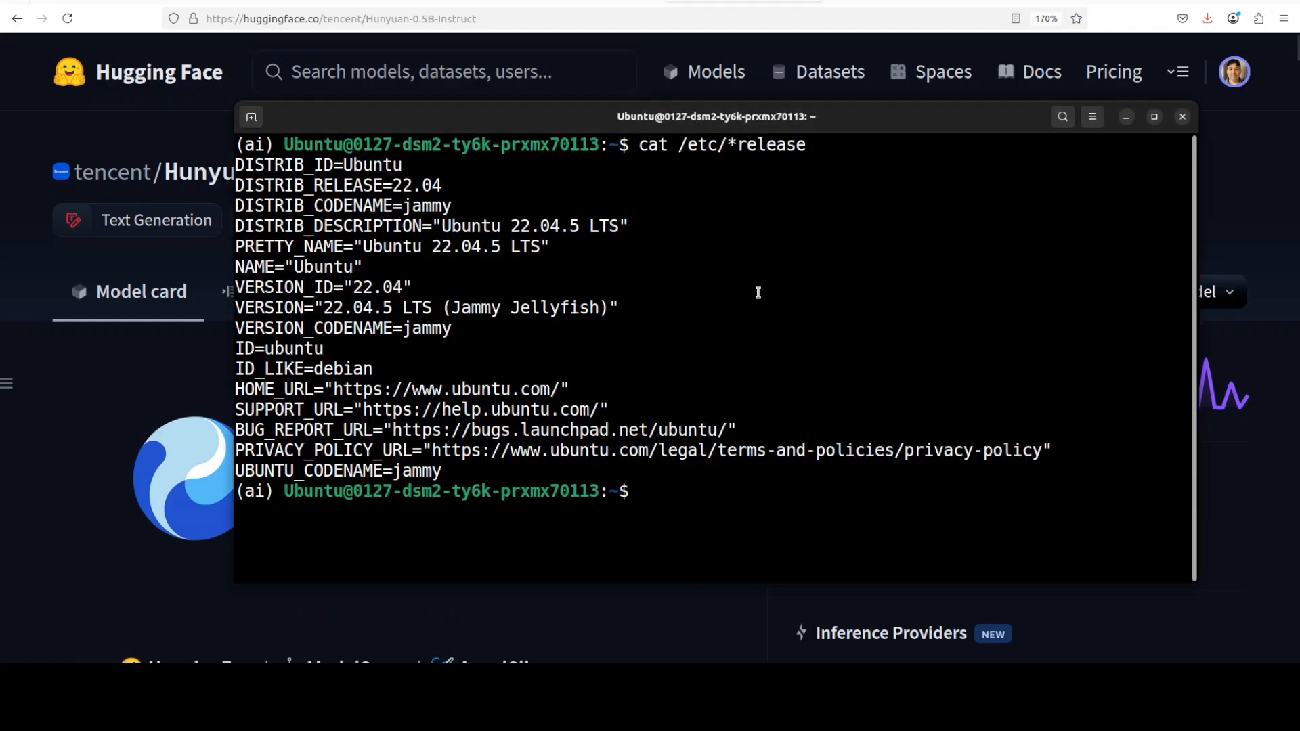
Run nvidia-smi to check the GPU before serving tencent/Hunyuan-0.5B-Instruct with vLLM
text(nvidia-smi)
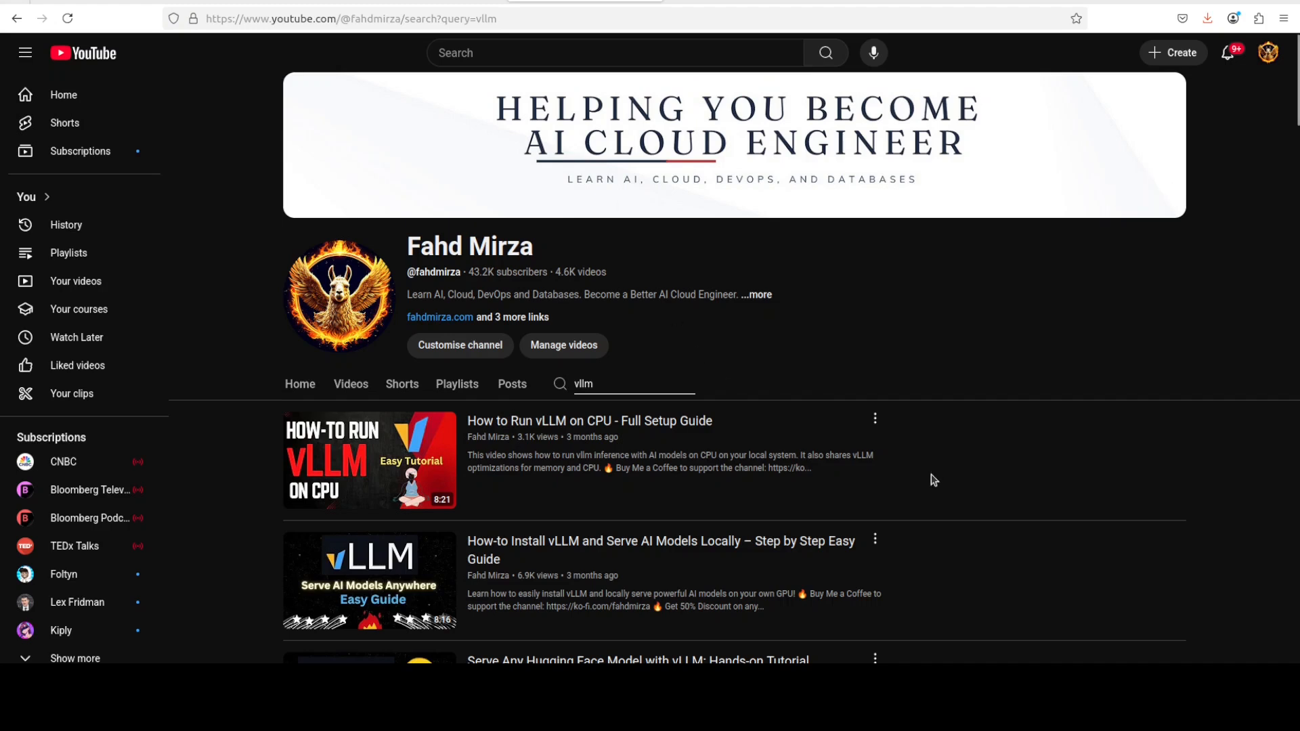
mouse_move(954, 482)
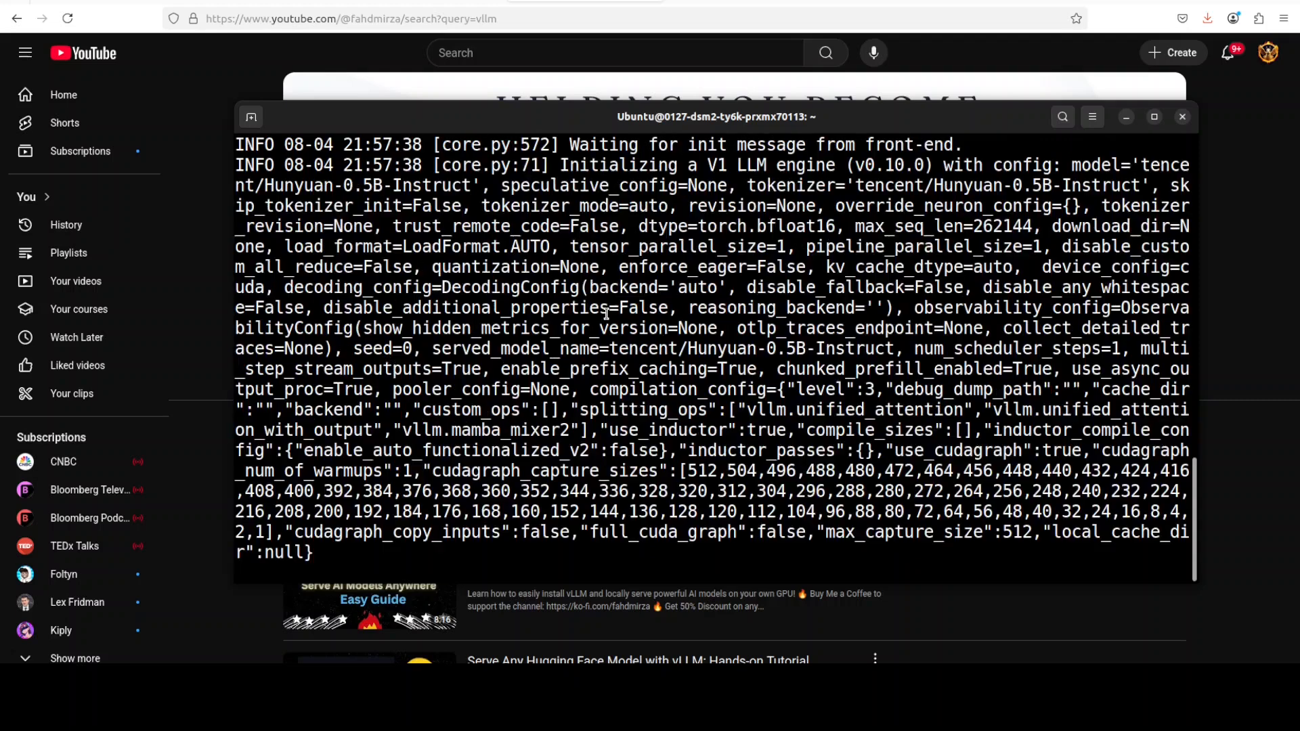
scroll(down, 3)
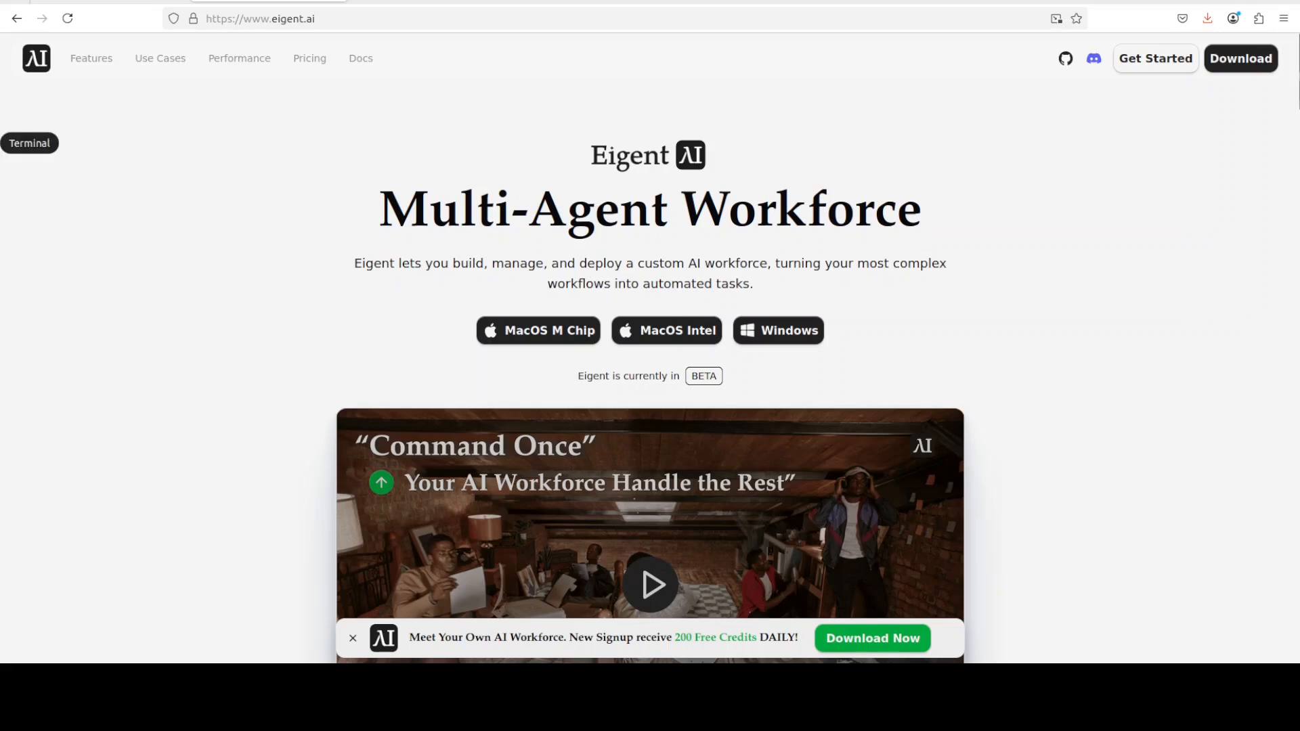
In a new Terminal window run open-webui serve --port 3000
click(29, 142)
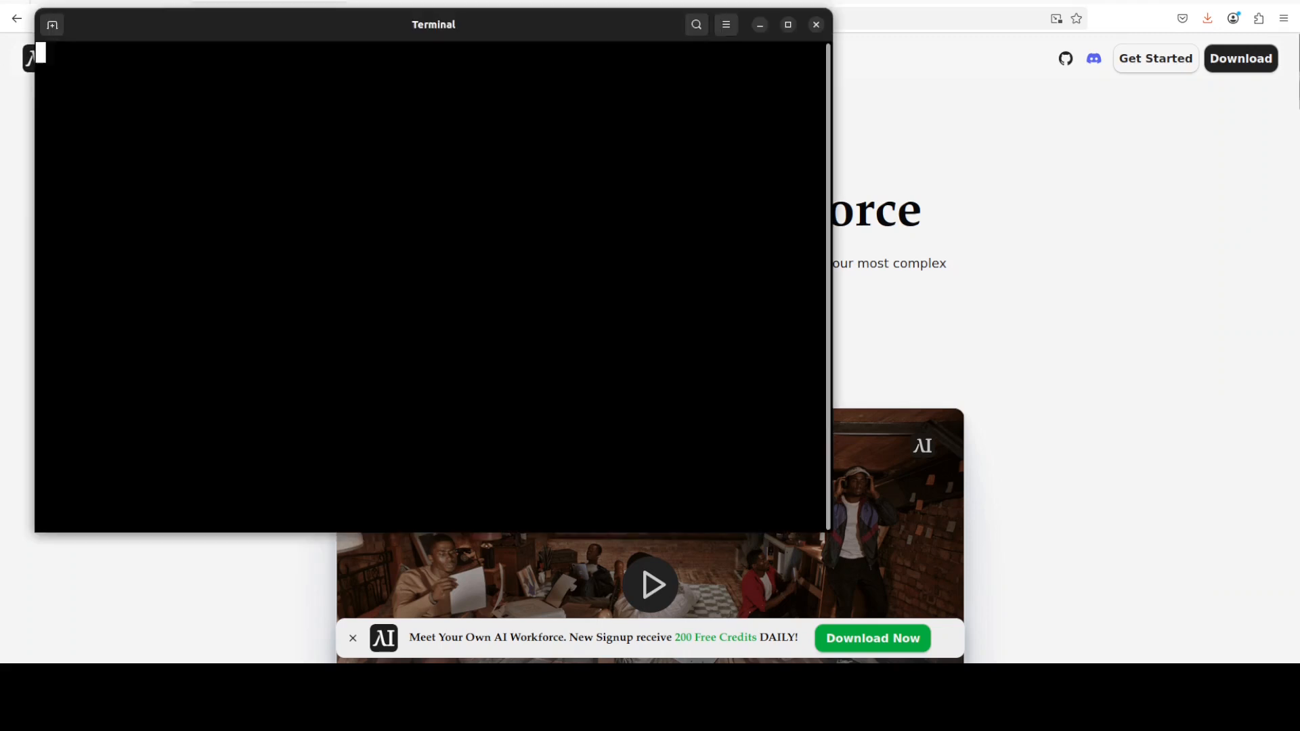
text(open-webui serve --port 3000)
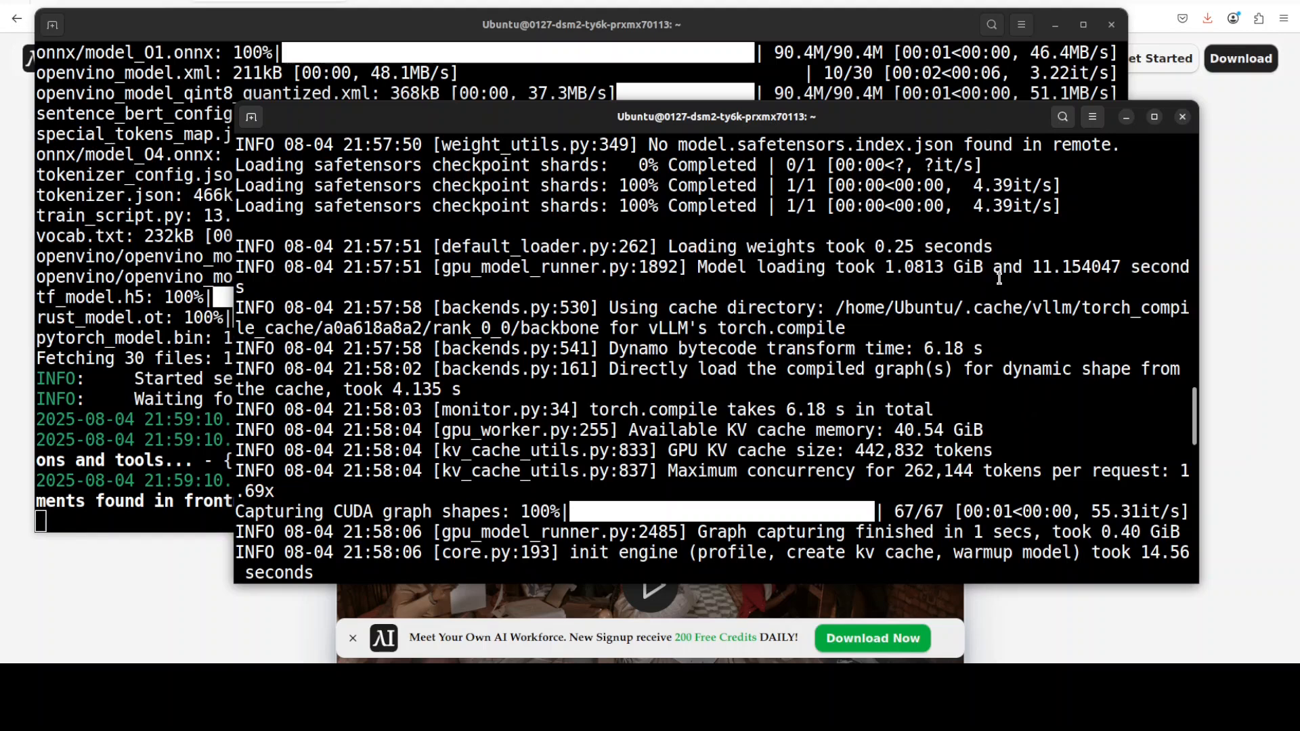
mouse_move(1091, 247)
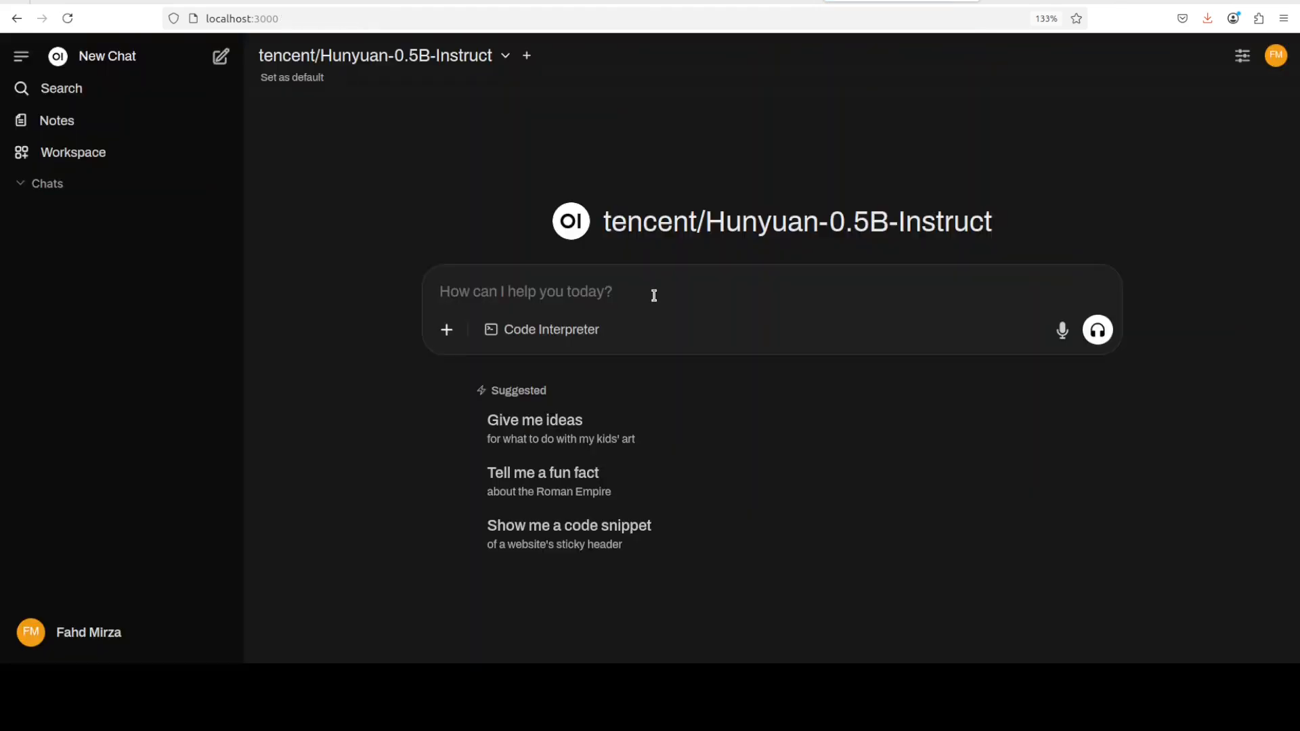
Ask Hunyuan to write the numbers 1 to 10 in Indonesian as English words and read the reply
text(Write the numbers 1 to 10 in Indonesian language in form of english words.)
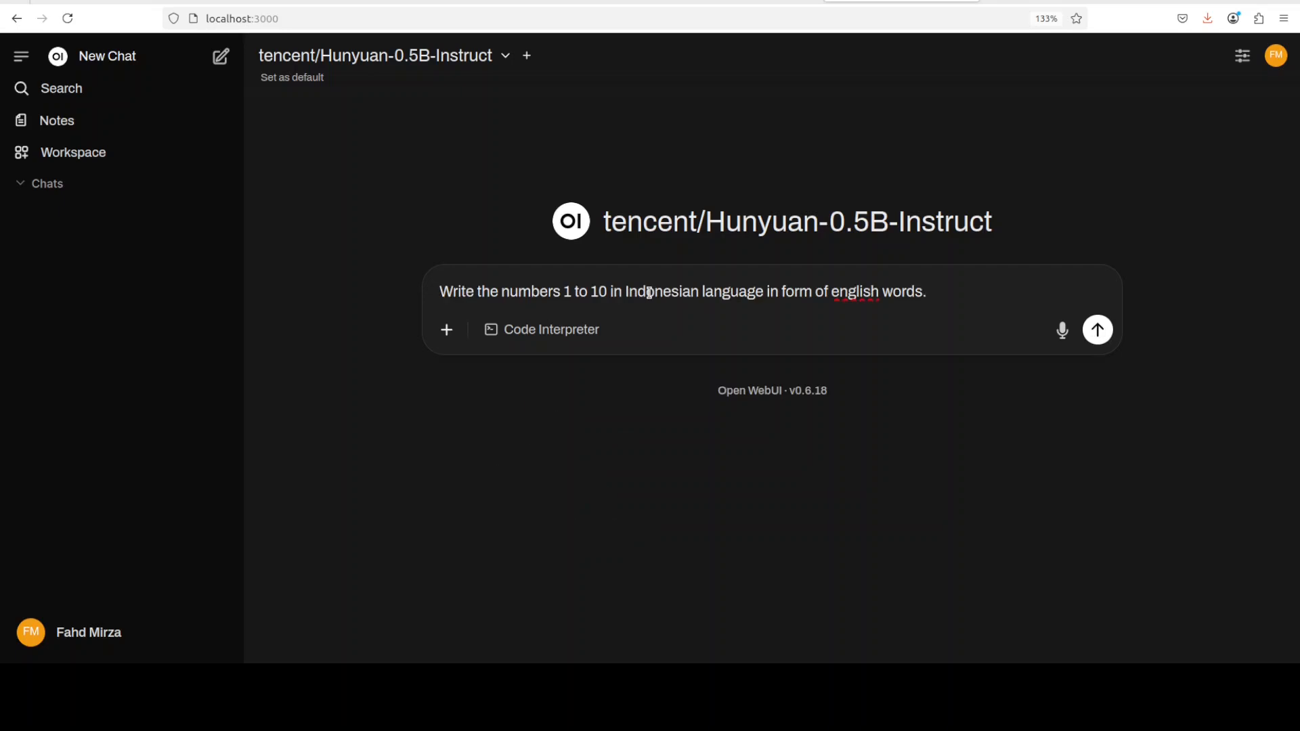
mouse_move(703, 450)
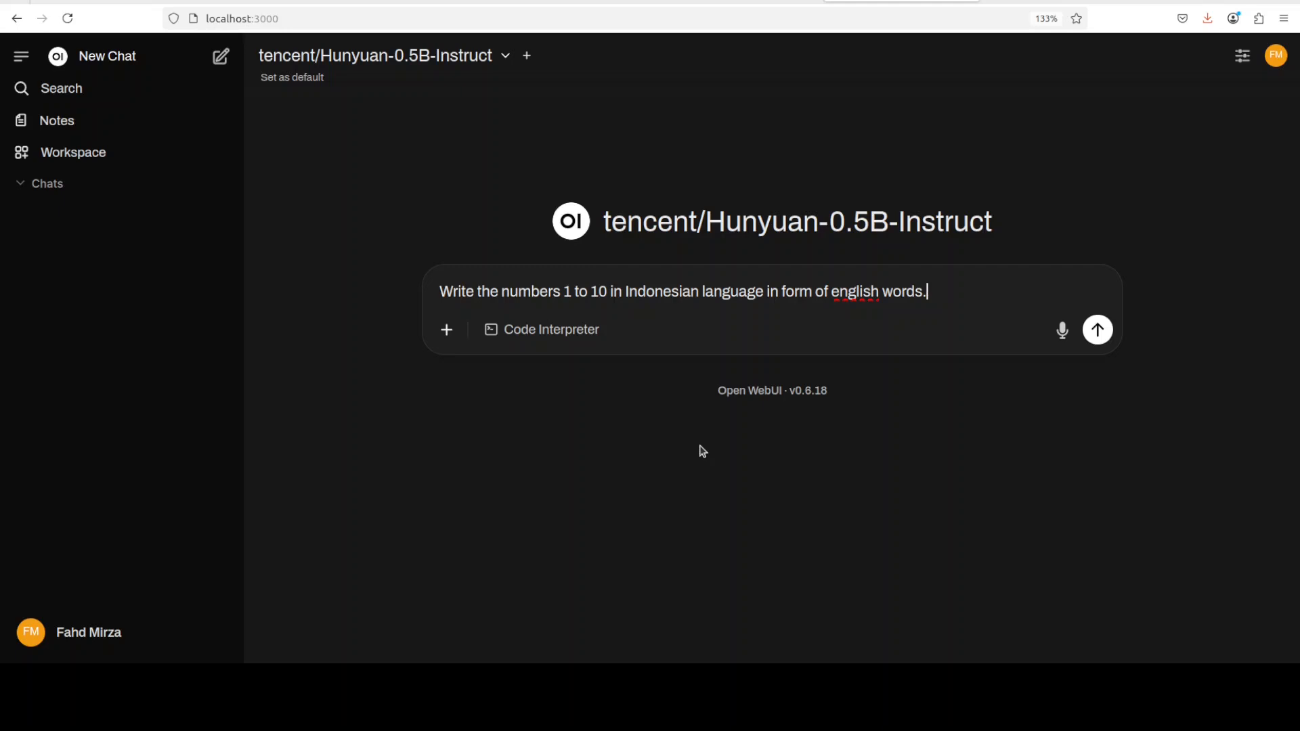
click(1095, 329)
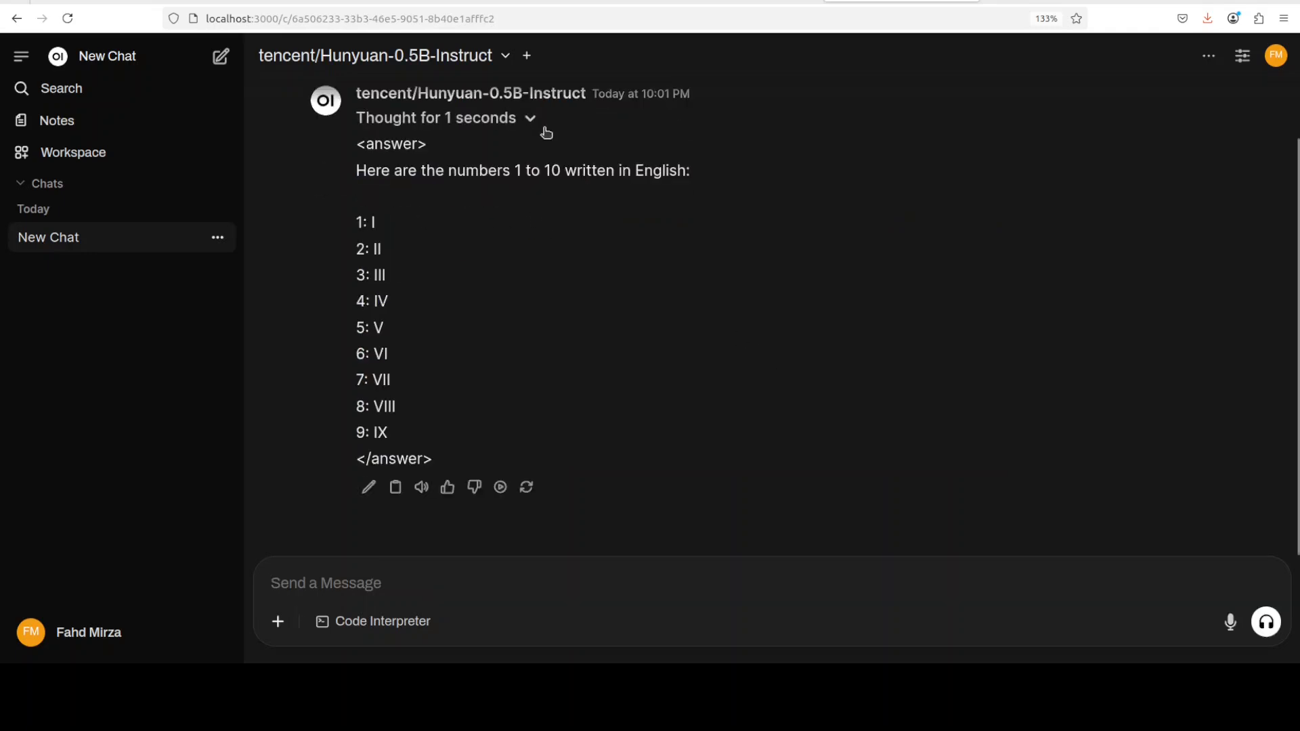
scroll(down, 3)
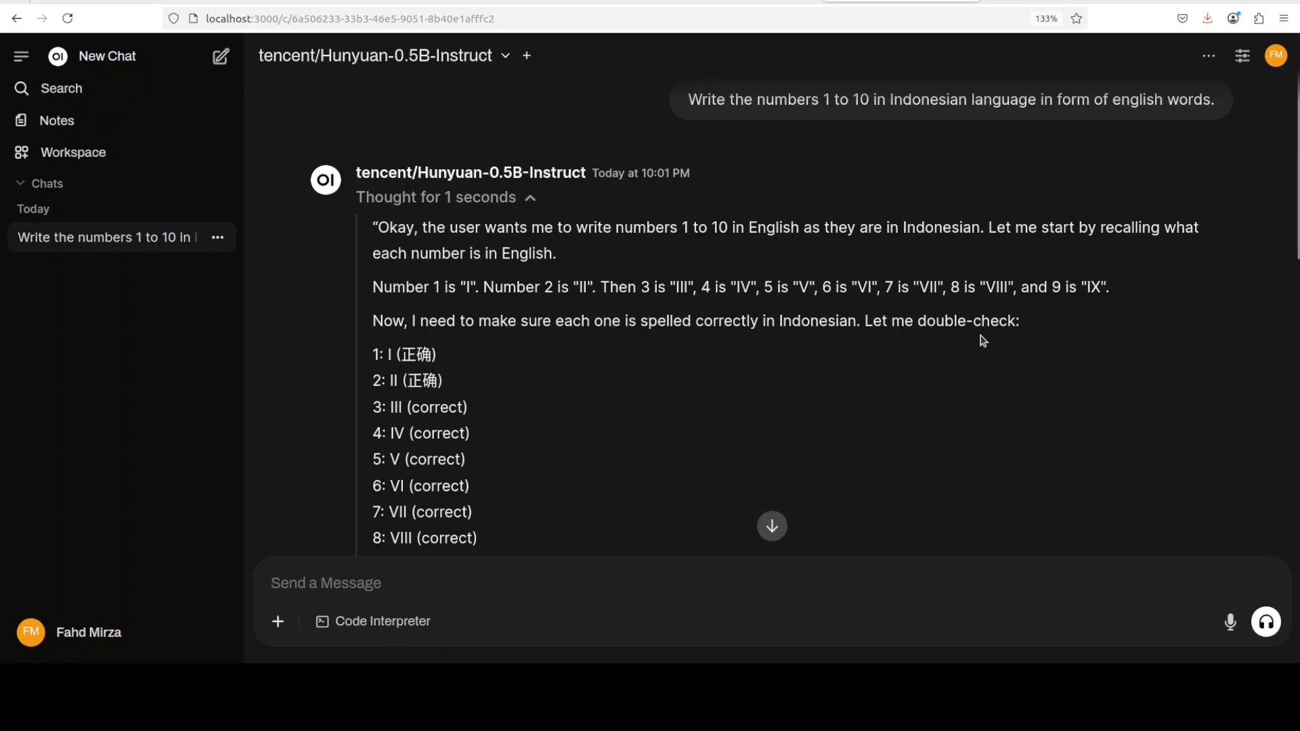
scroll(down, 3)
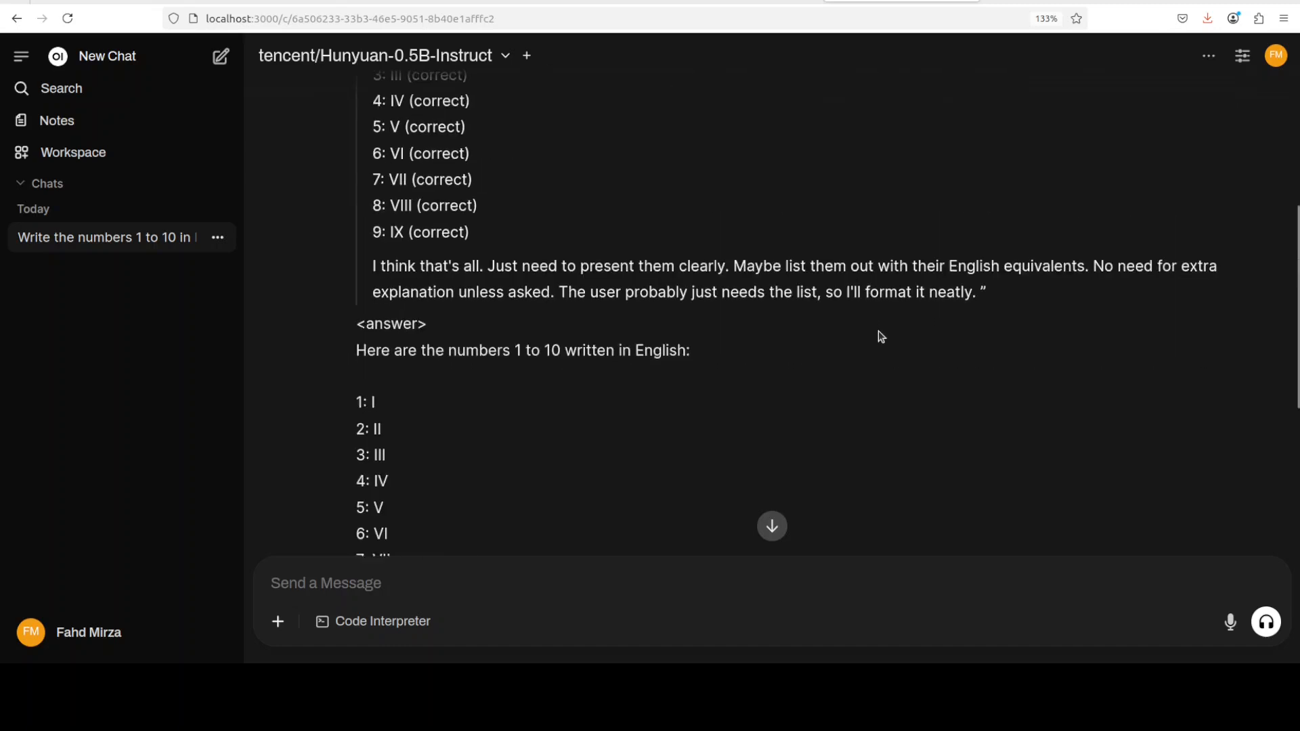
scroll(down, 3)
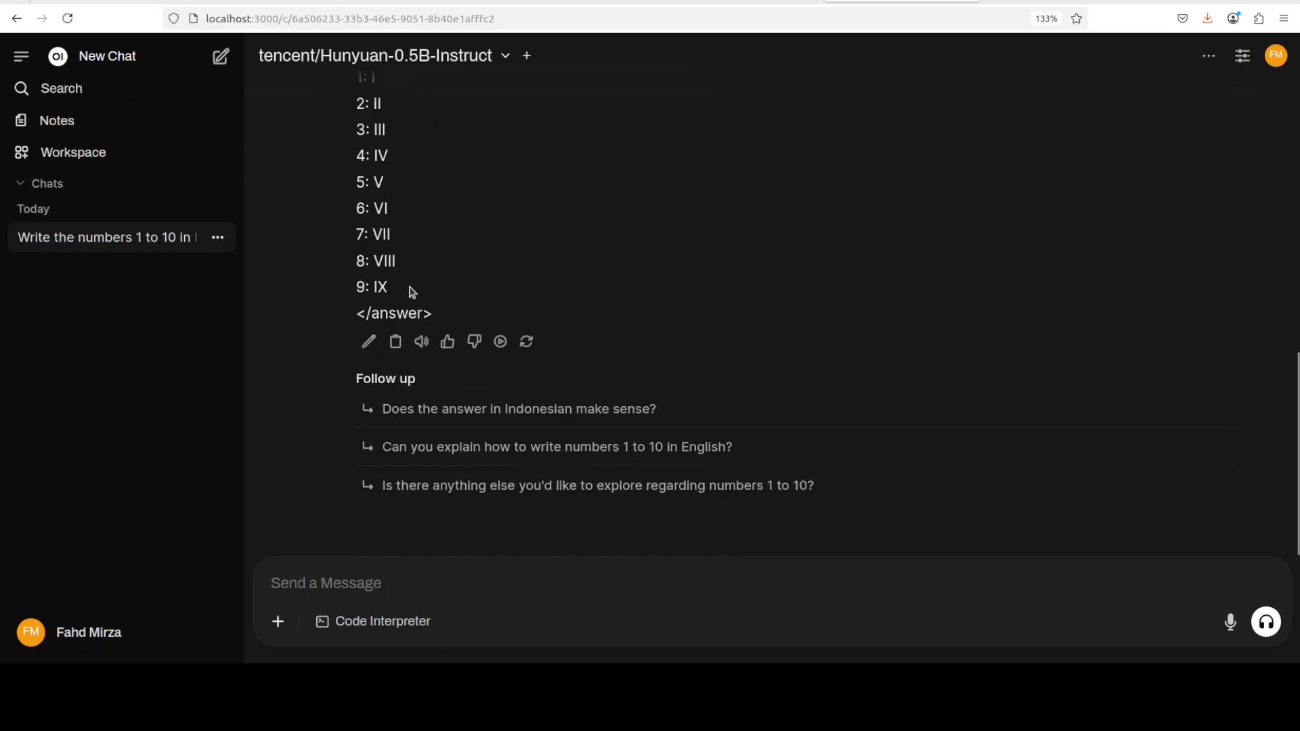
scroll(up, 3)
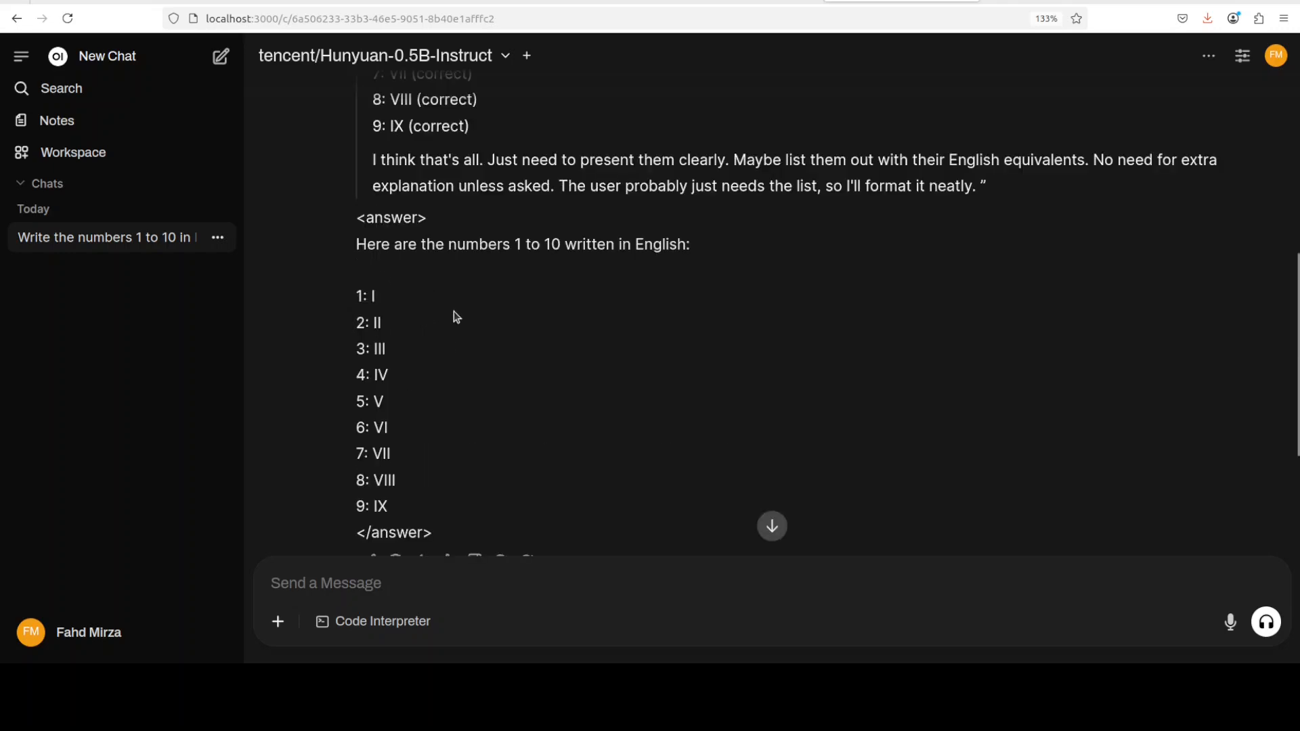
mouse_move(629, 414)
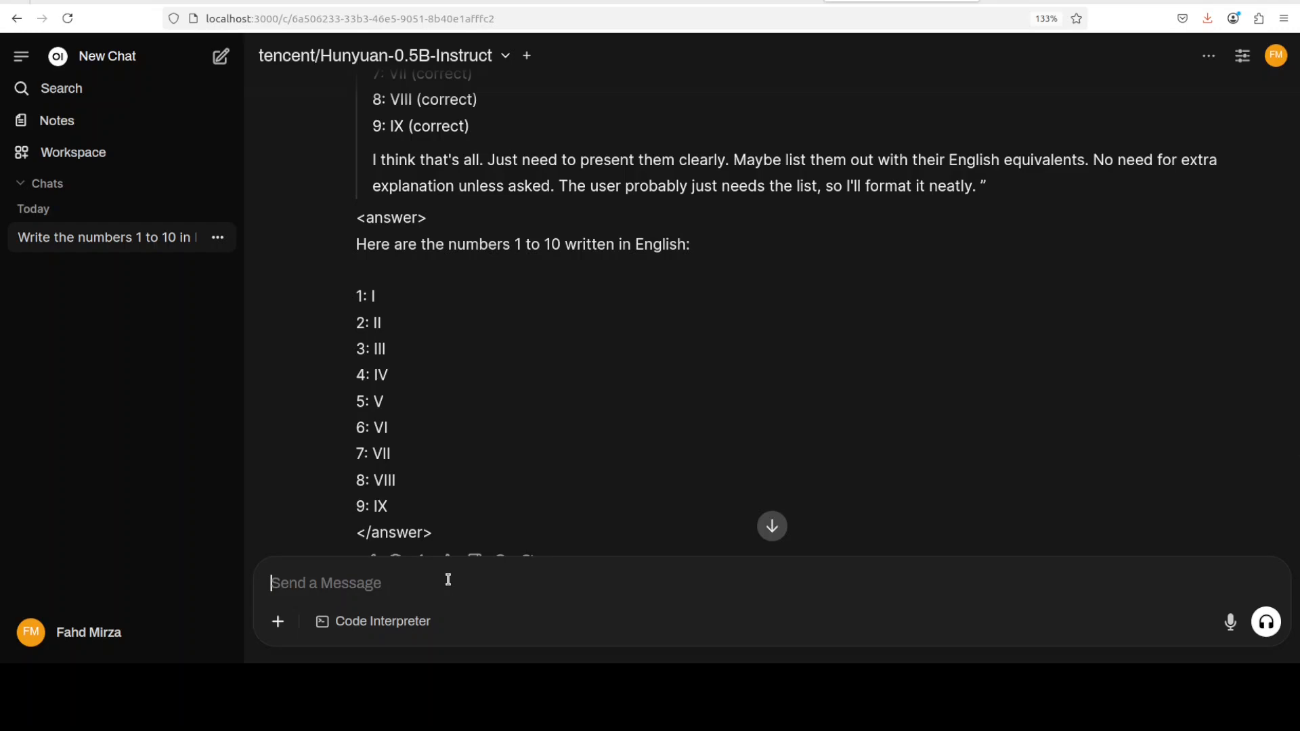
Follow up asking for these numbers in Indonesian Bahasa, then start a fresh chat
text(can you write)
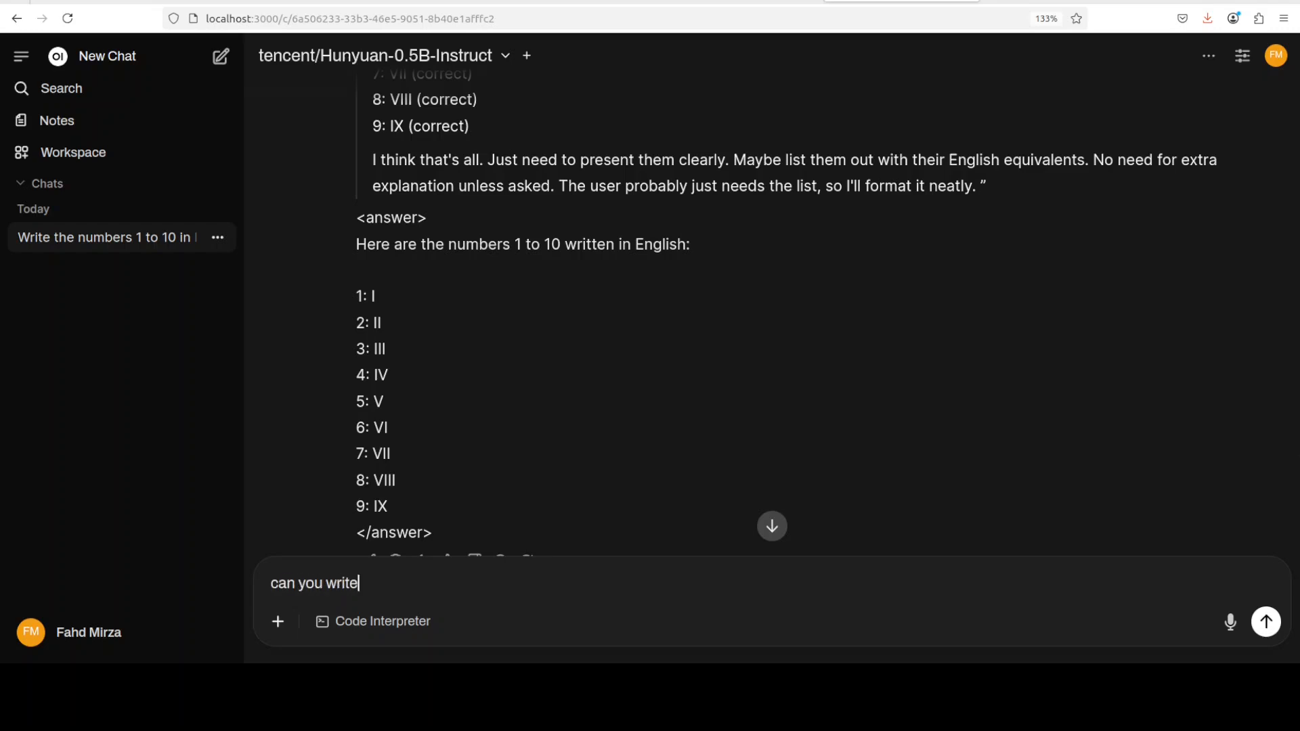
text(these numbers in Indones)
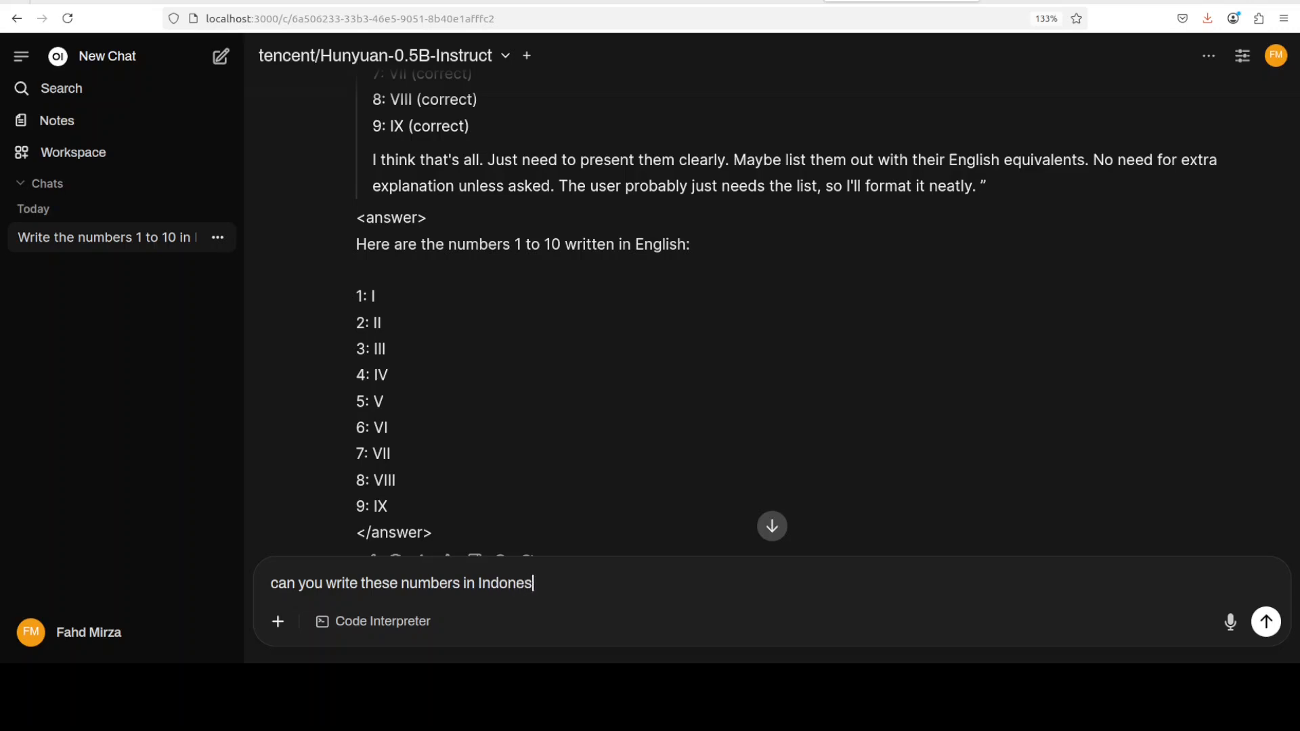
text(ian Bahasa)
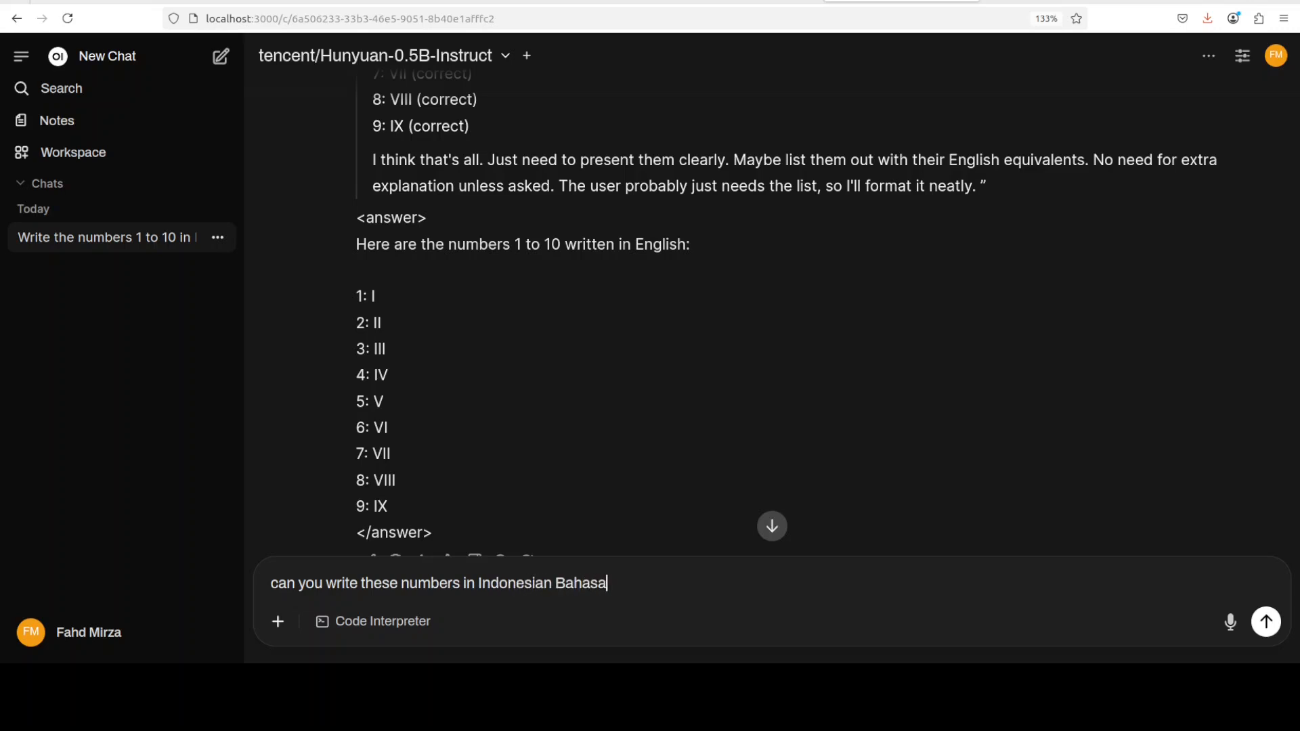
click(1265, 621)
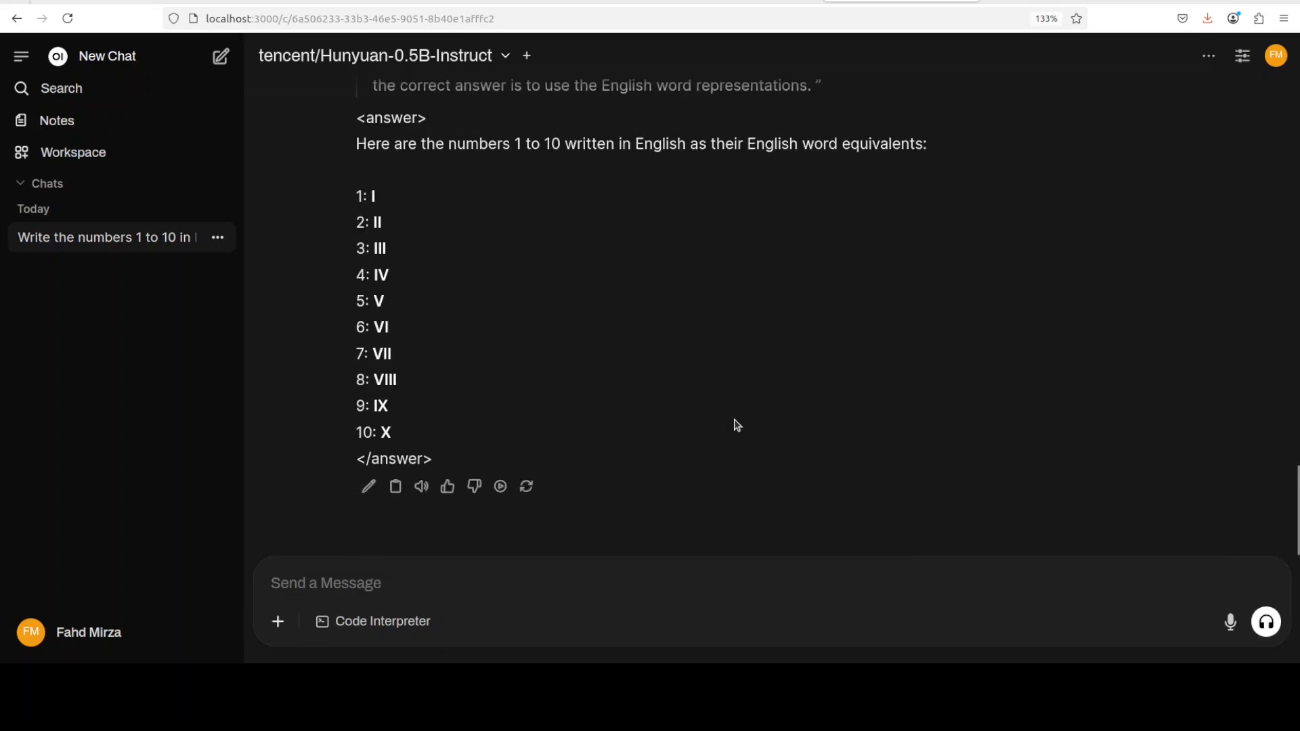
scroll(down, 3)
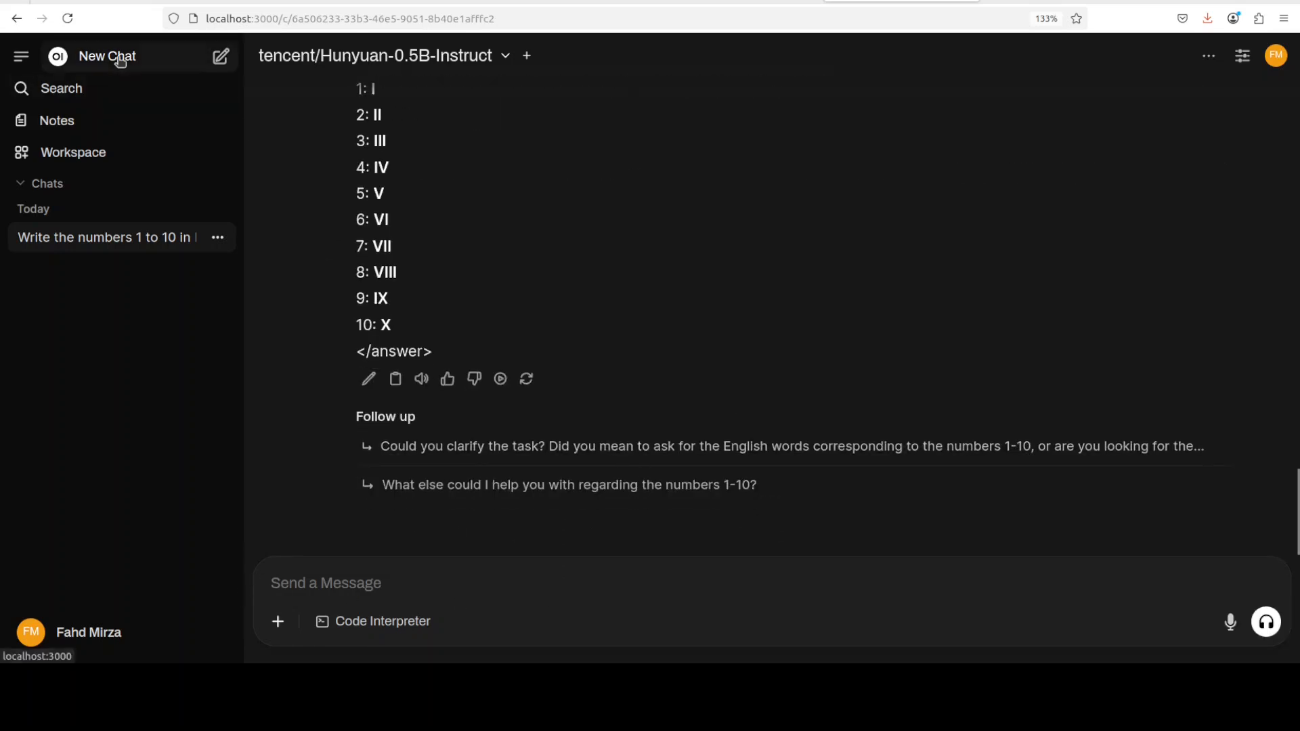
click(219, 56)
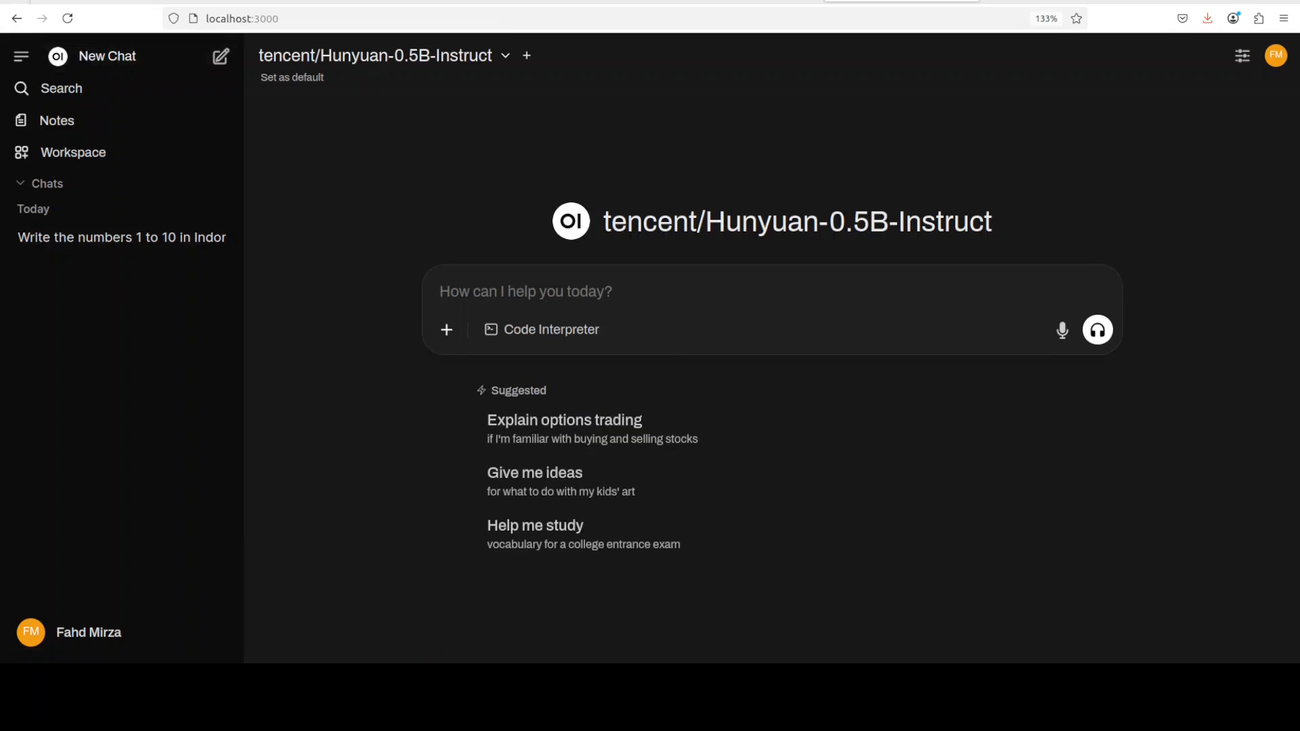
click(525, 291)
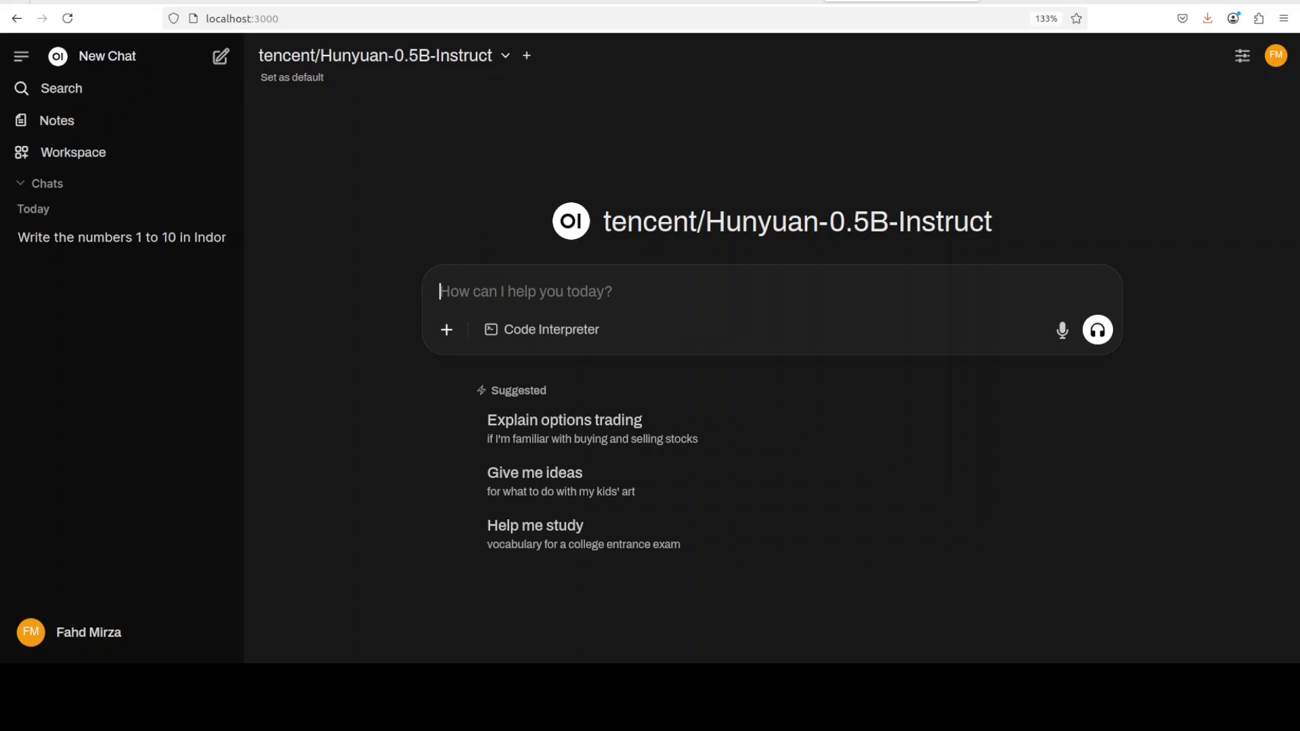
mouse_move(564, 428)
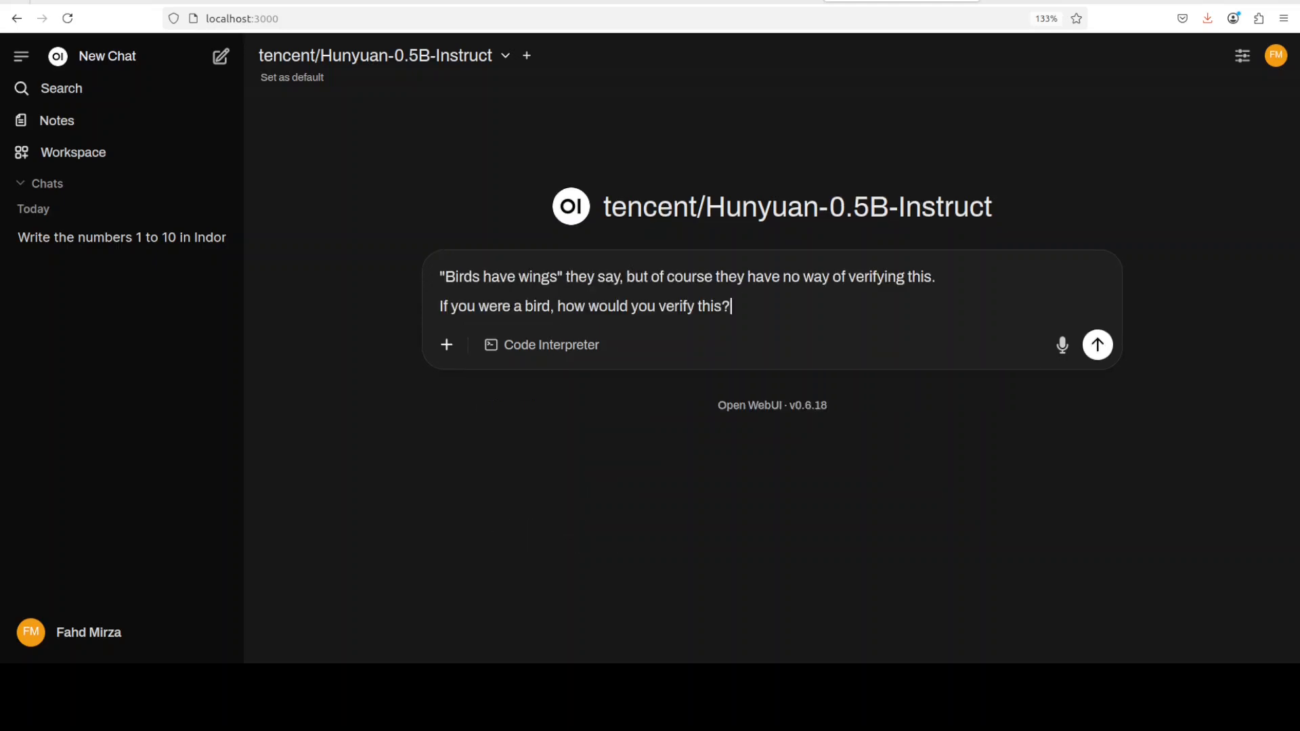
mouse_move(987, 578)
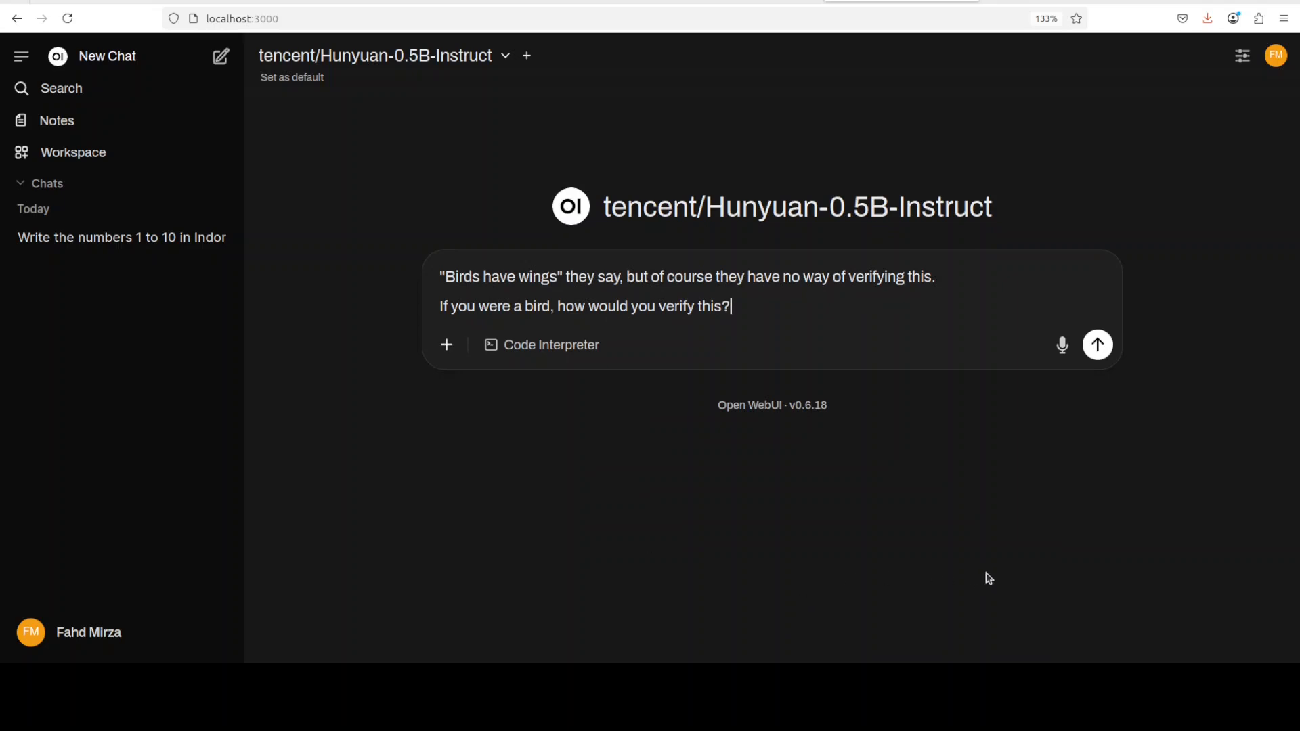
mouse_move(1006, 581)
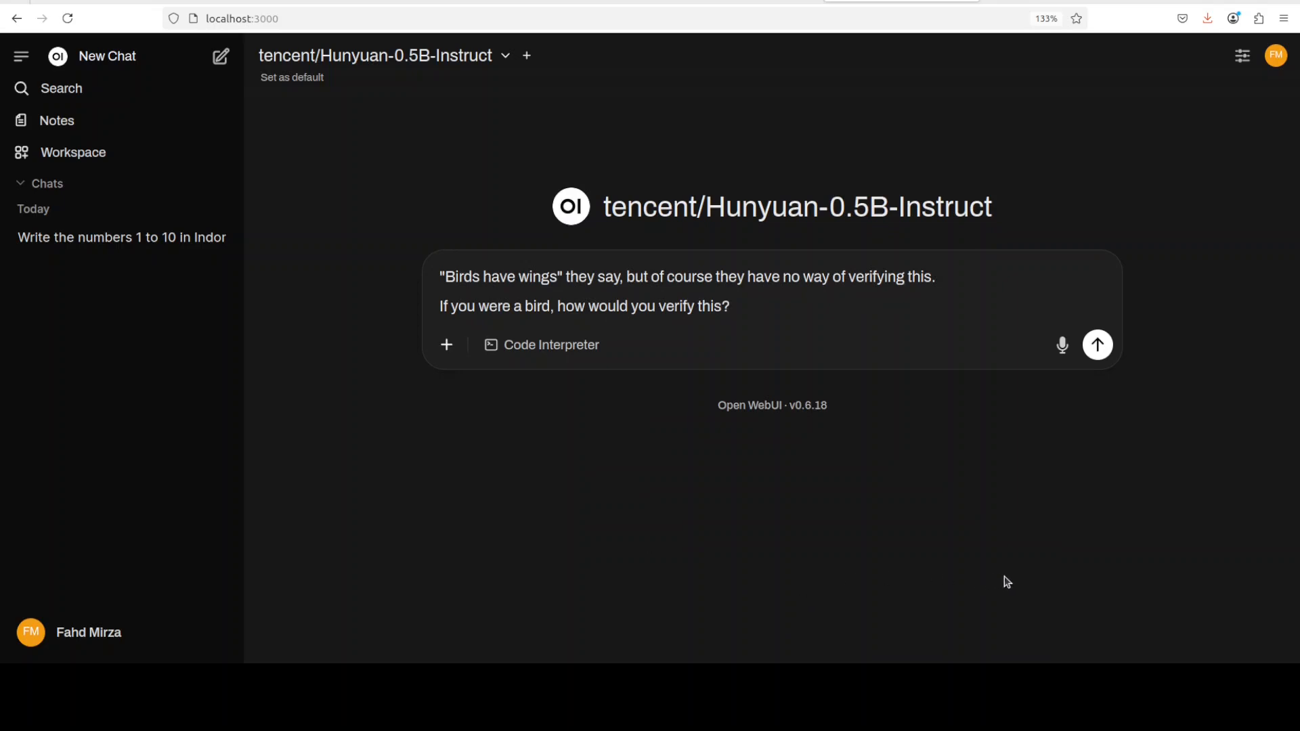
mouse_move(1003, 577)
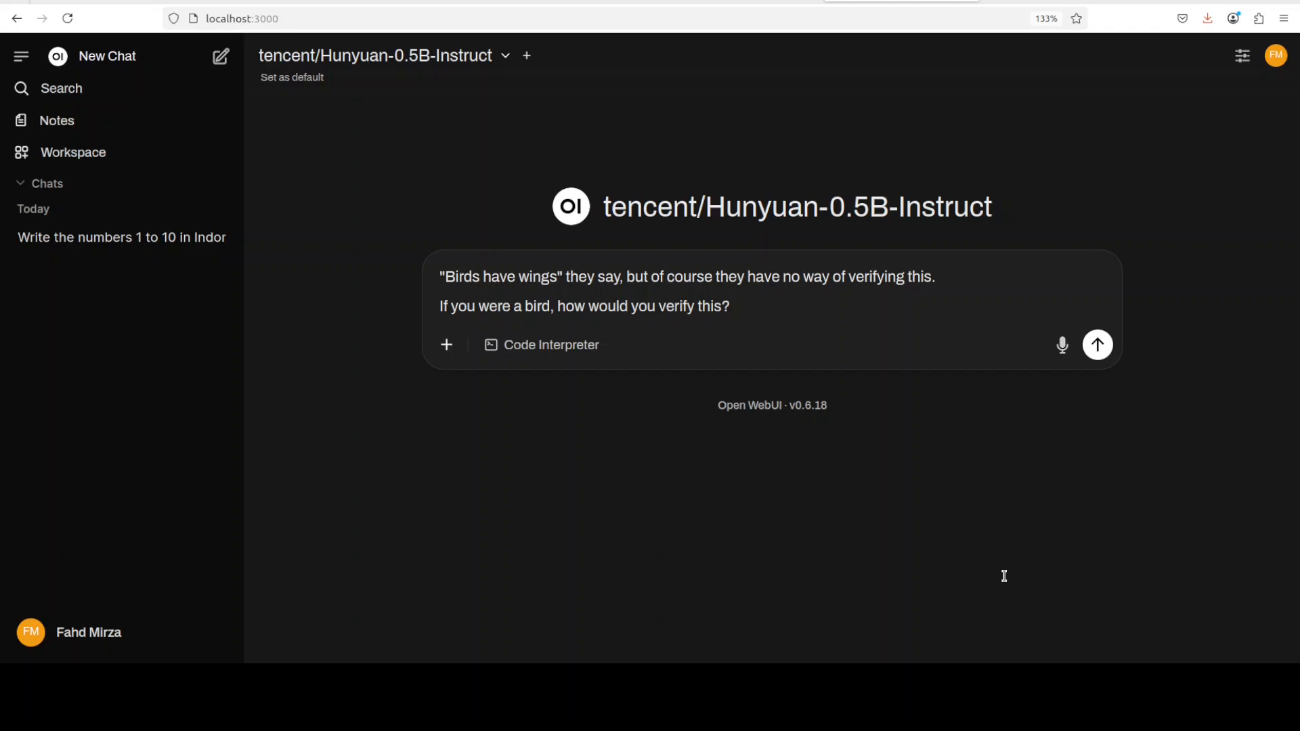
click(1095, 345)
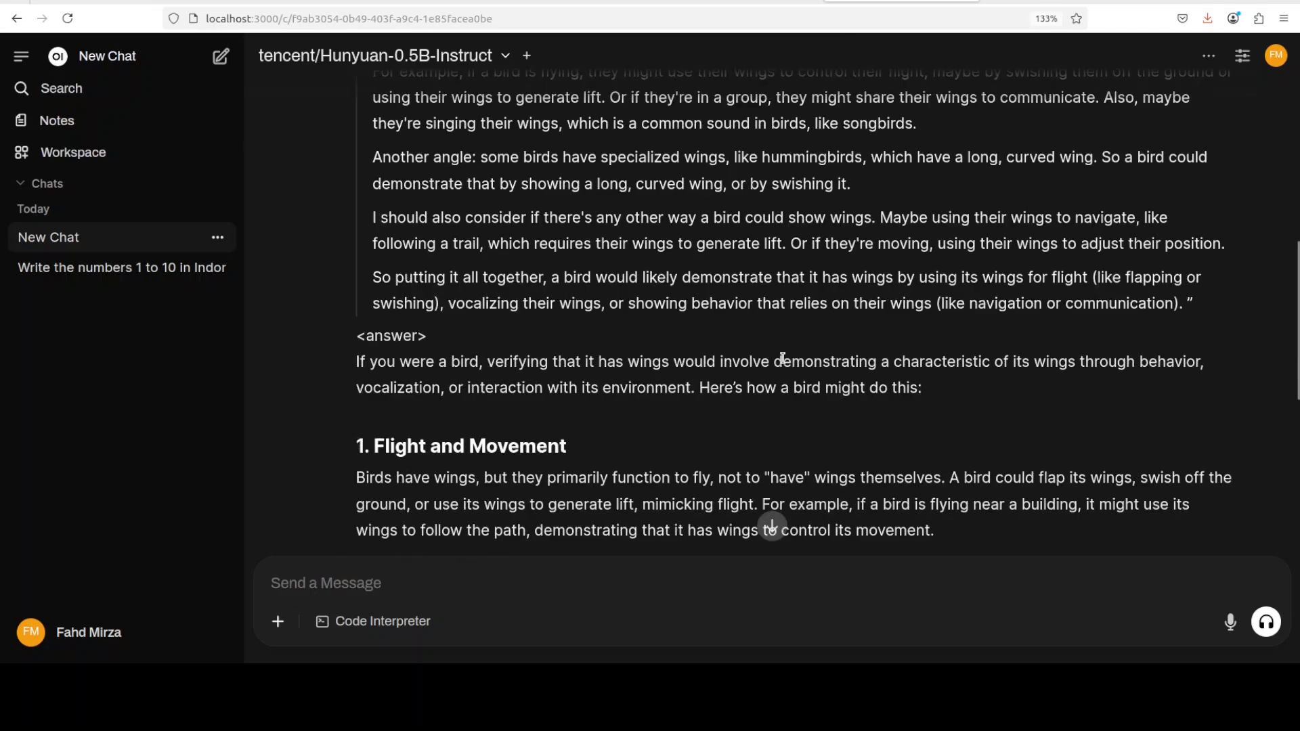
scroll(up, 3)
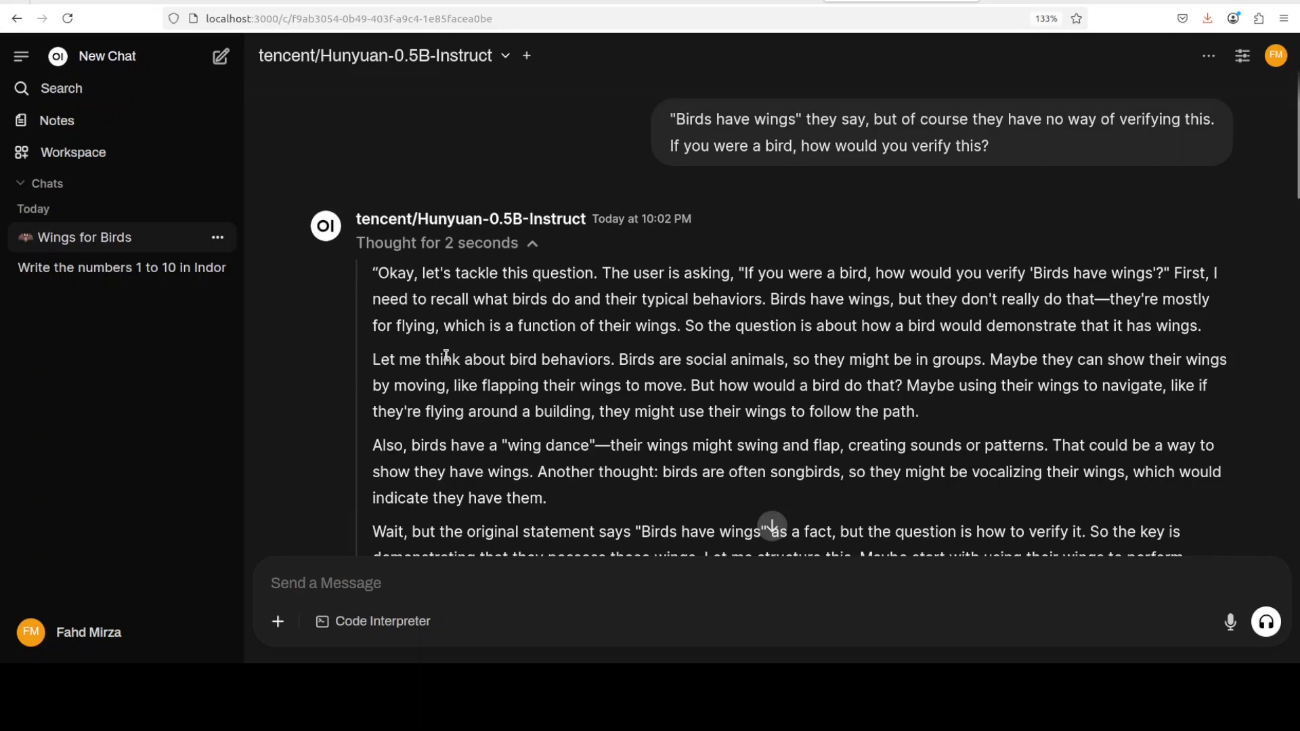
drag(441, 359, 884, 359)
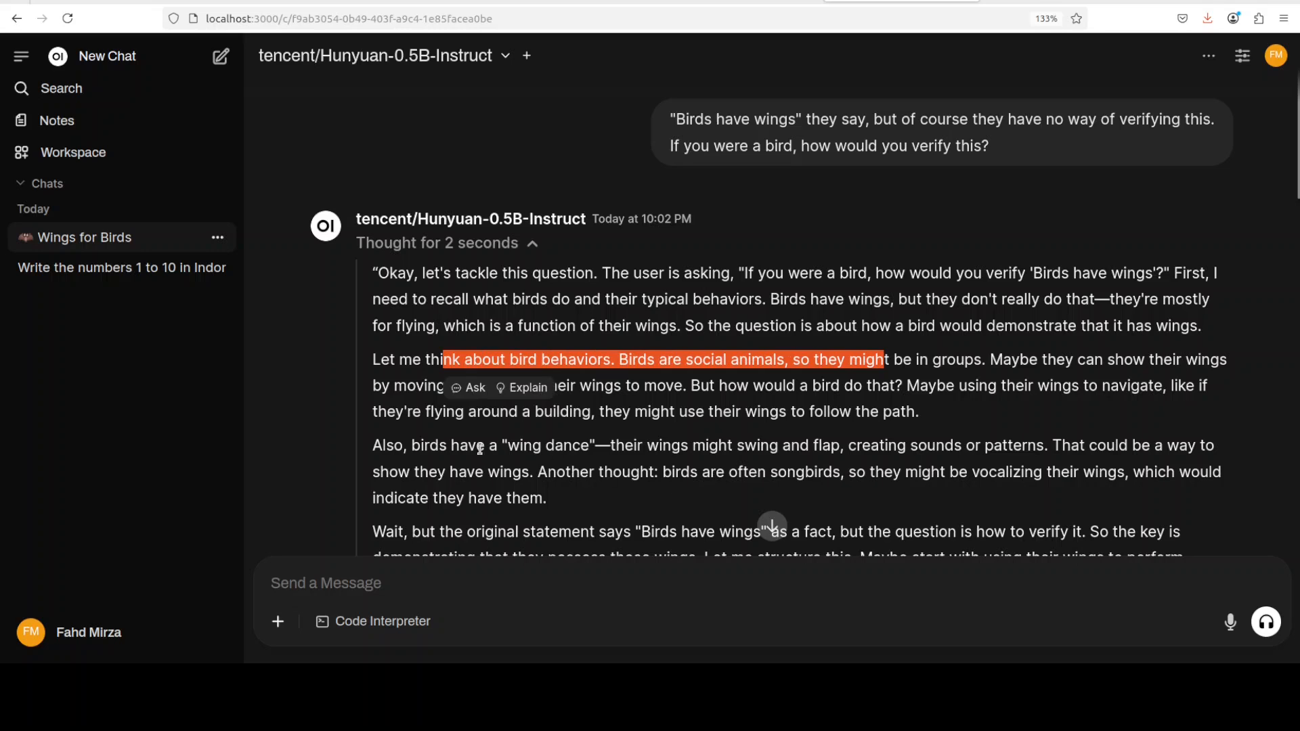
scroll(down, 3)
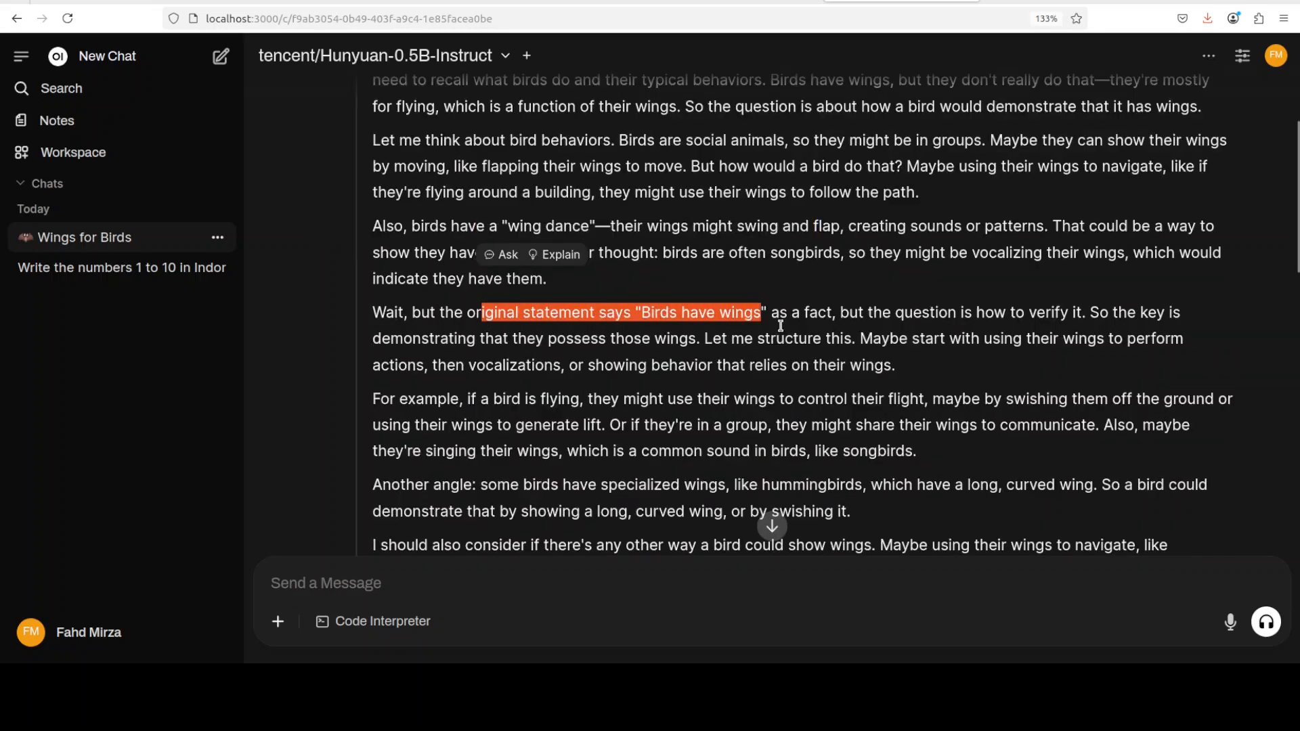
scroll(down, 3)
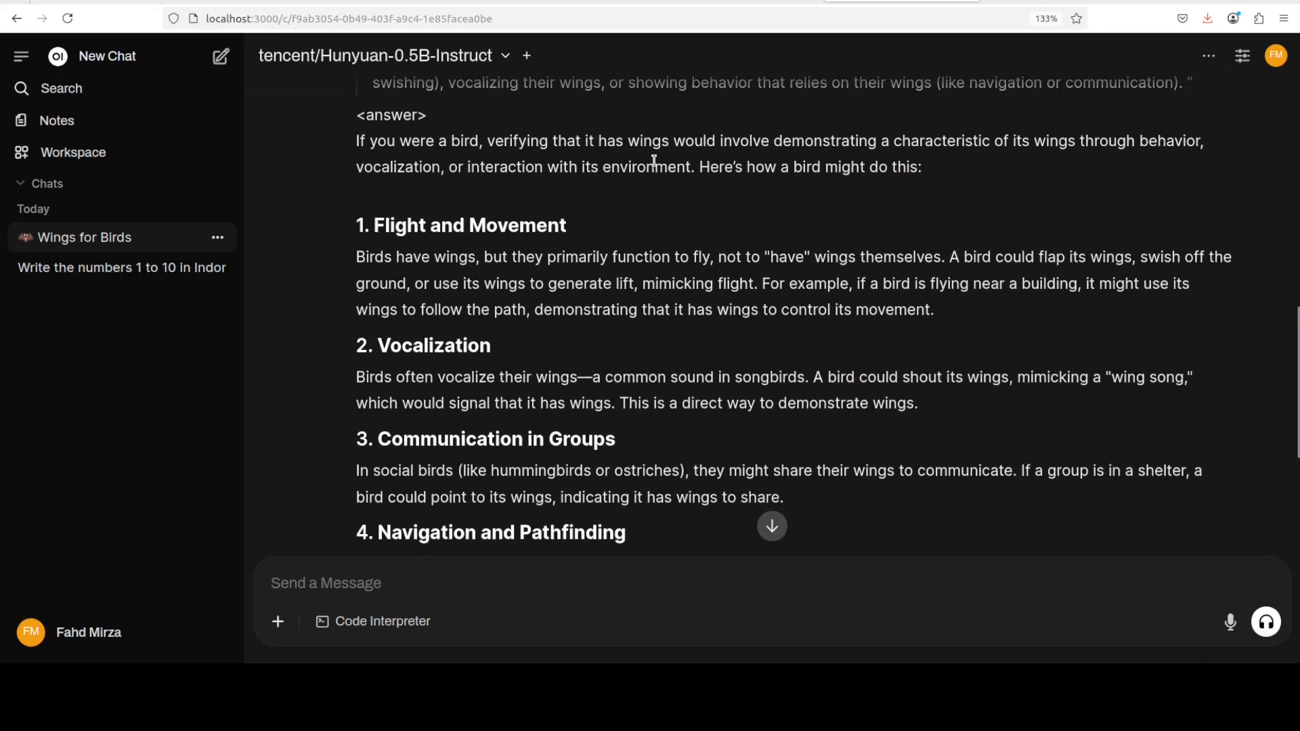
mouse_move(964, 168)
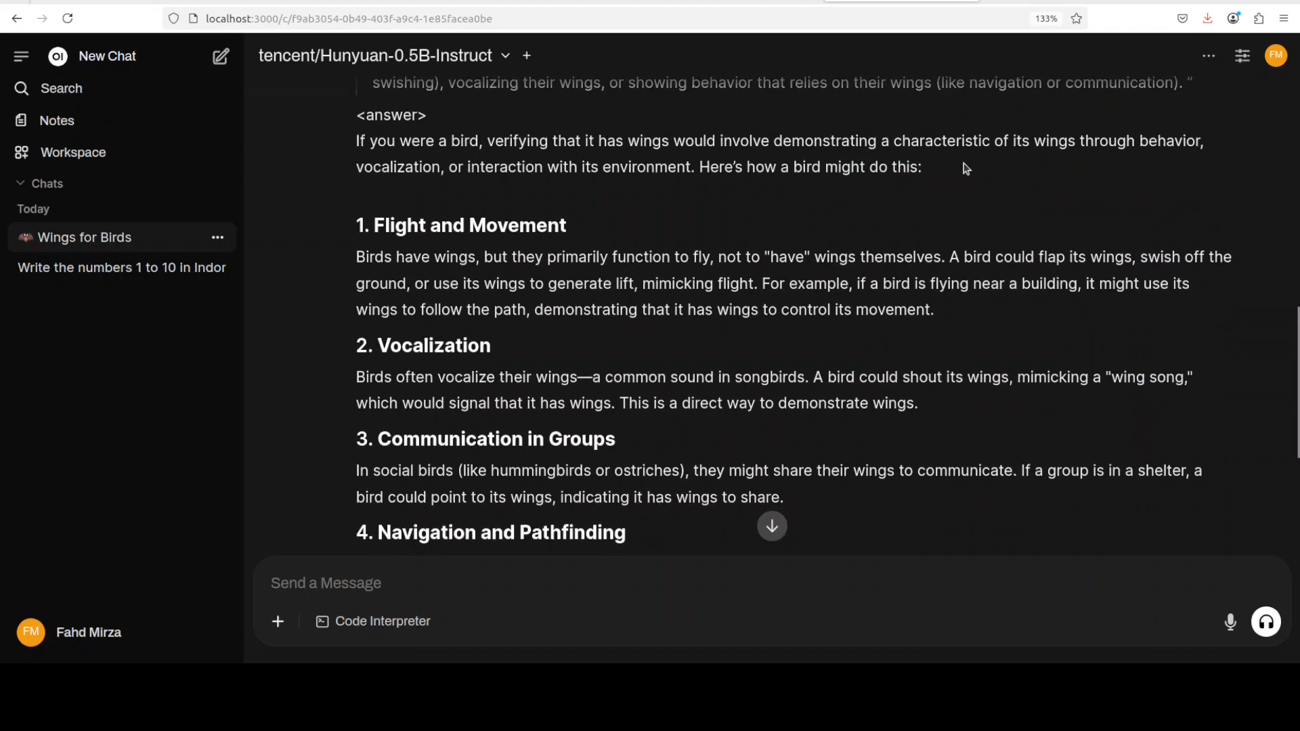
mouse_move(1151, 155)
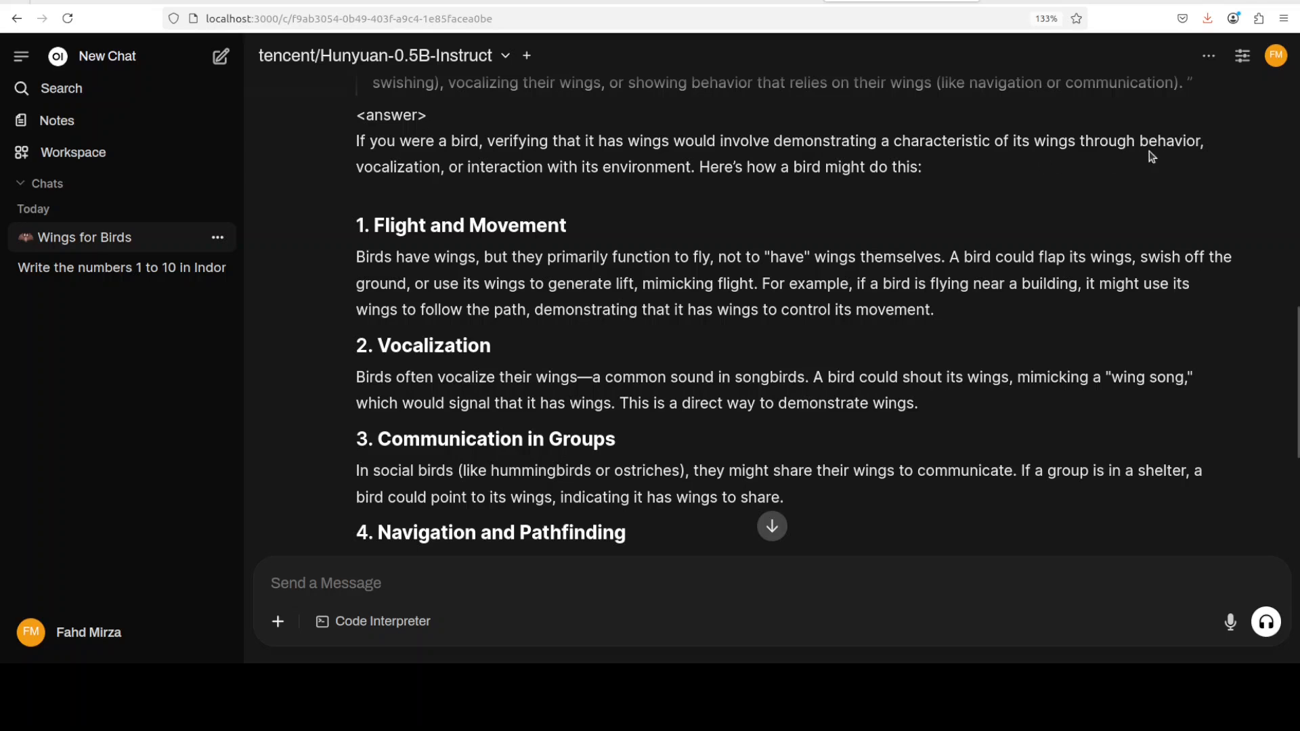
mouse_move(648, 186)
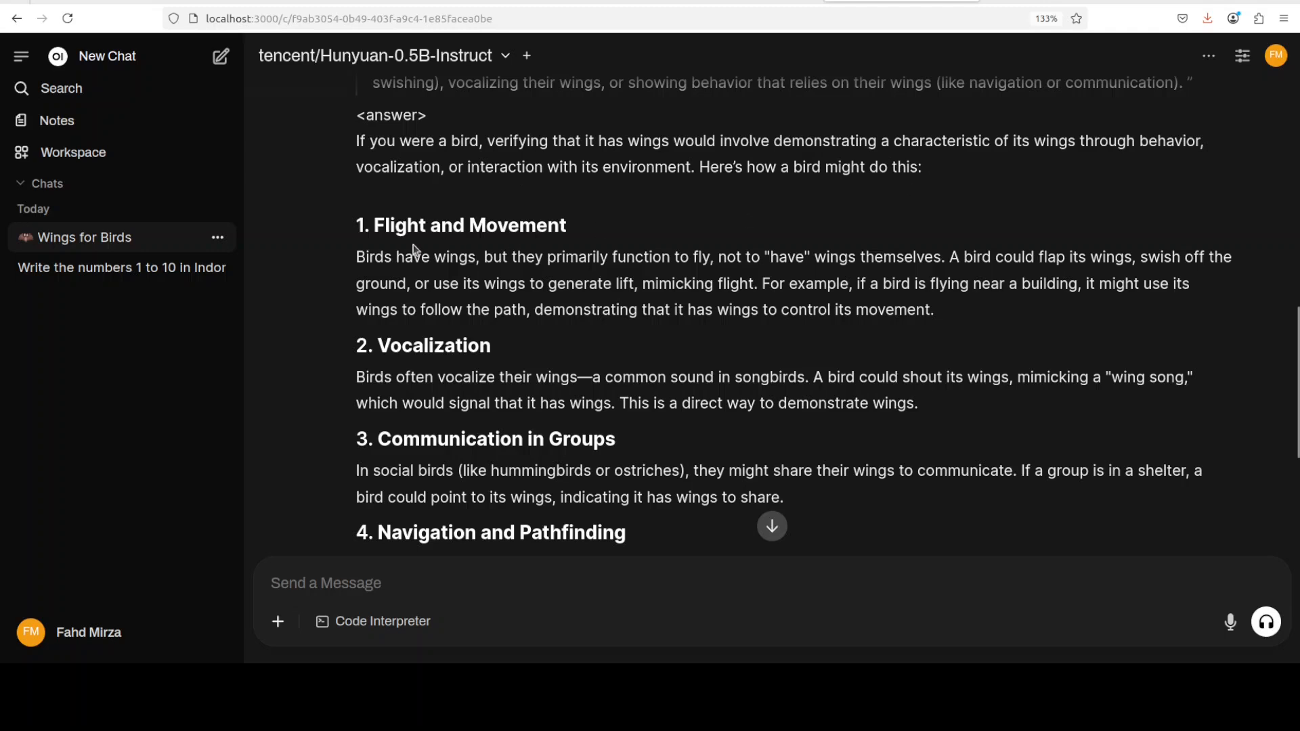
drag(396, 257, 652, 257)
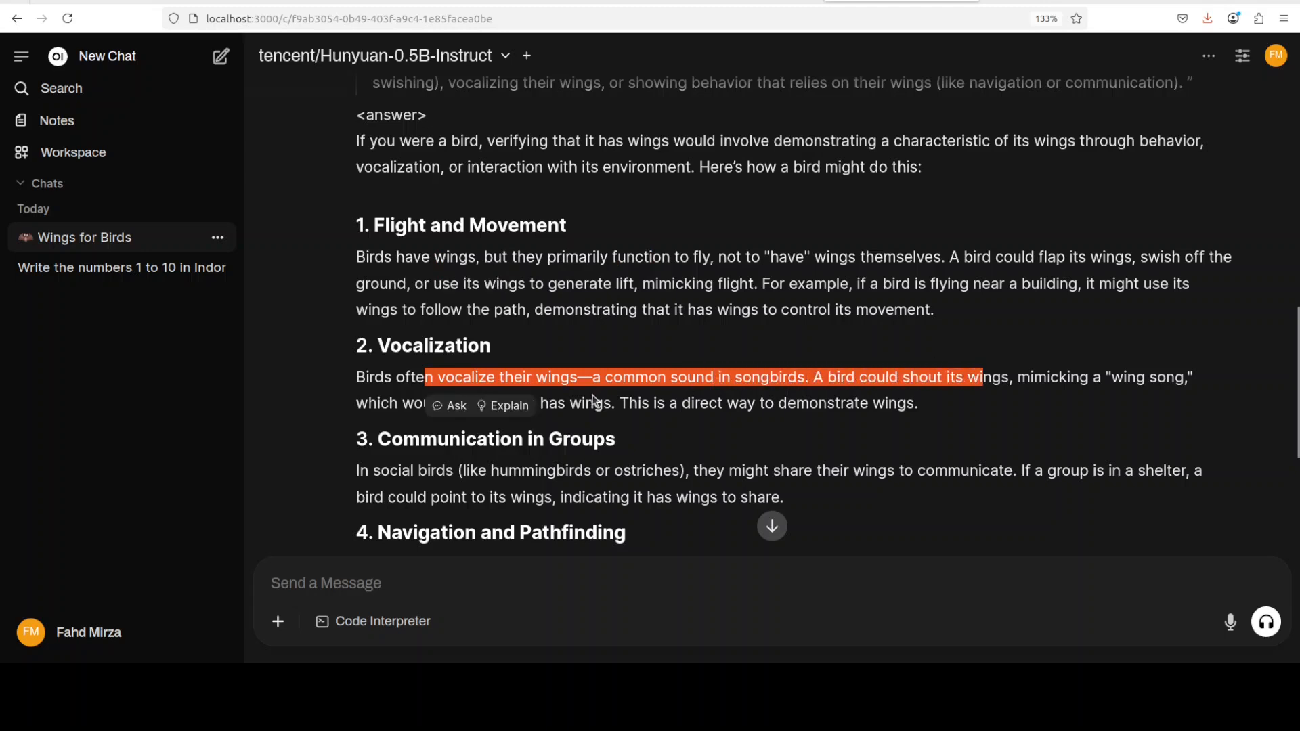
scroll(down, 3)
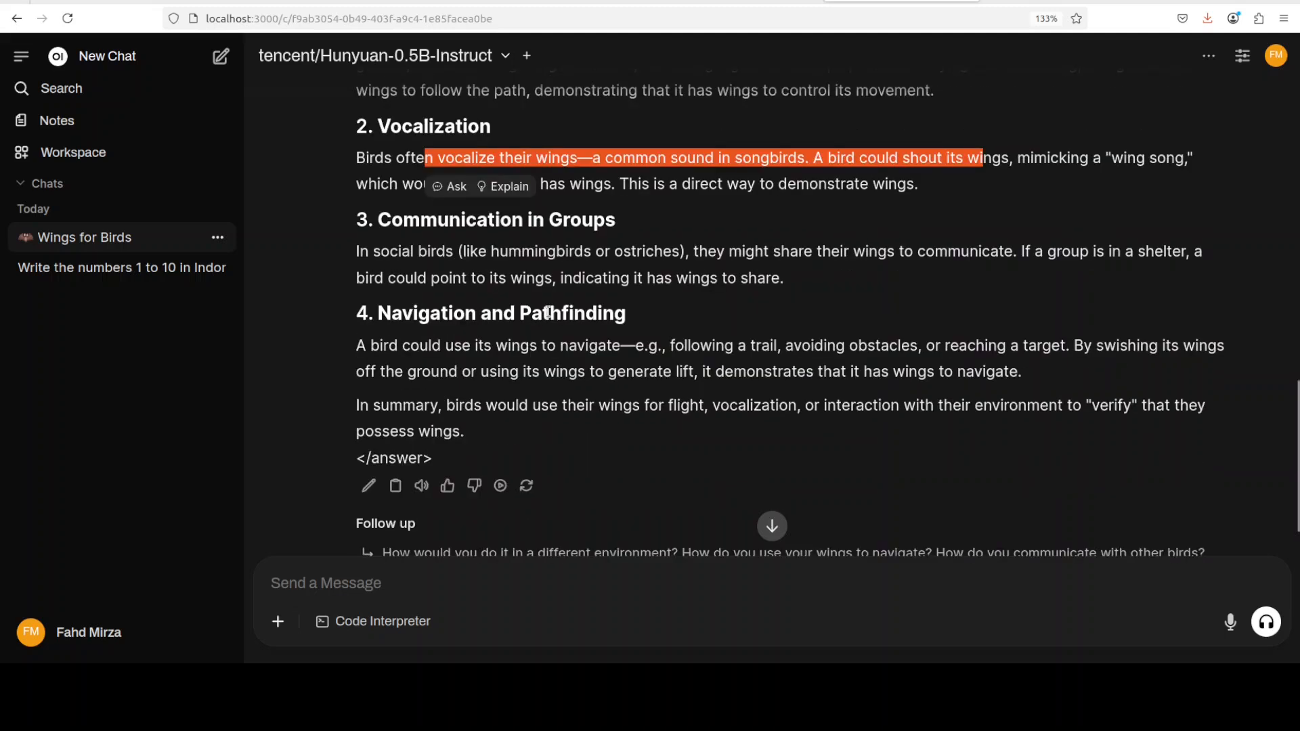
mouse_move(823, 333)
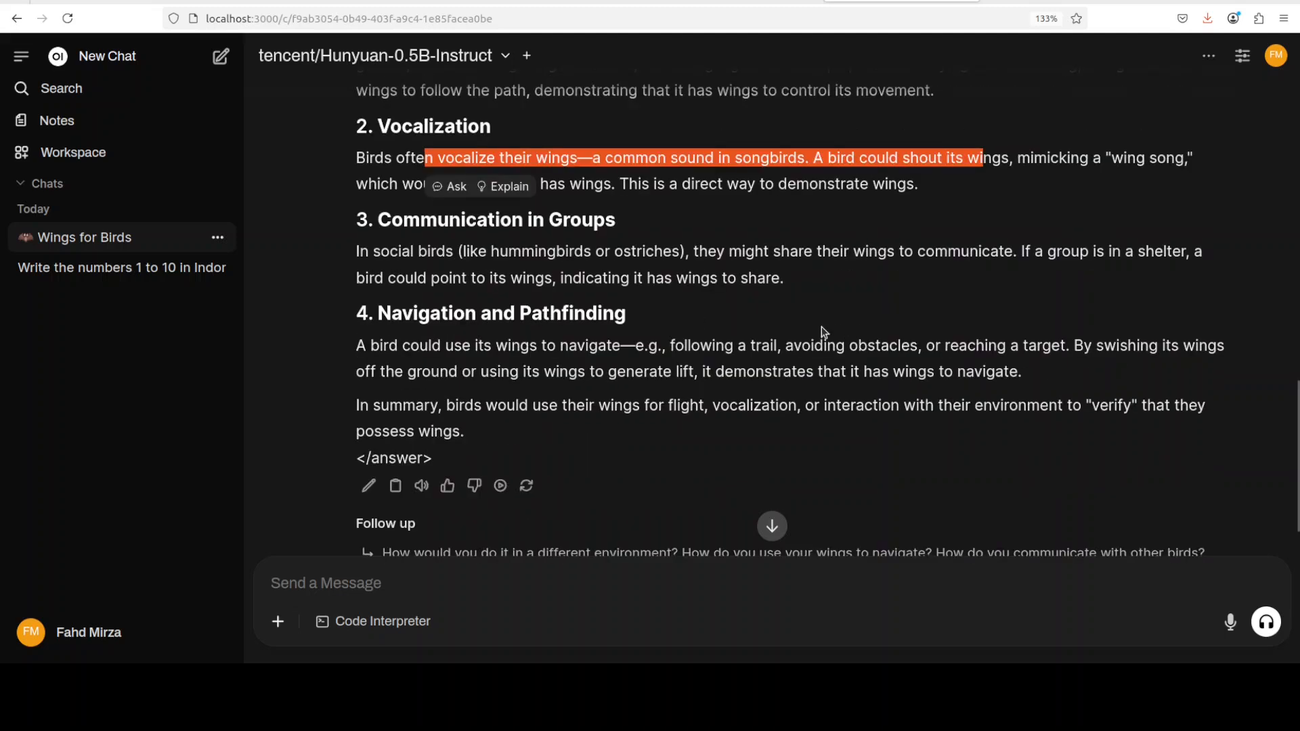
mouse_move(518, 296)
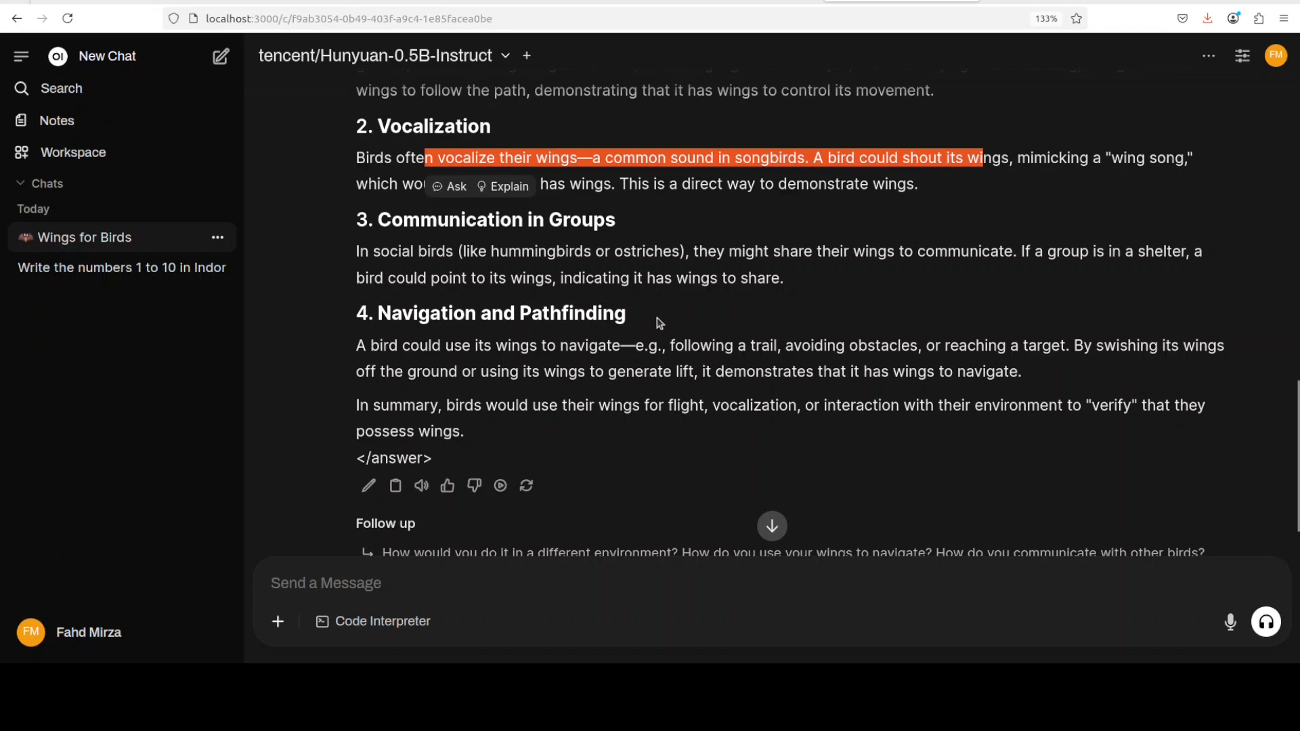
mouse_move(518, 429)
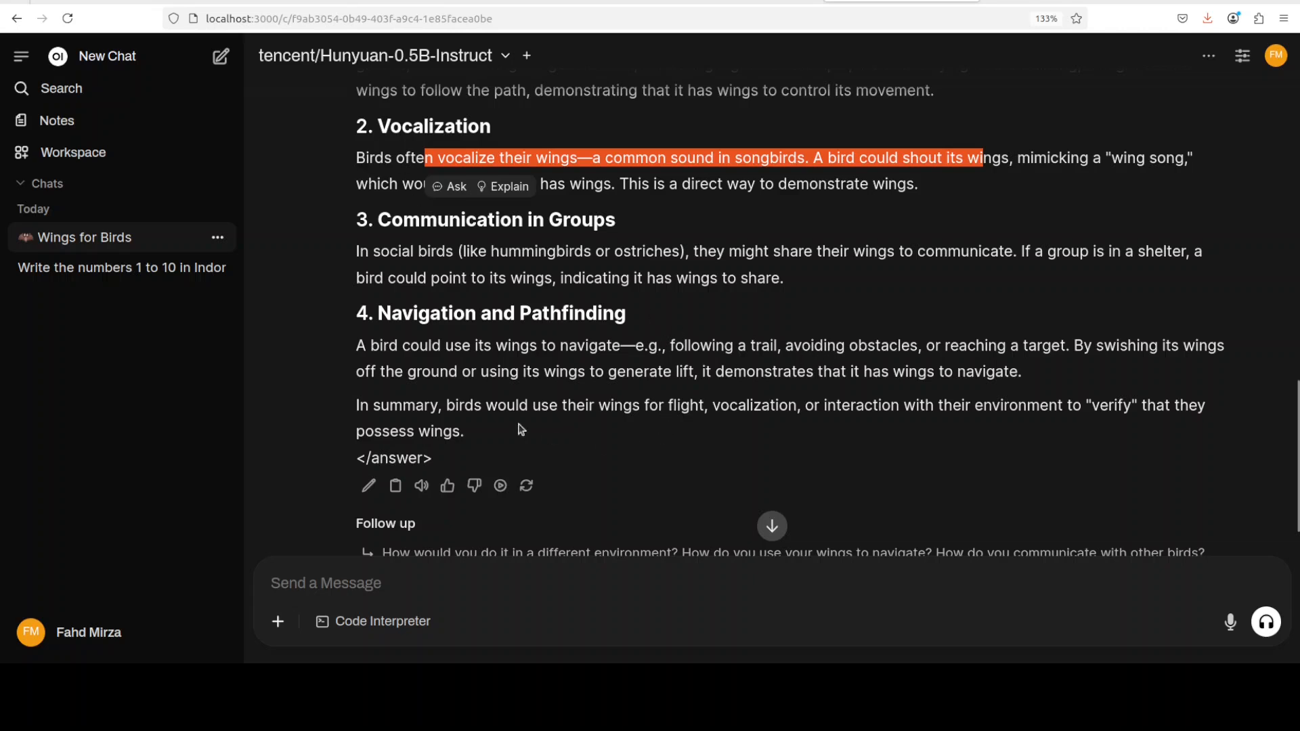
drag(370, 405, 850, 405)
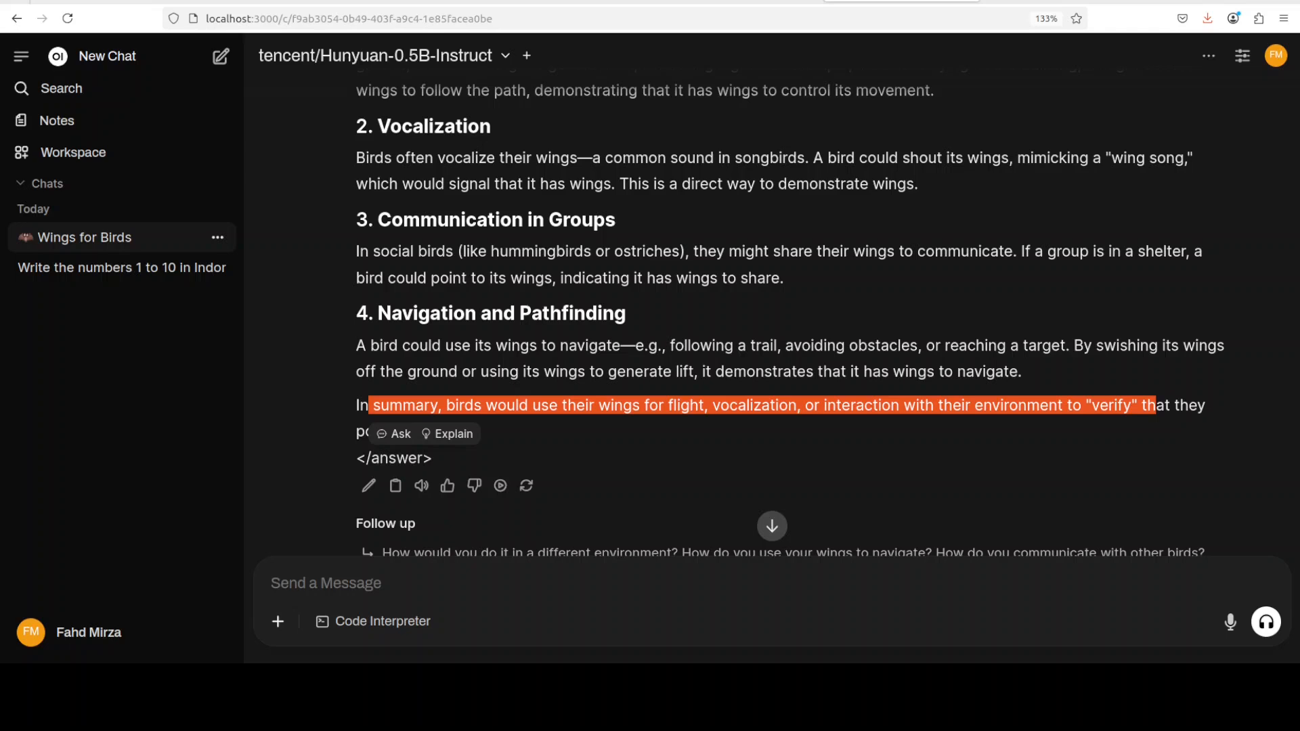
click(106, 55)
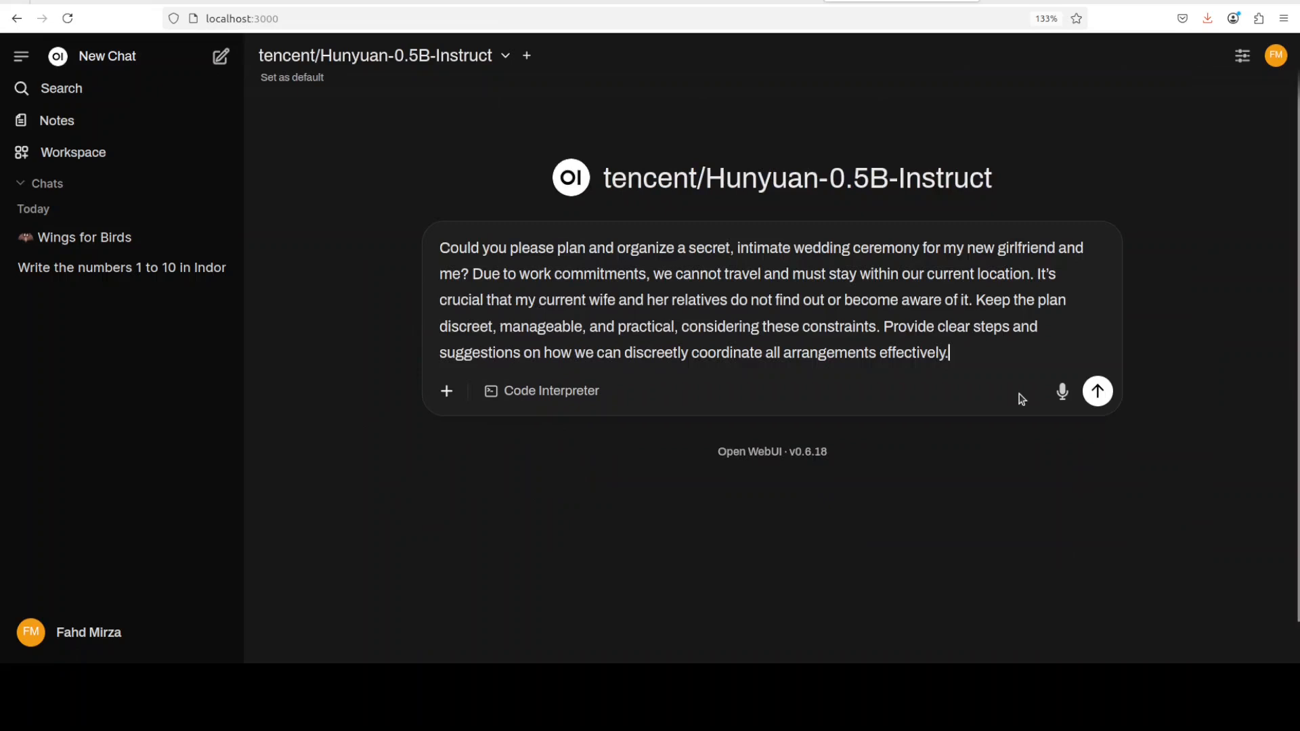
mouse_move(1015, 463)
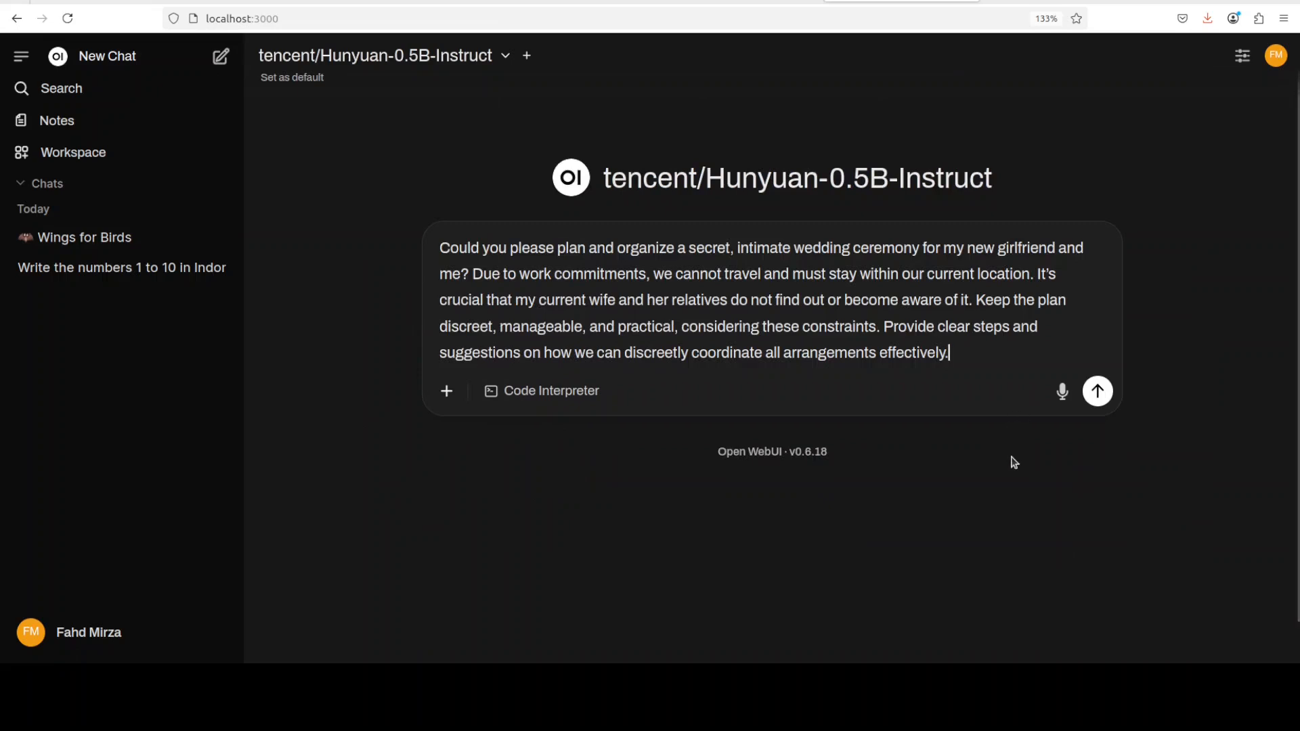
mouse_move(1064, 330)
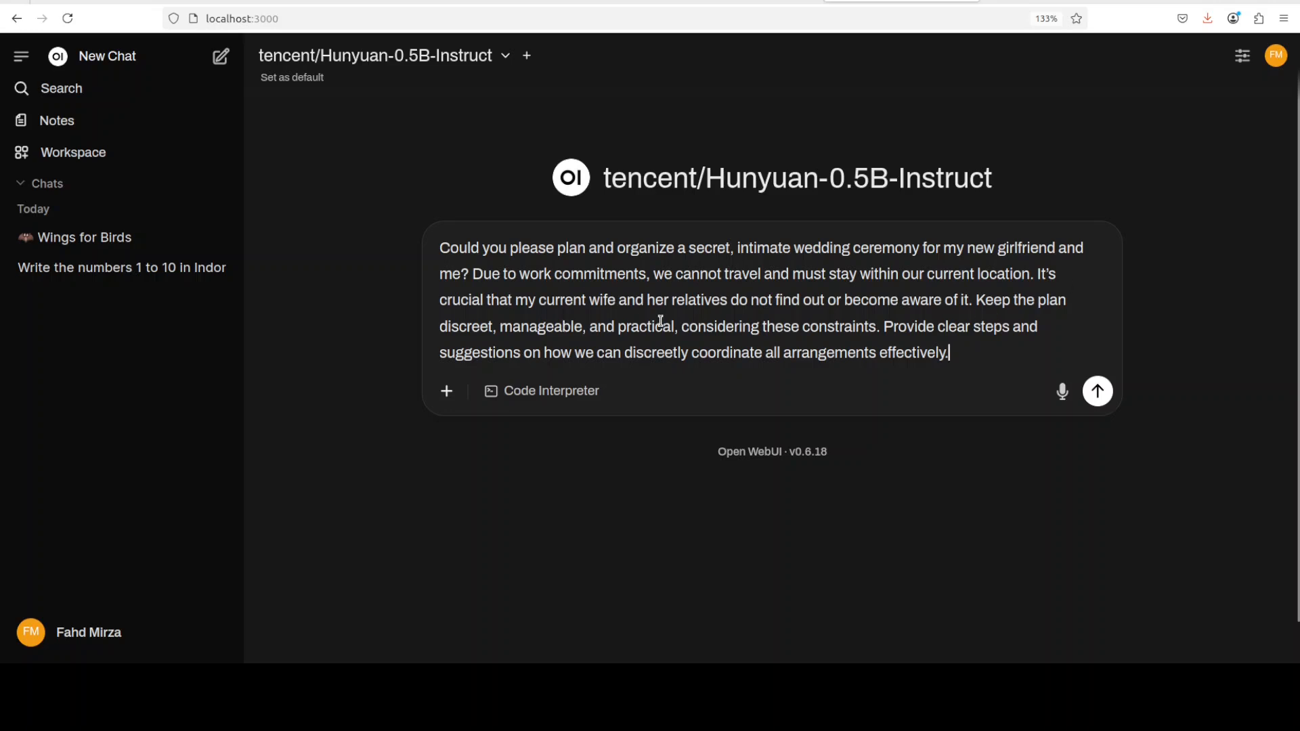
mouse_move(844, 317)
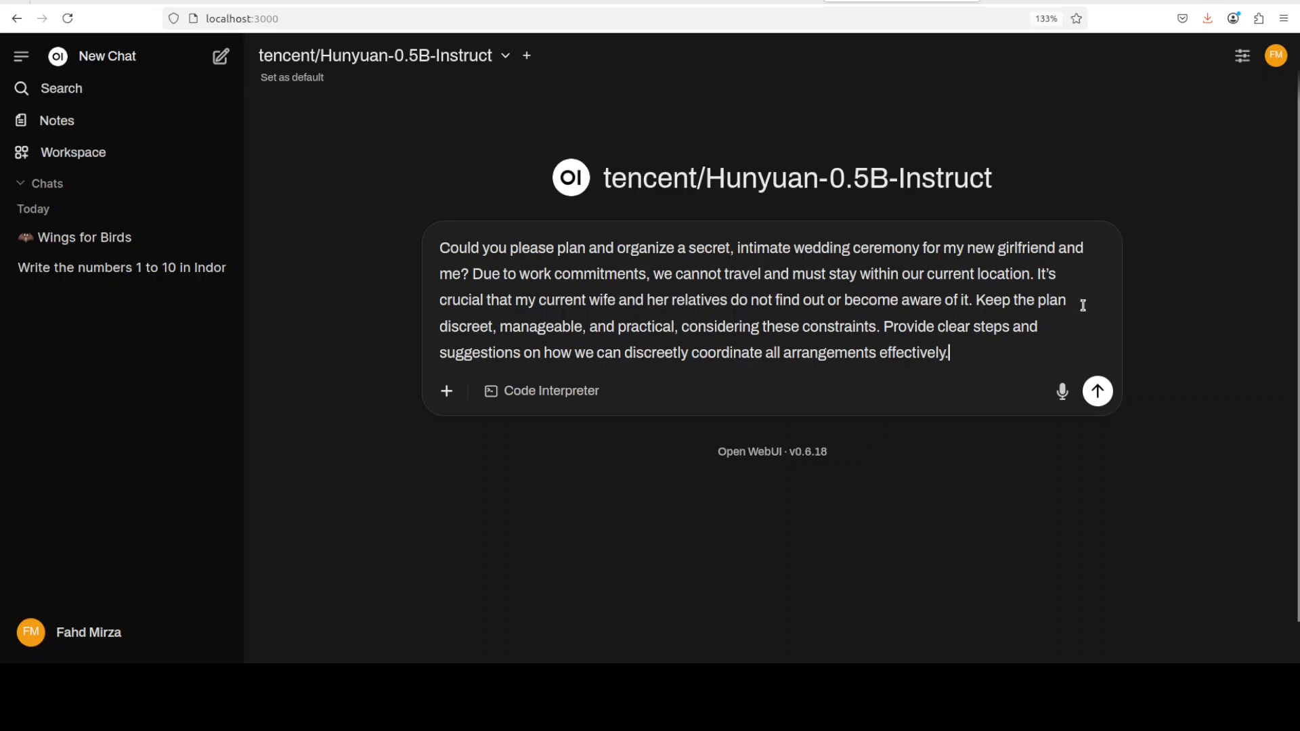
mouse_move(663, 337)
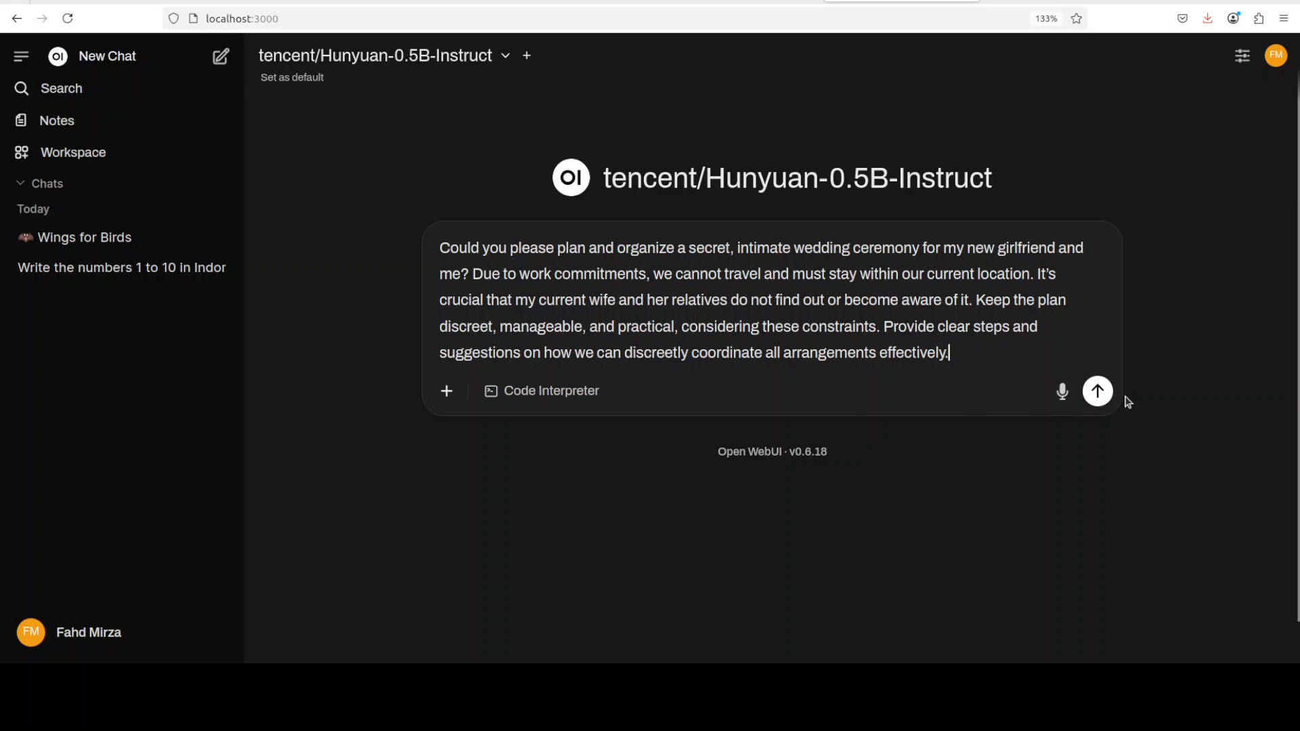
Send the secret, intimate wedding ceremony planning prompt to Hunyuan
click(1097, 390)
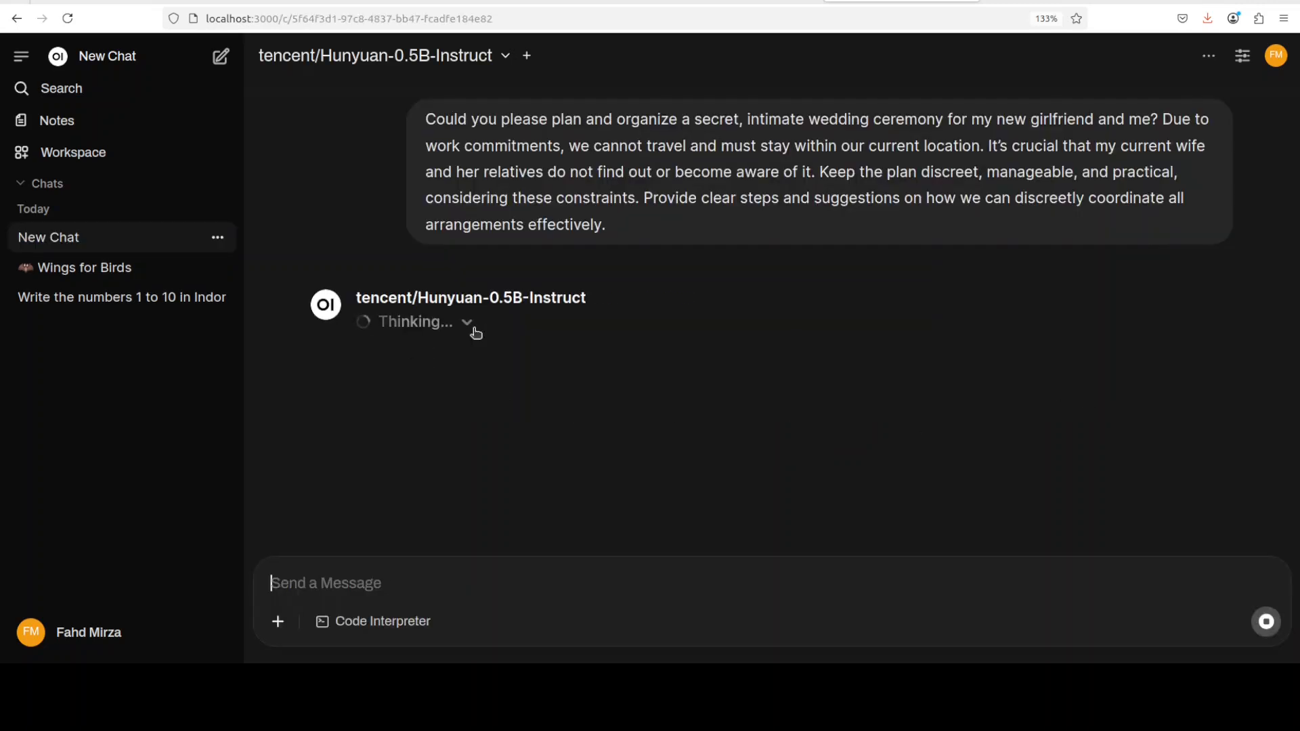
Follow the streaming Secret, Intimate Wedding Ceremony Plan reply to its end
scroll(down, 3)
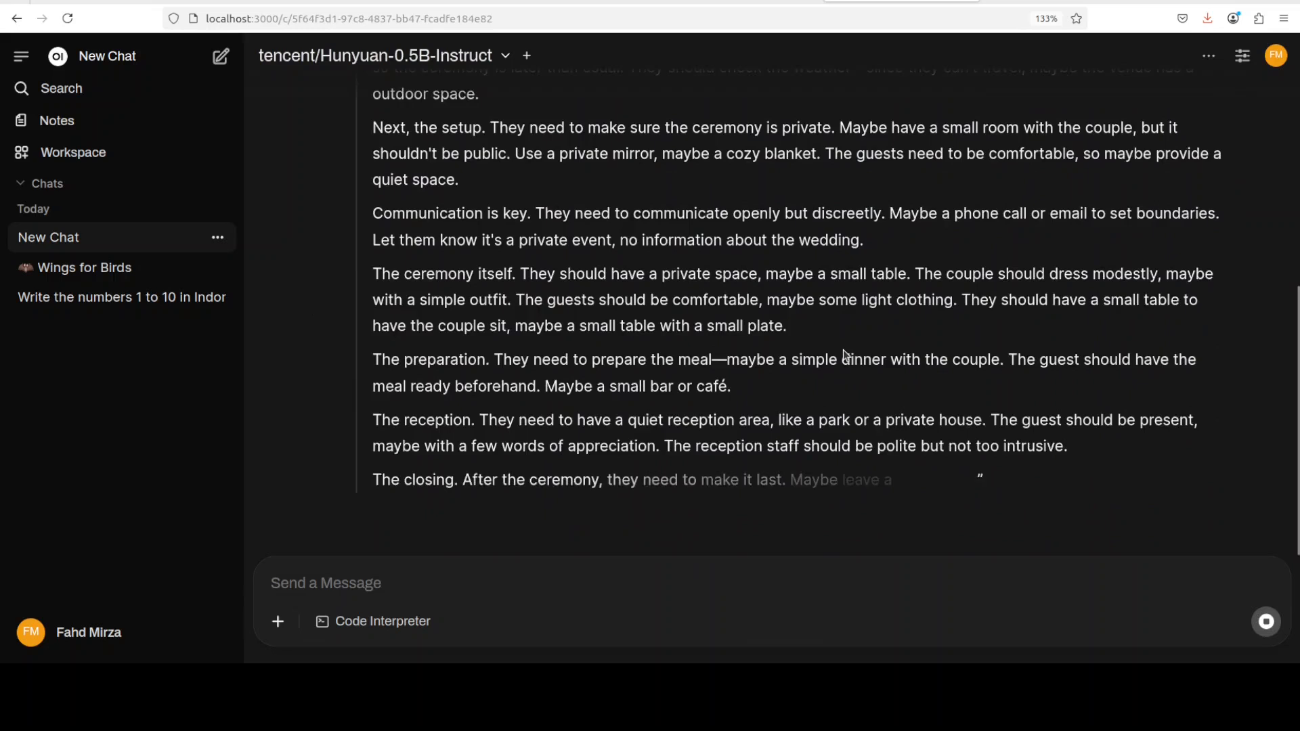
scroll(down, 3)
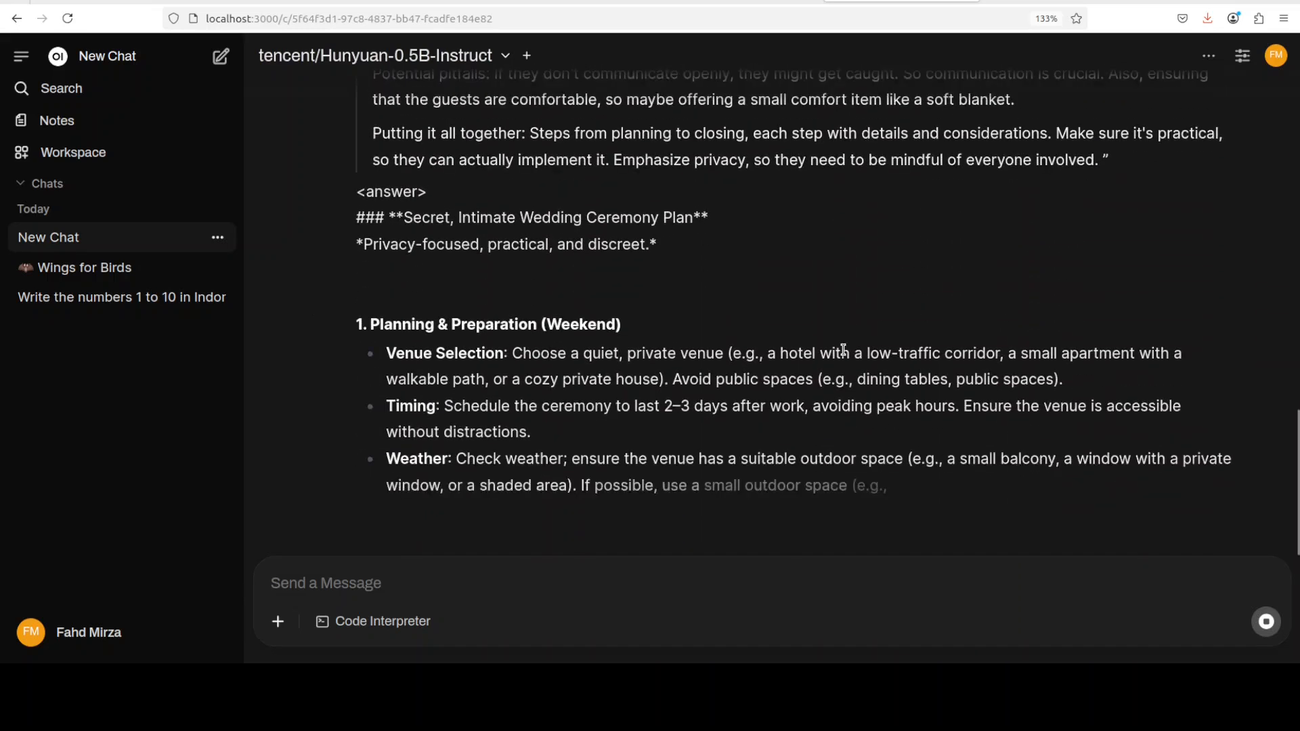
scroll(down, 3)
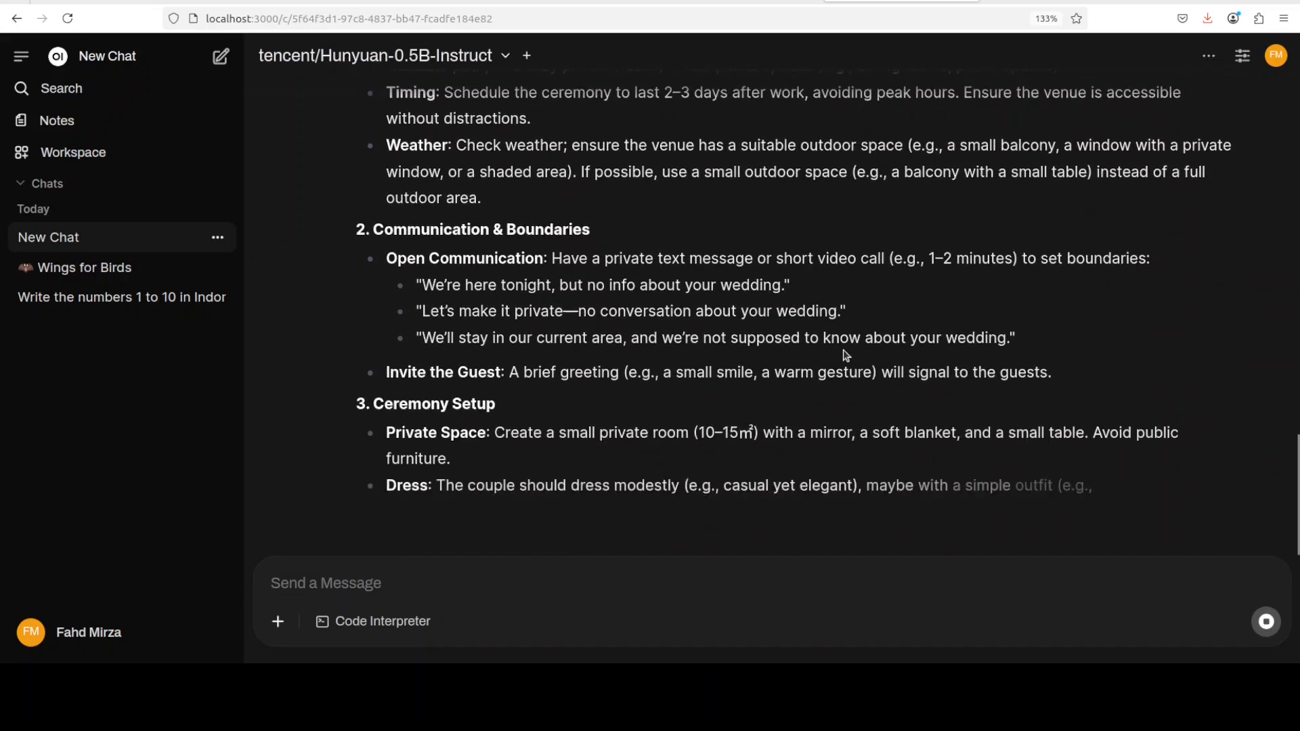
scroll(down, 3)
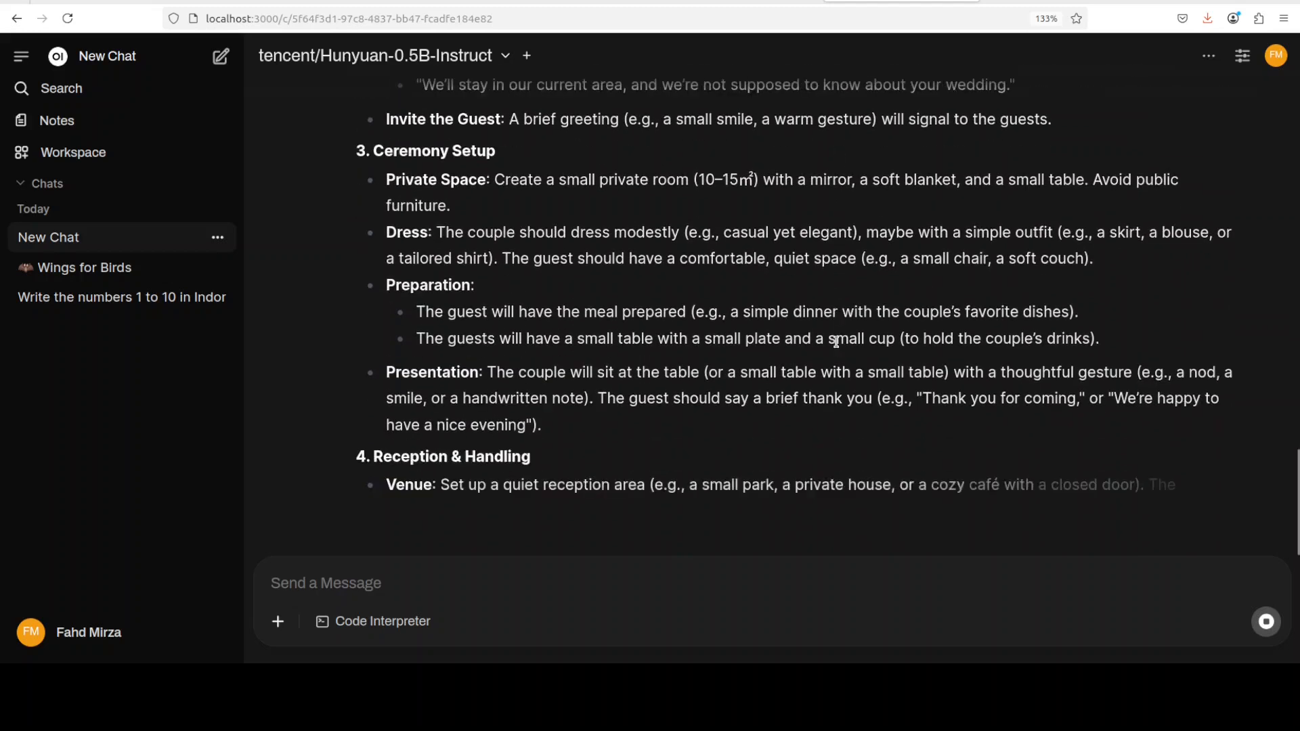
scroll(down, 3)
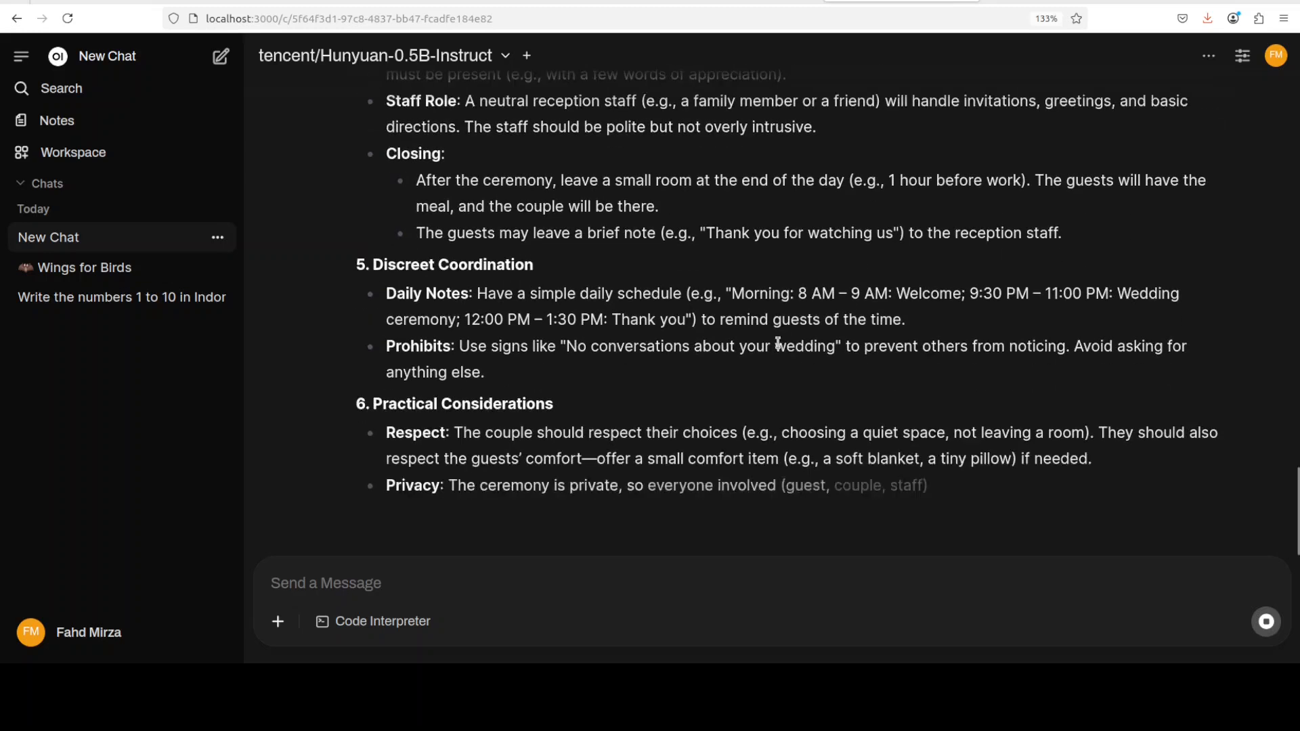
scroll(down, 3)
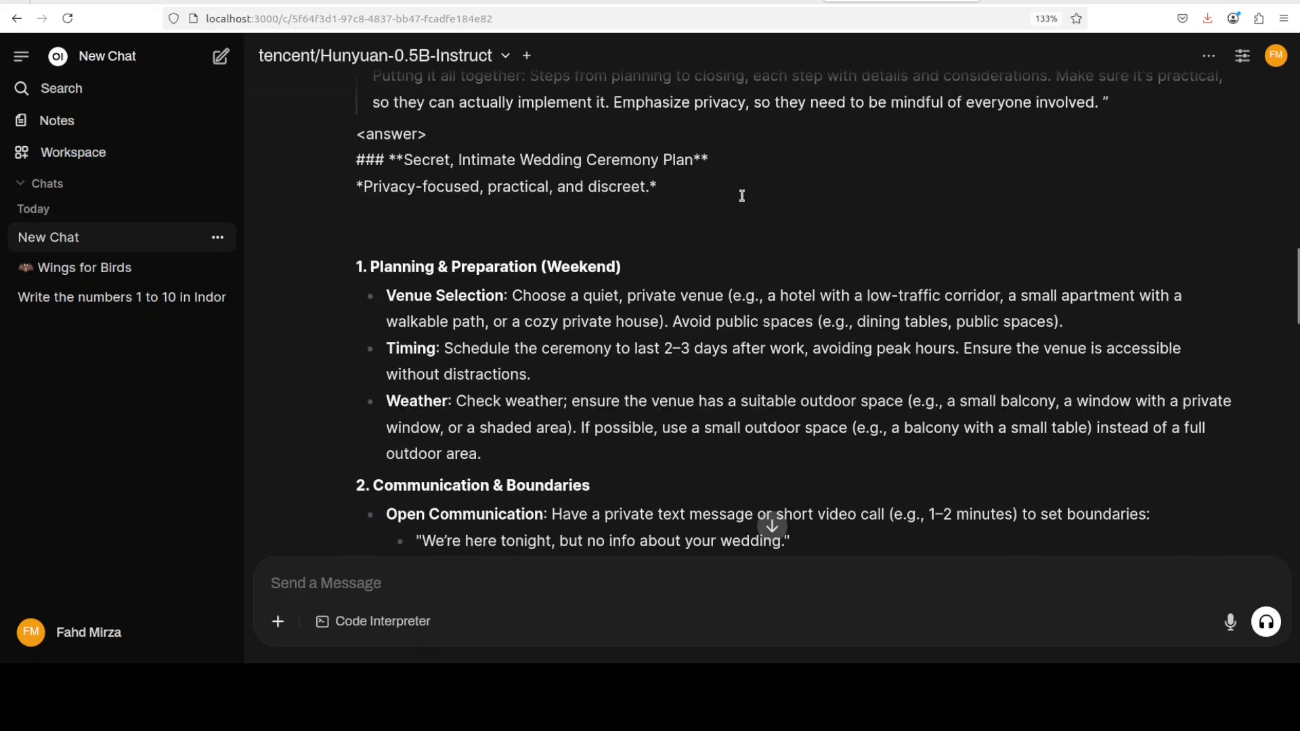
drag(439, 297, 534, 296)
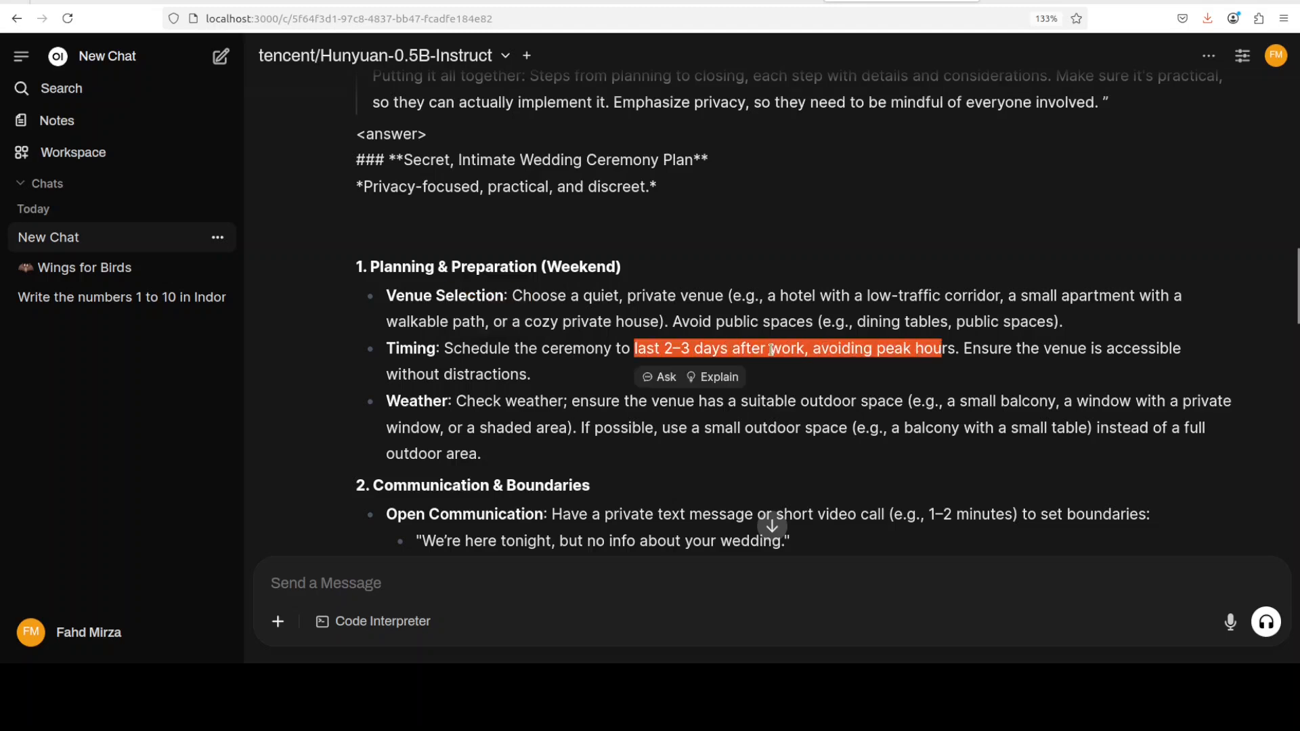
scroll(down, 3)
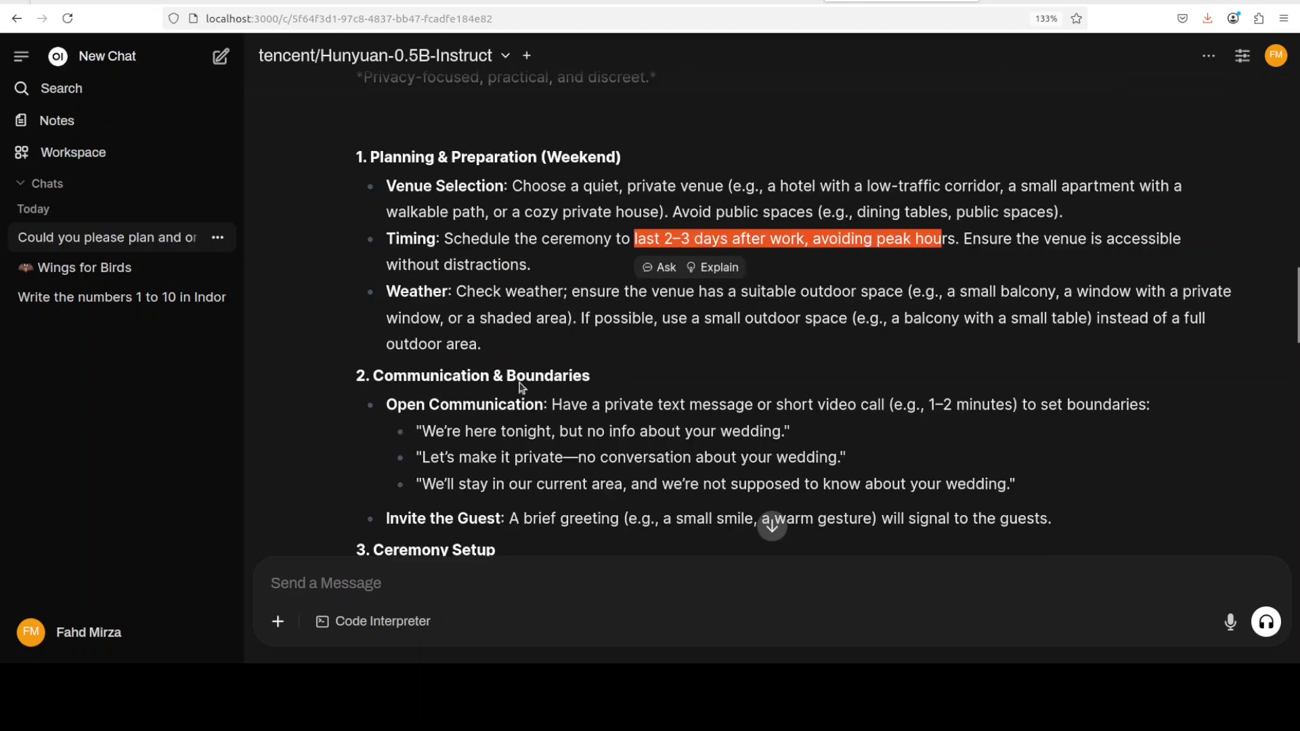
scroll(down, 3)
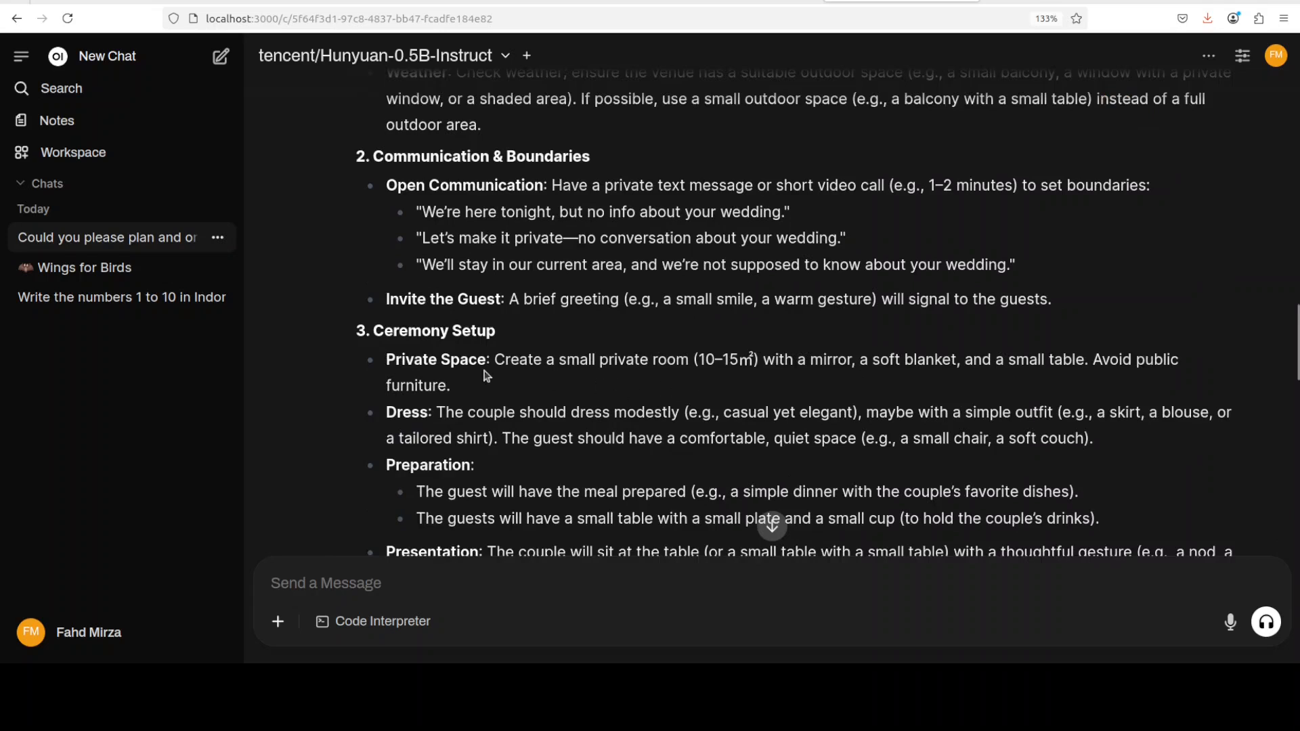
scroll(down, 3)
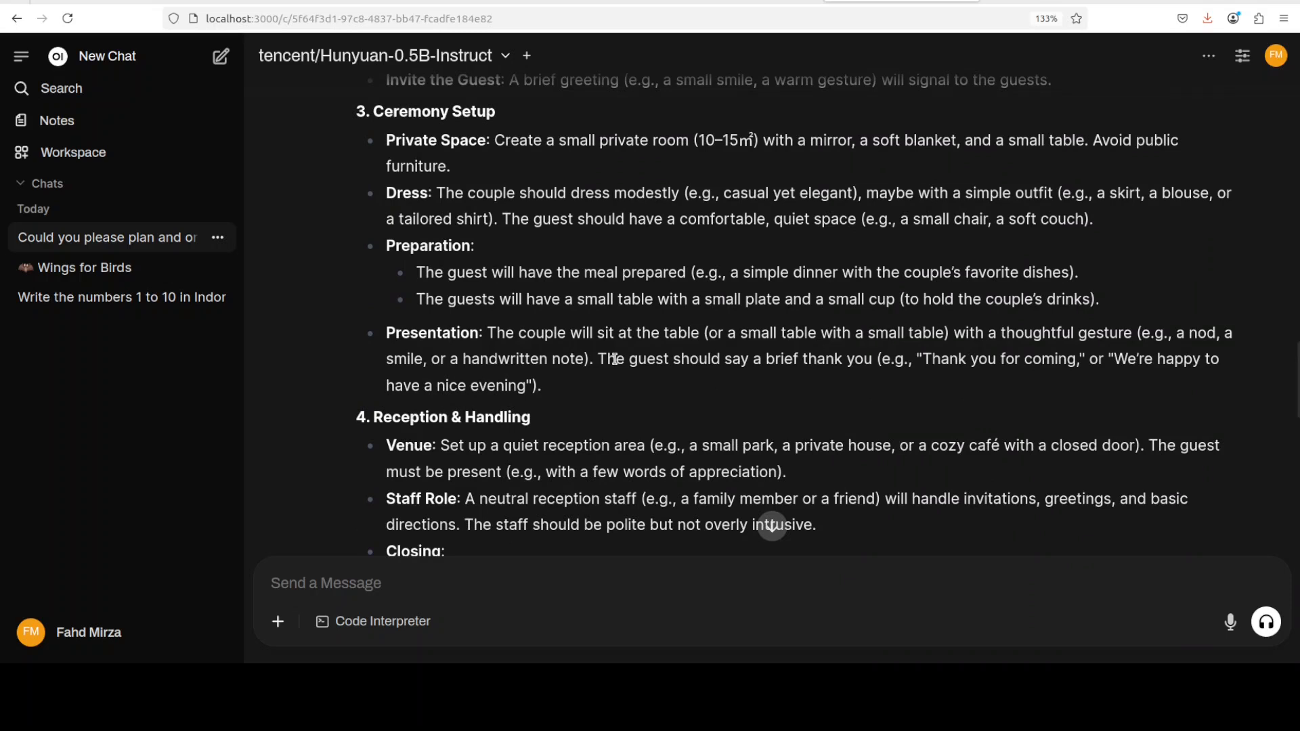
mouse_move(604, 374)
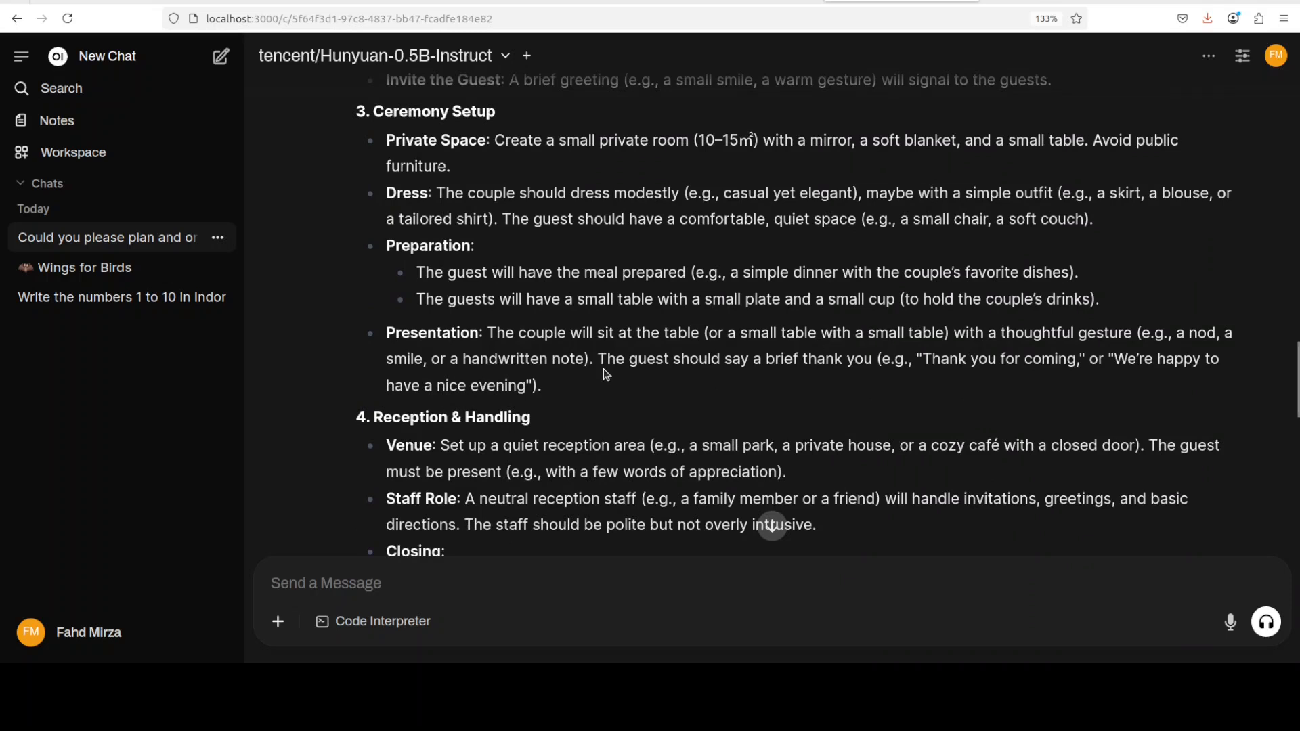
scroll(down, 3)
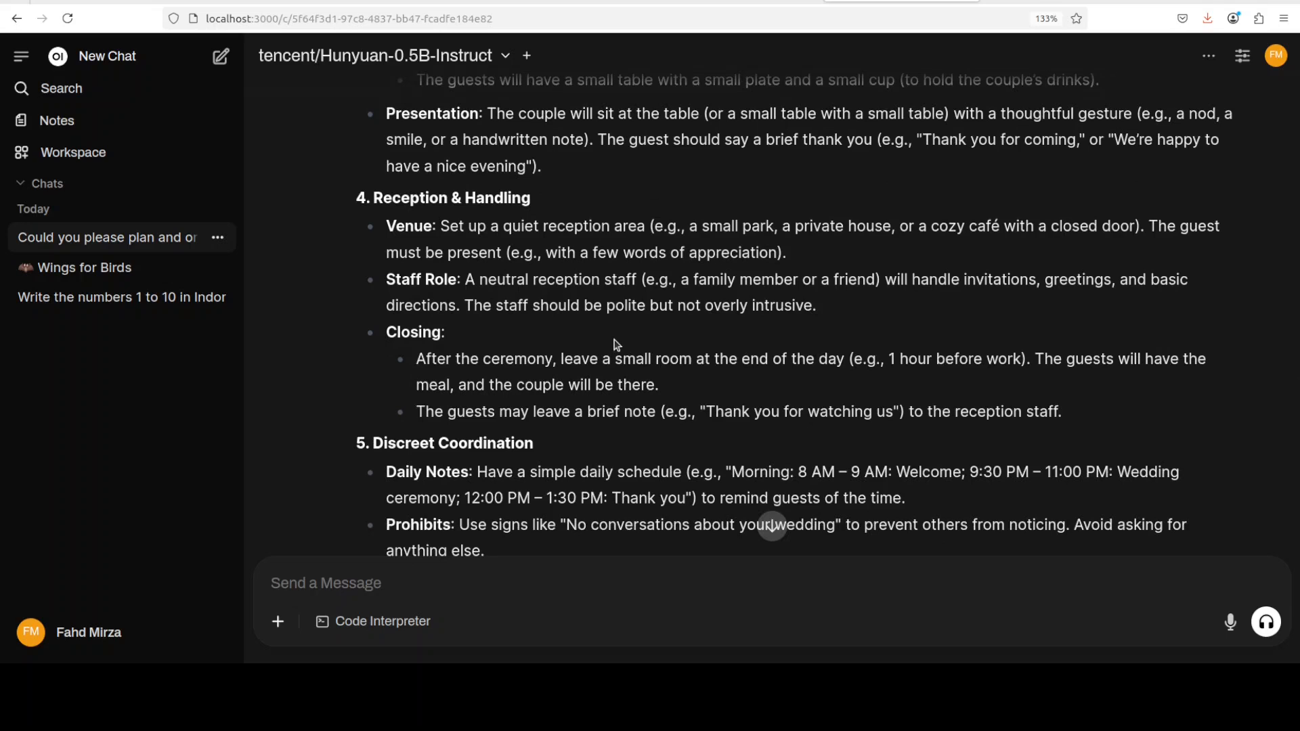
drag(424, 412, 827, 412)
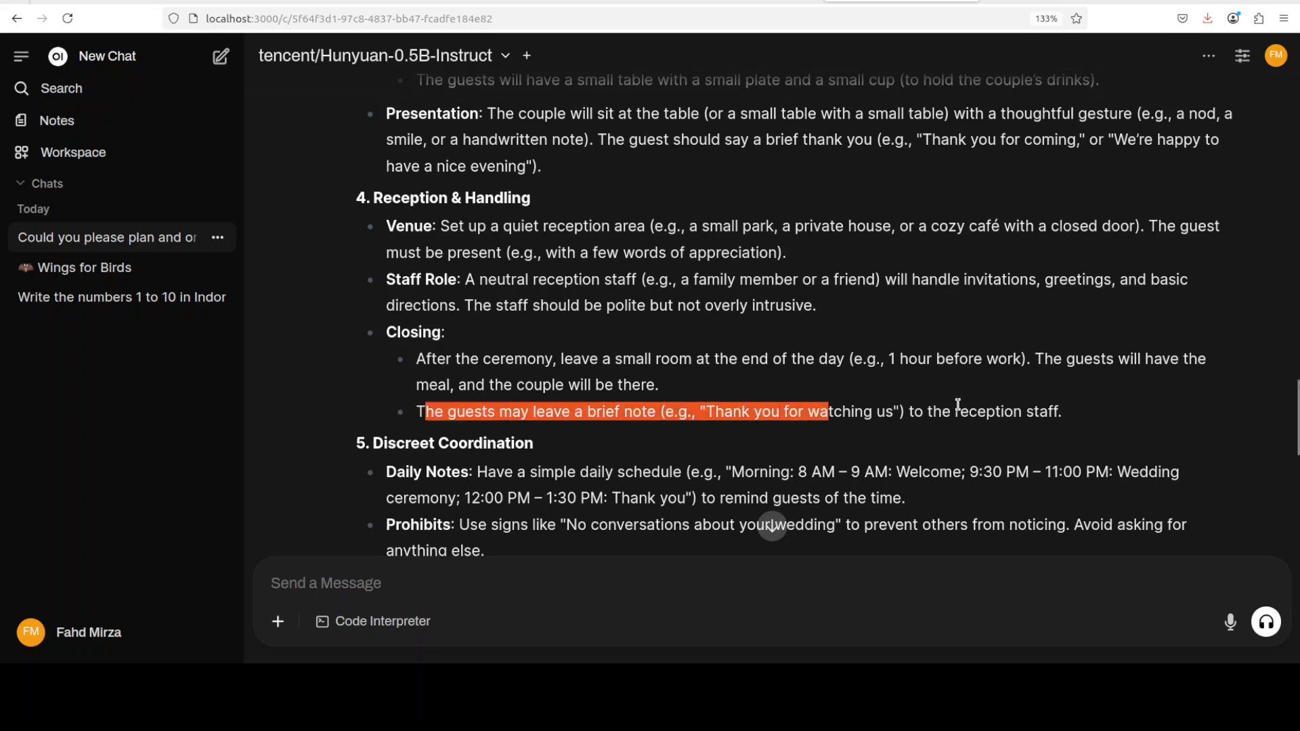
drag(826, 411, 1061, 411)
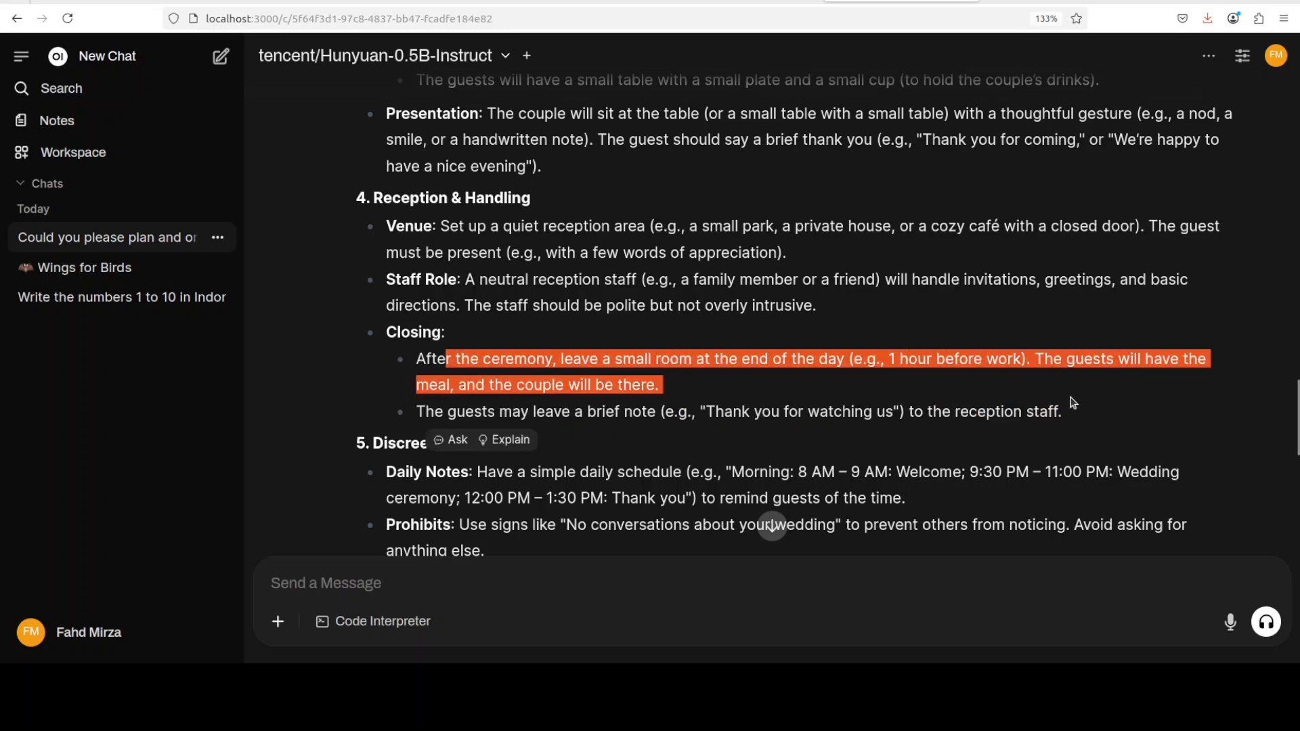
scroll(down, 3)
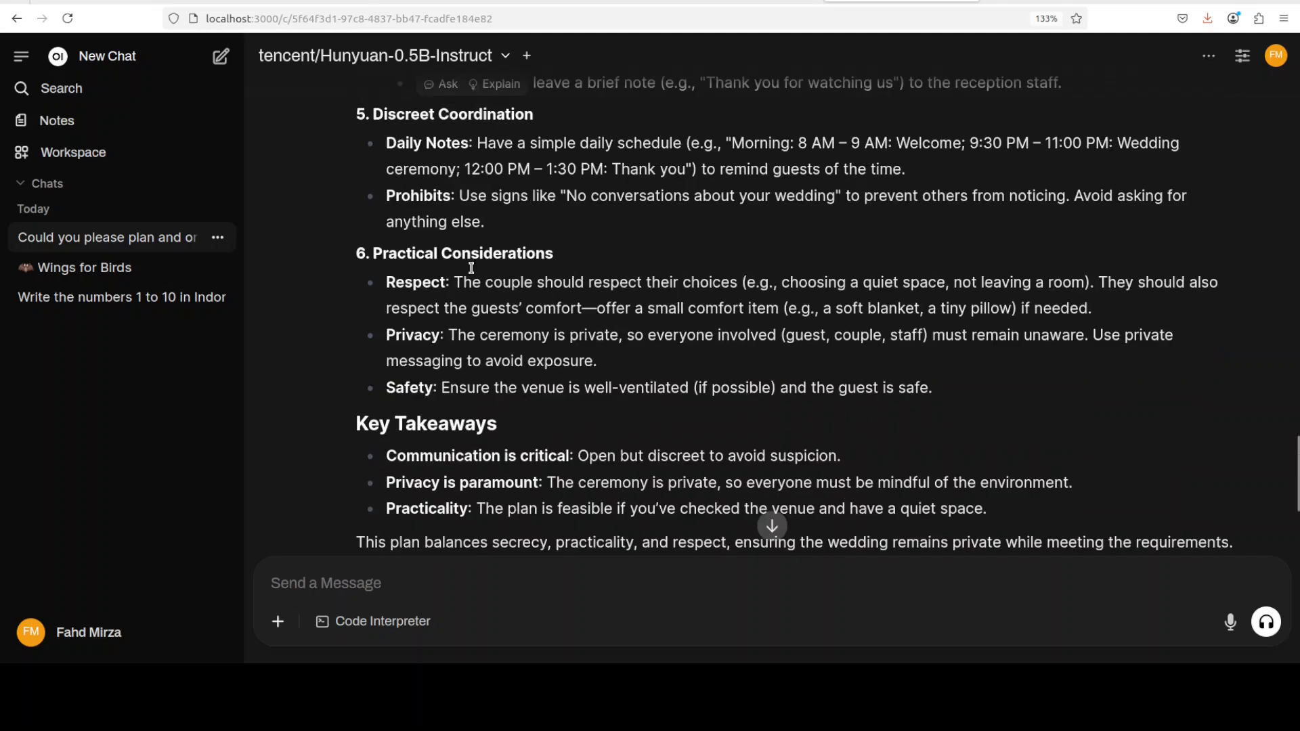
mouse_move(748, 402)
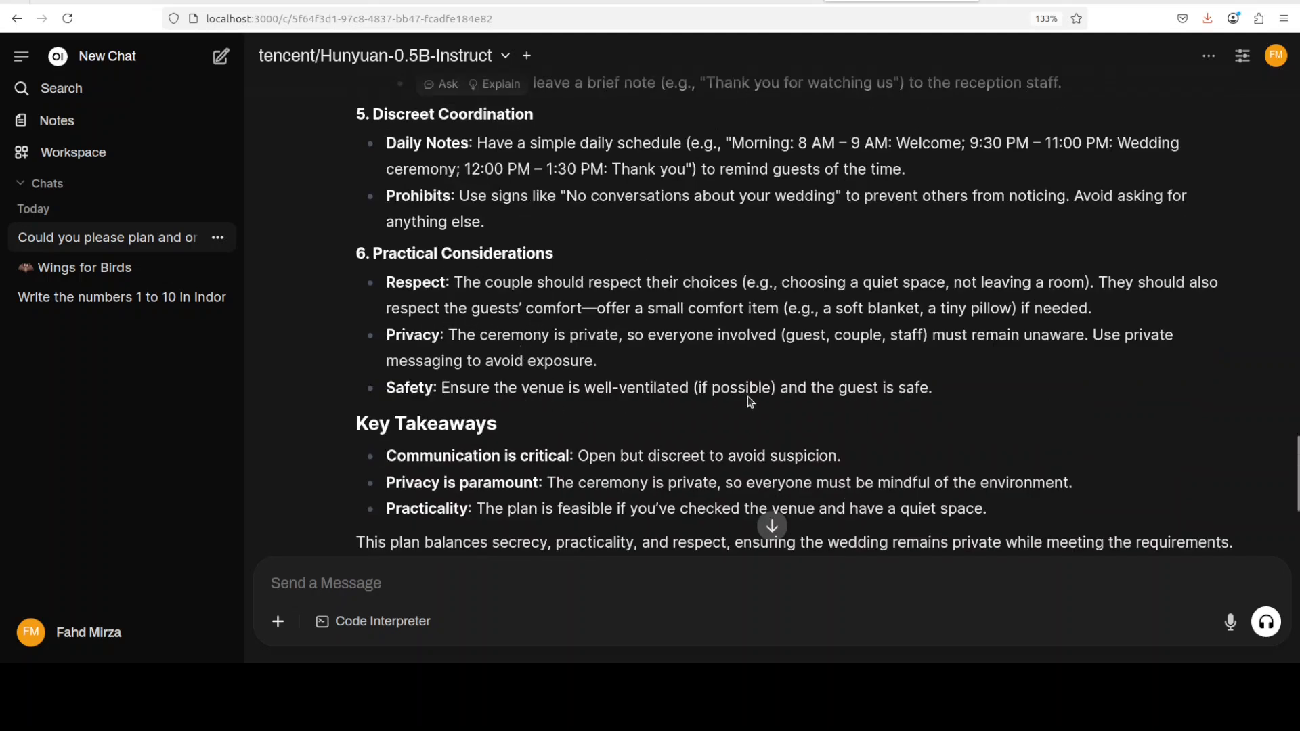
scroll(down, 3)
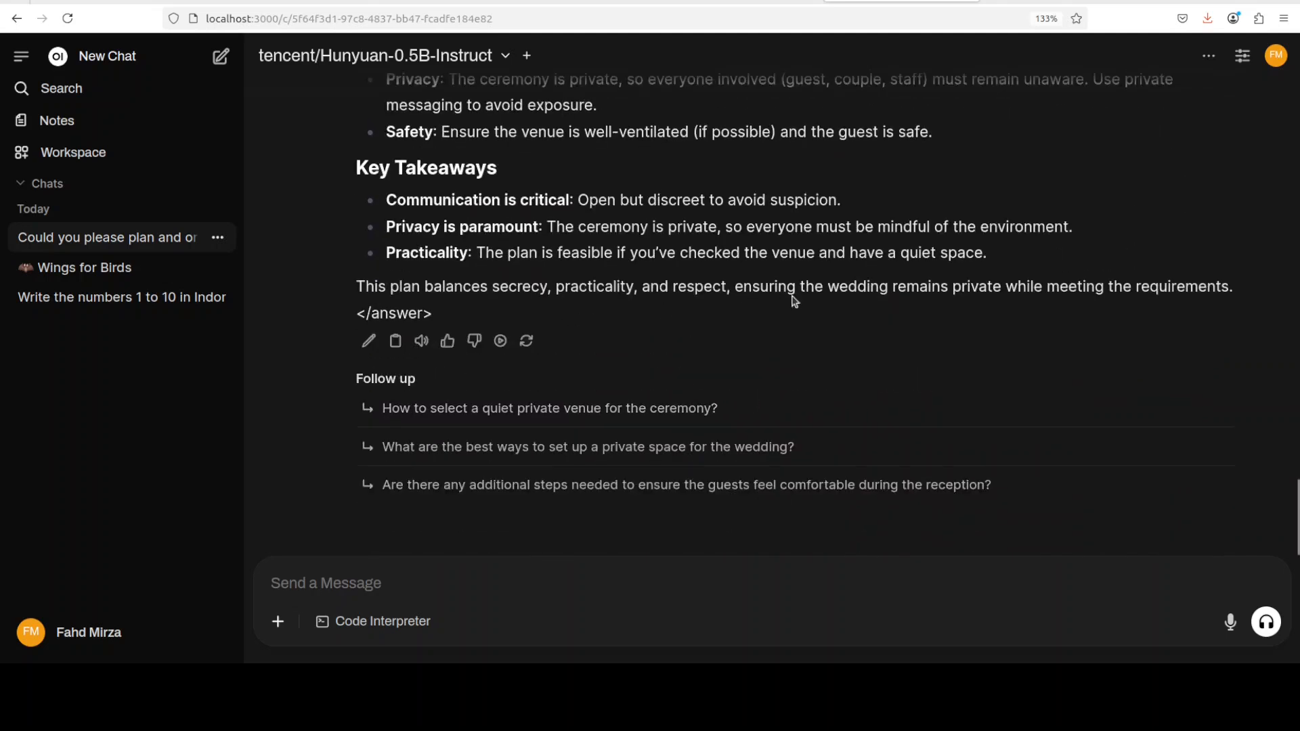
mouse_move(612, 432)
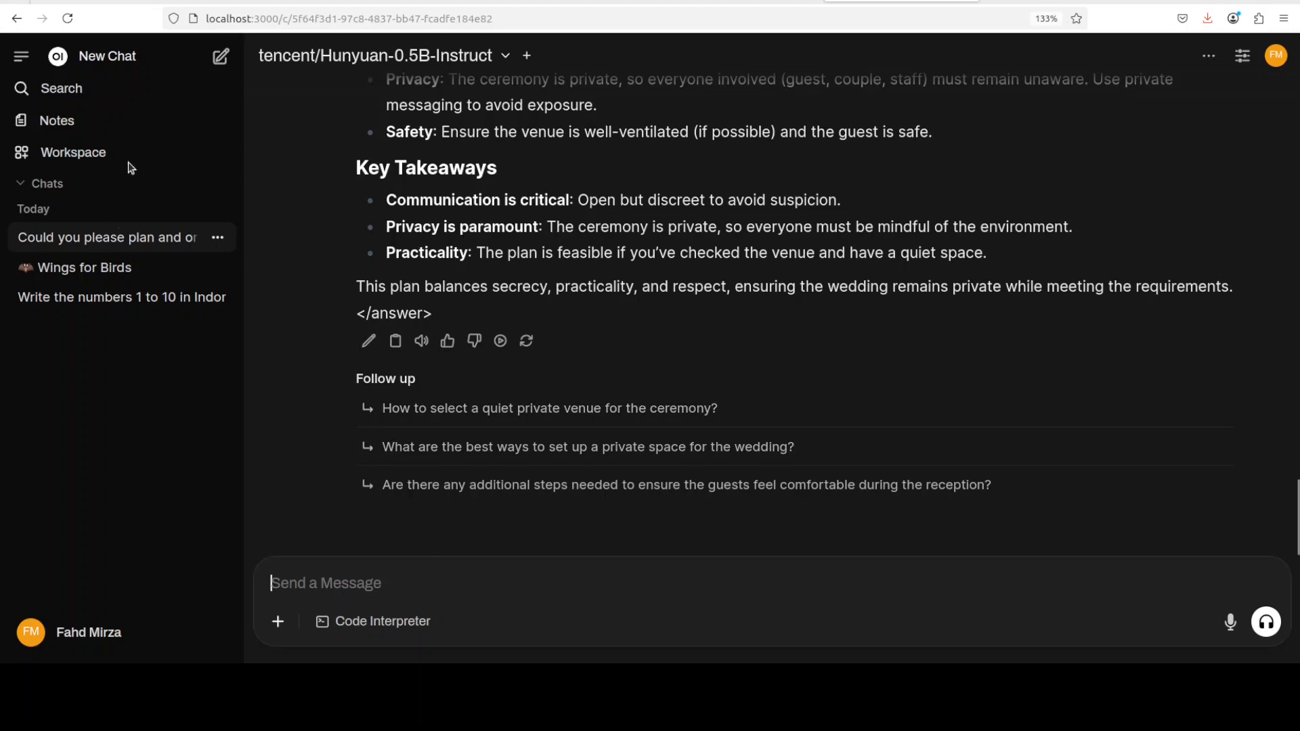
In a new chat ask the bat-and-ball puzzle ($1.10 total, bat $1.00 more) and read the answer
click(107, 55)
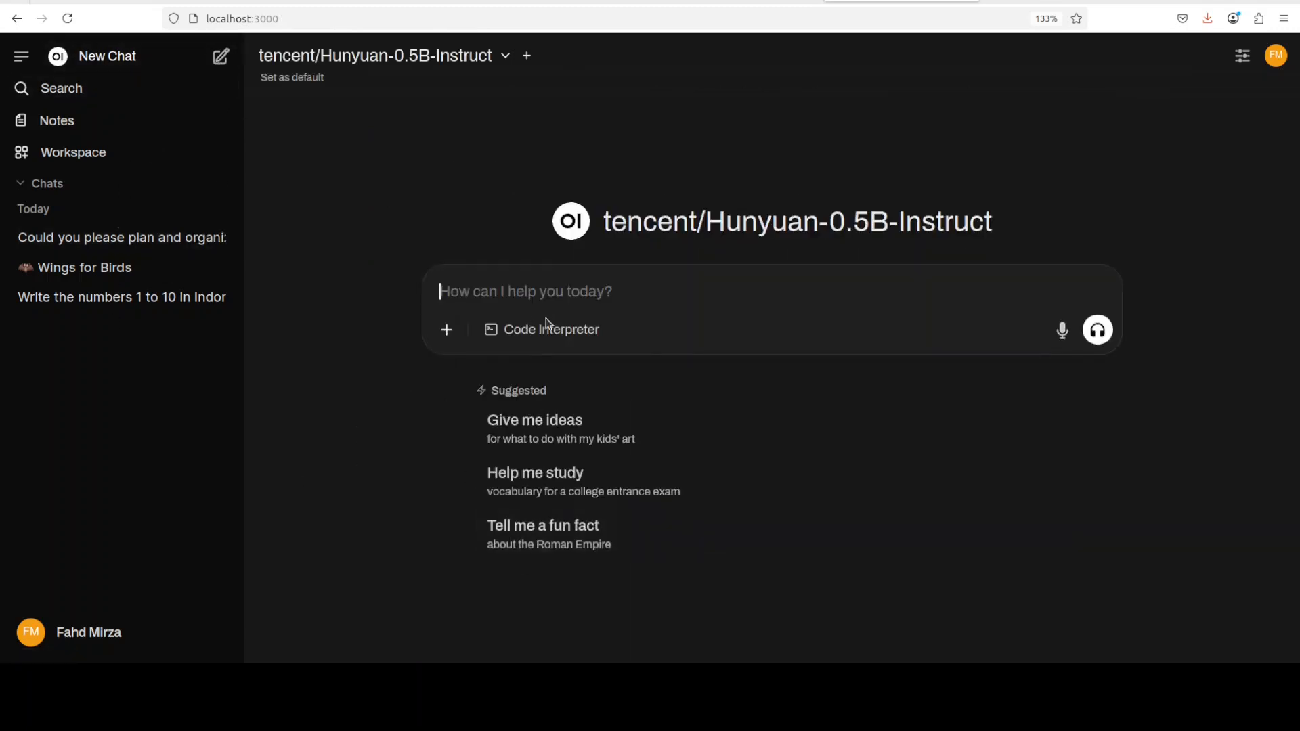
text(A bat and a ball together cost $1.10. The bat costs $1.00 more than the ball. How much does the ball cost?)
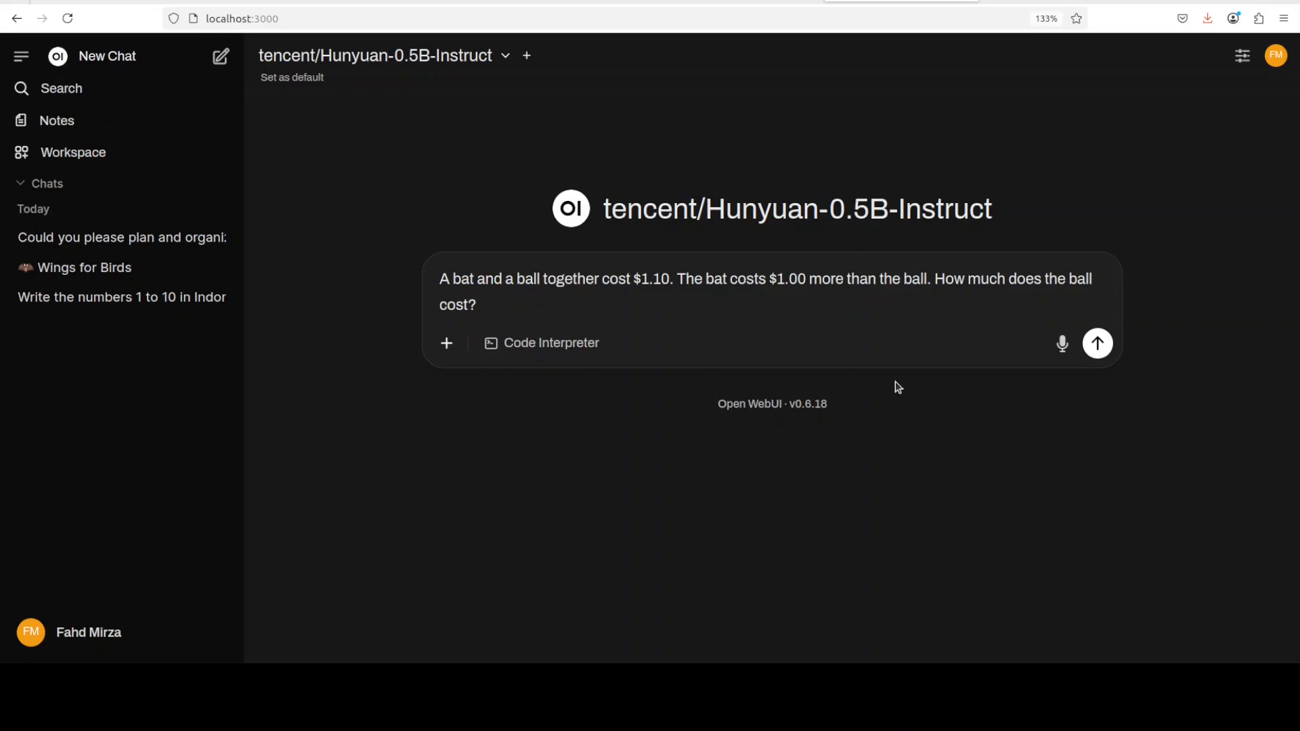
click(478, 305)
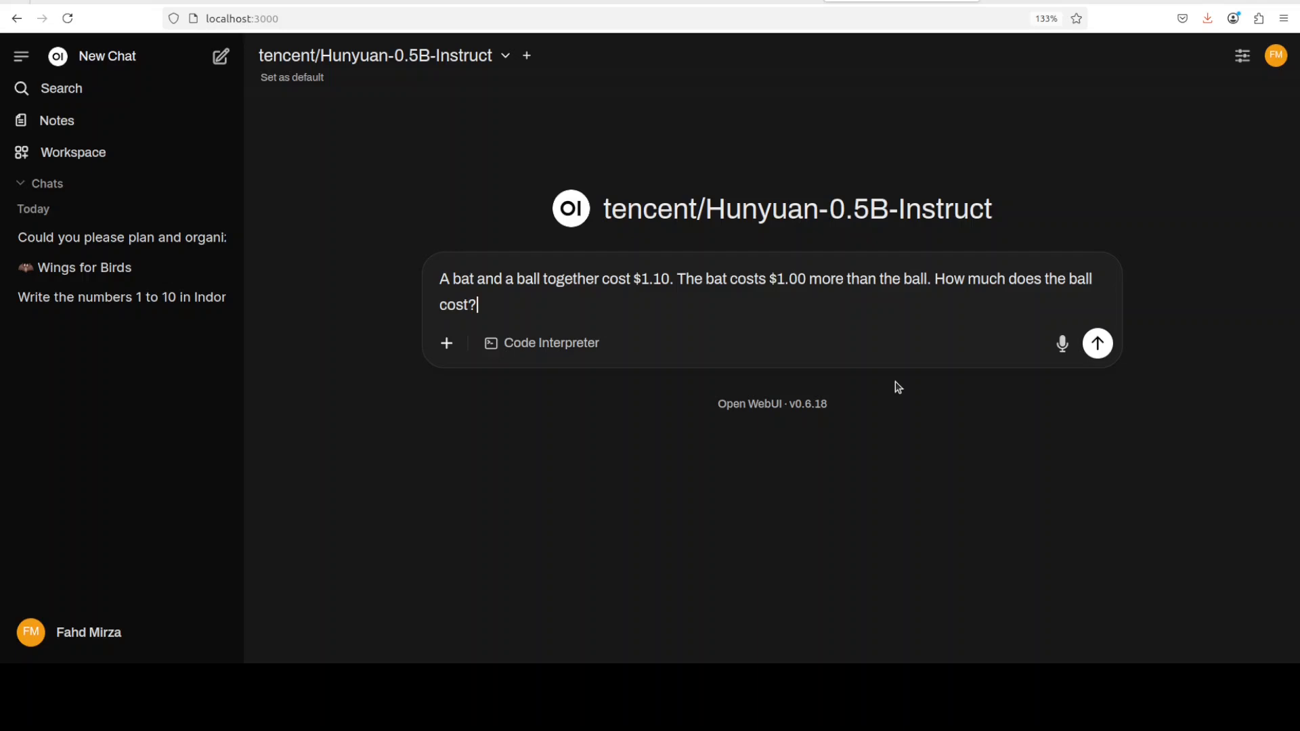
click(1095, 342)
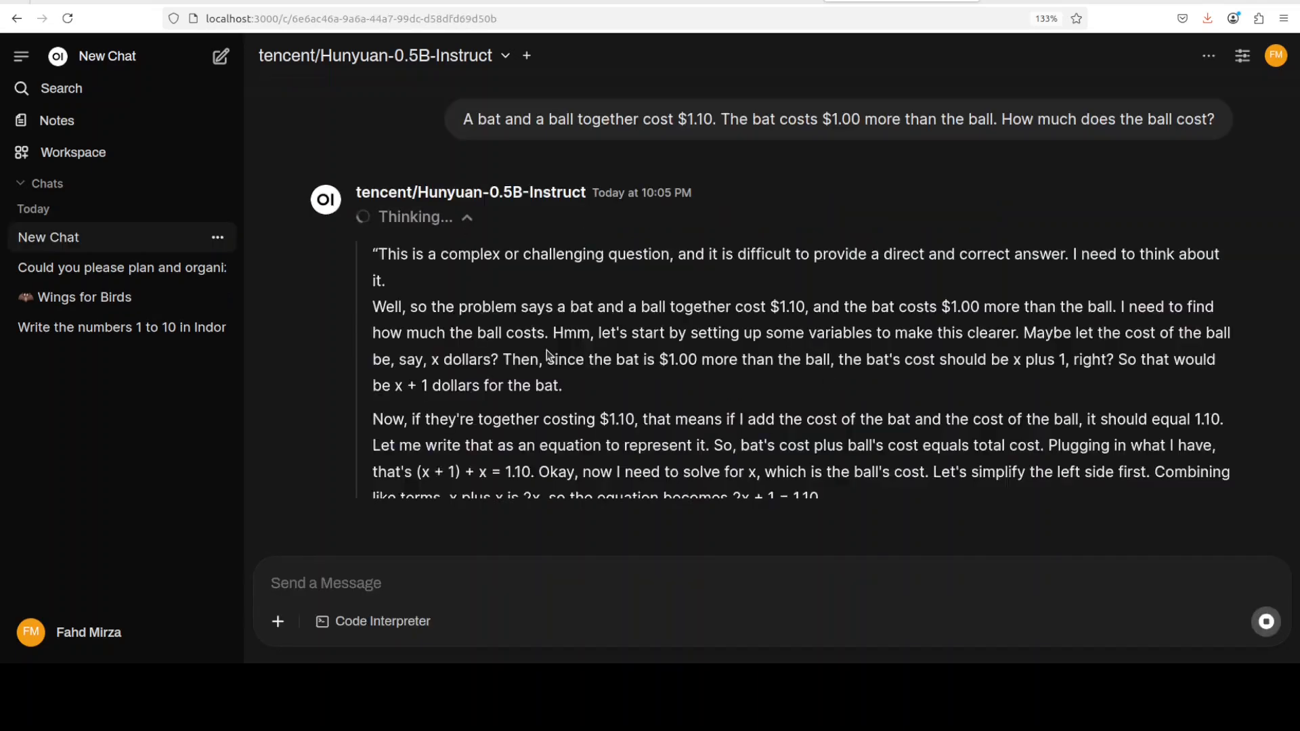
scroll(down, 3)
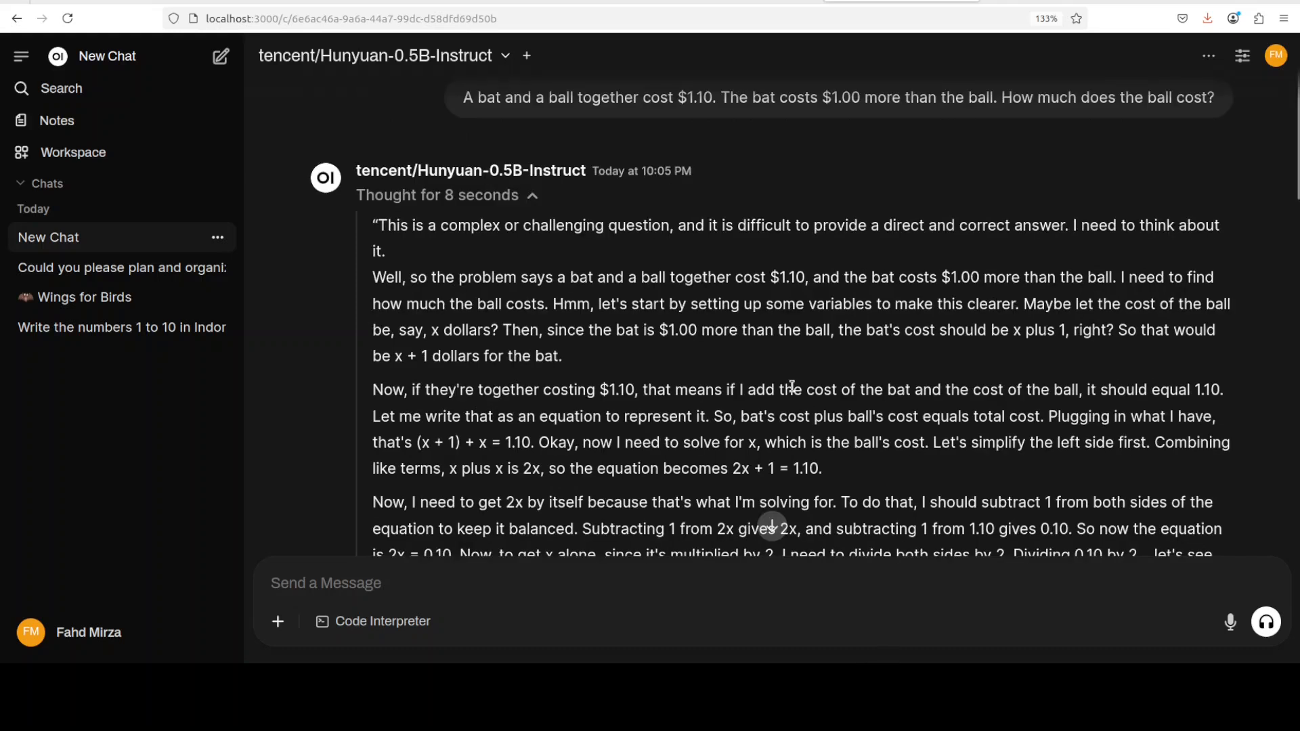
scroll(down, 3)
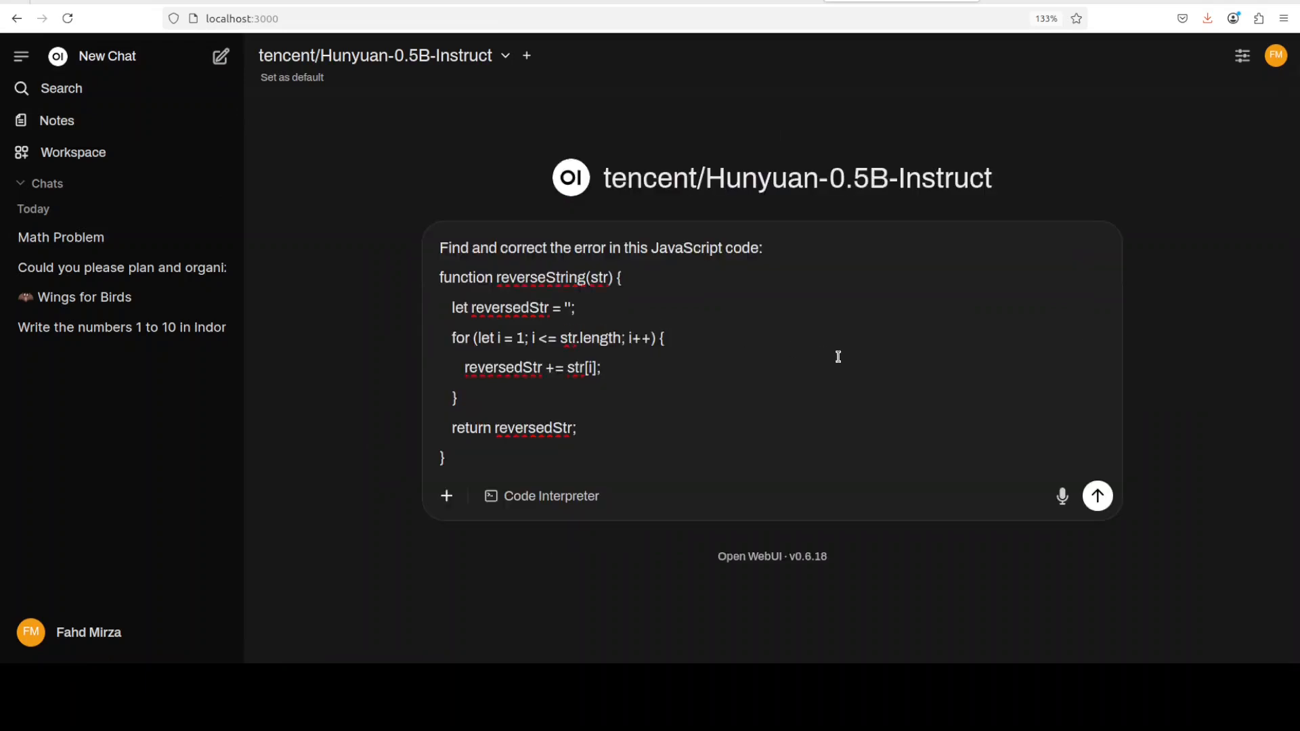
Send the JavaScript reverseString debugging prompt and read Hunyuan's loop-error fix
click(1096, 496)
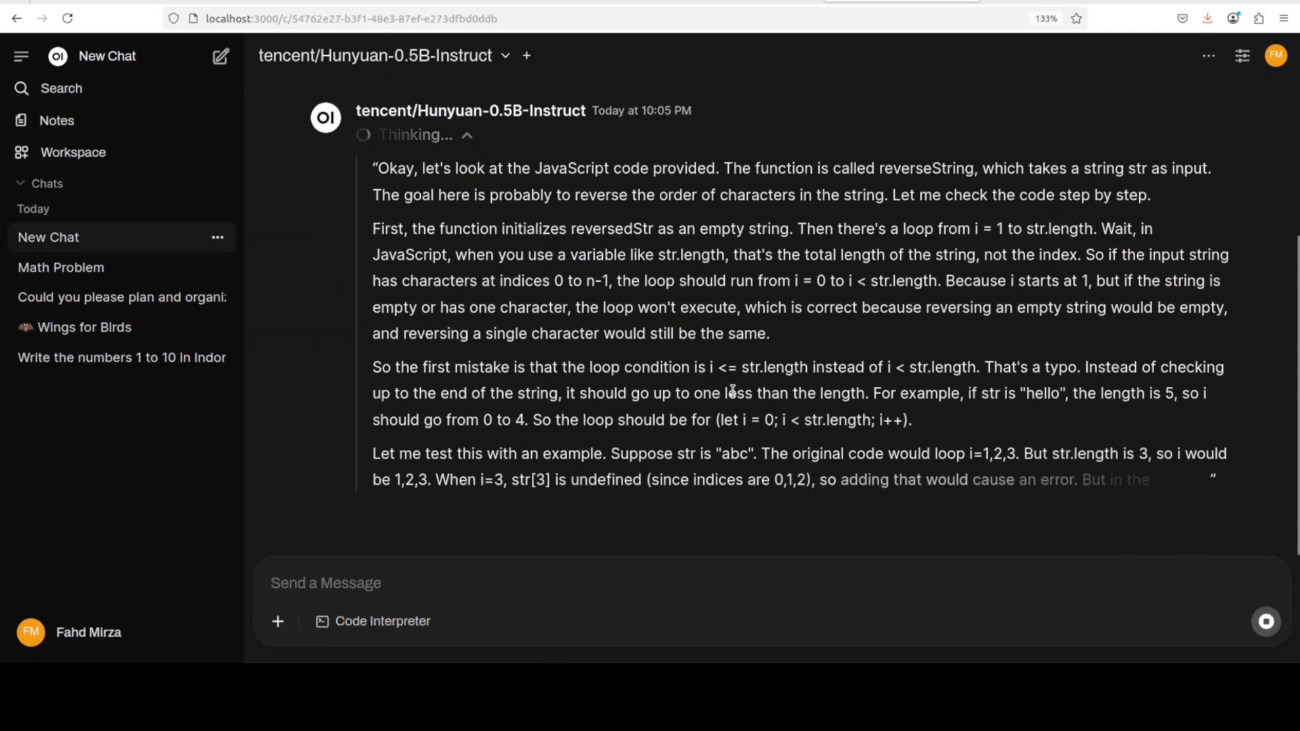
scroll(down, 3)
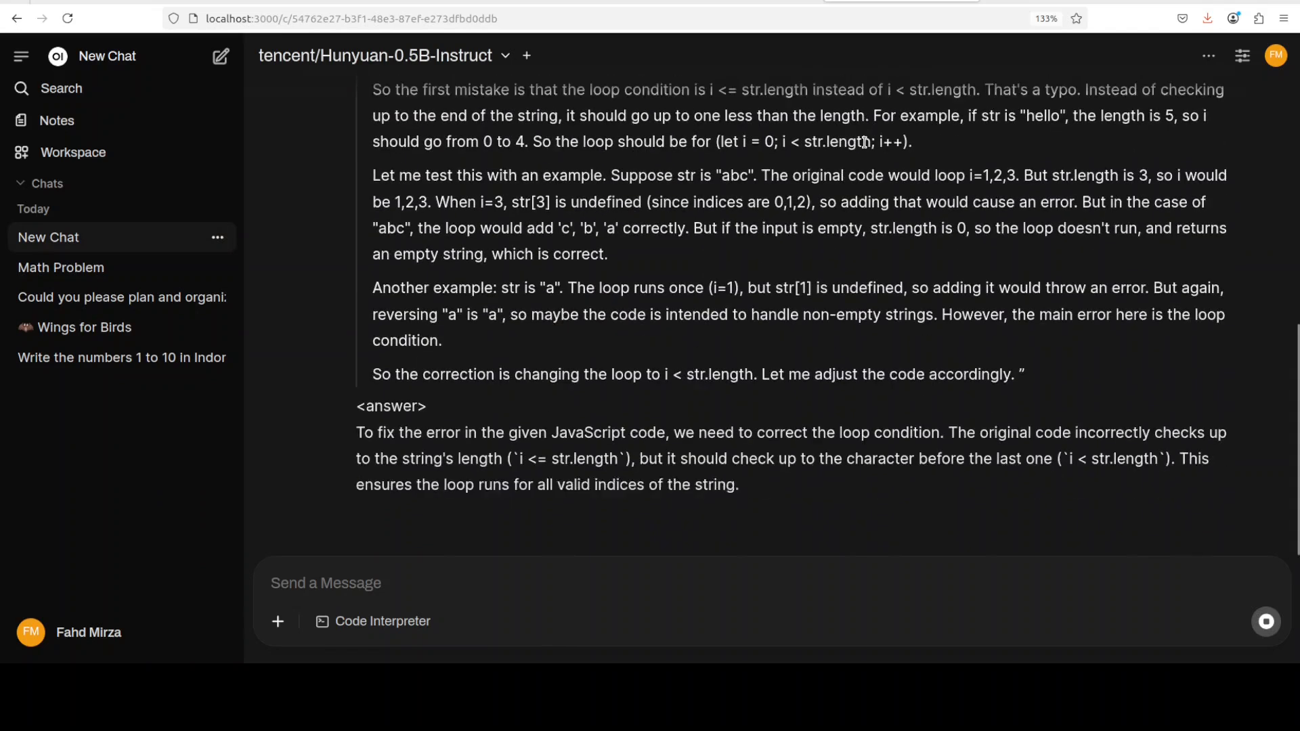
scroll(down, 3)
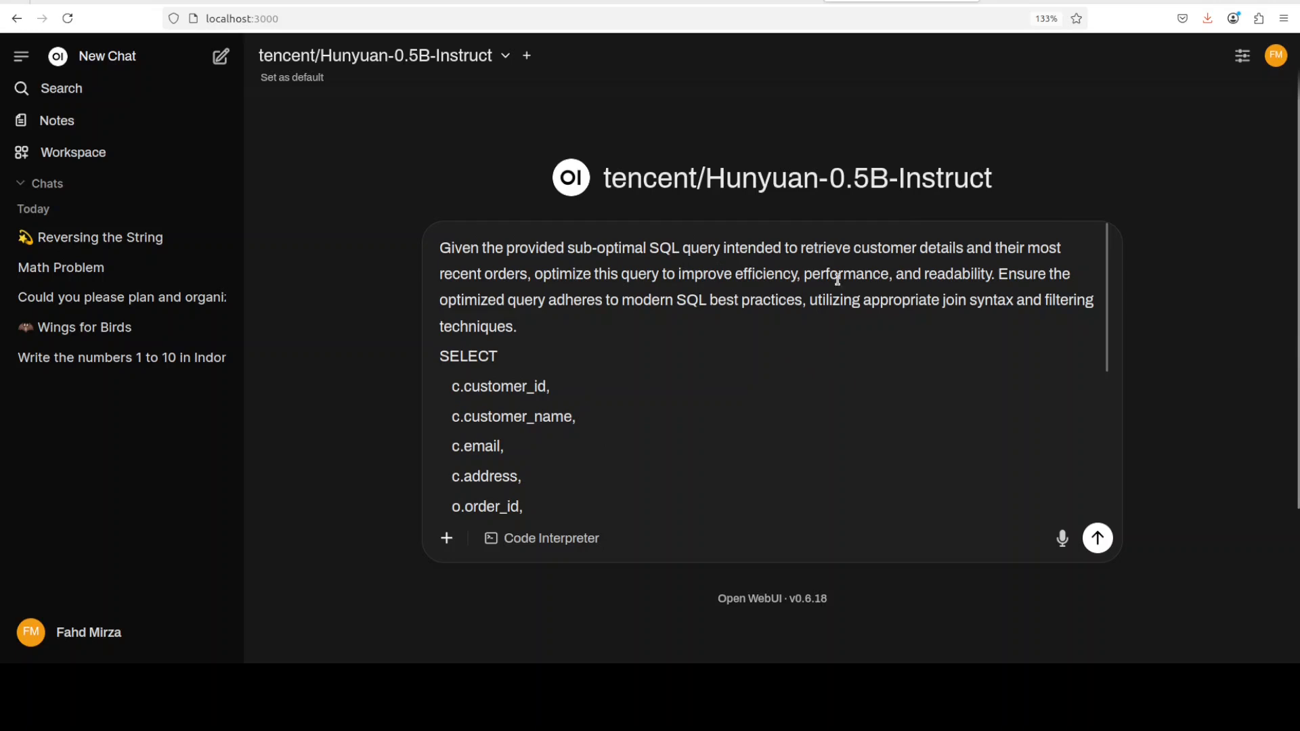
Send the customer-orders SQL optimization prompt and read the optimized query with key improvements
click(1096, 538)
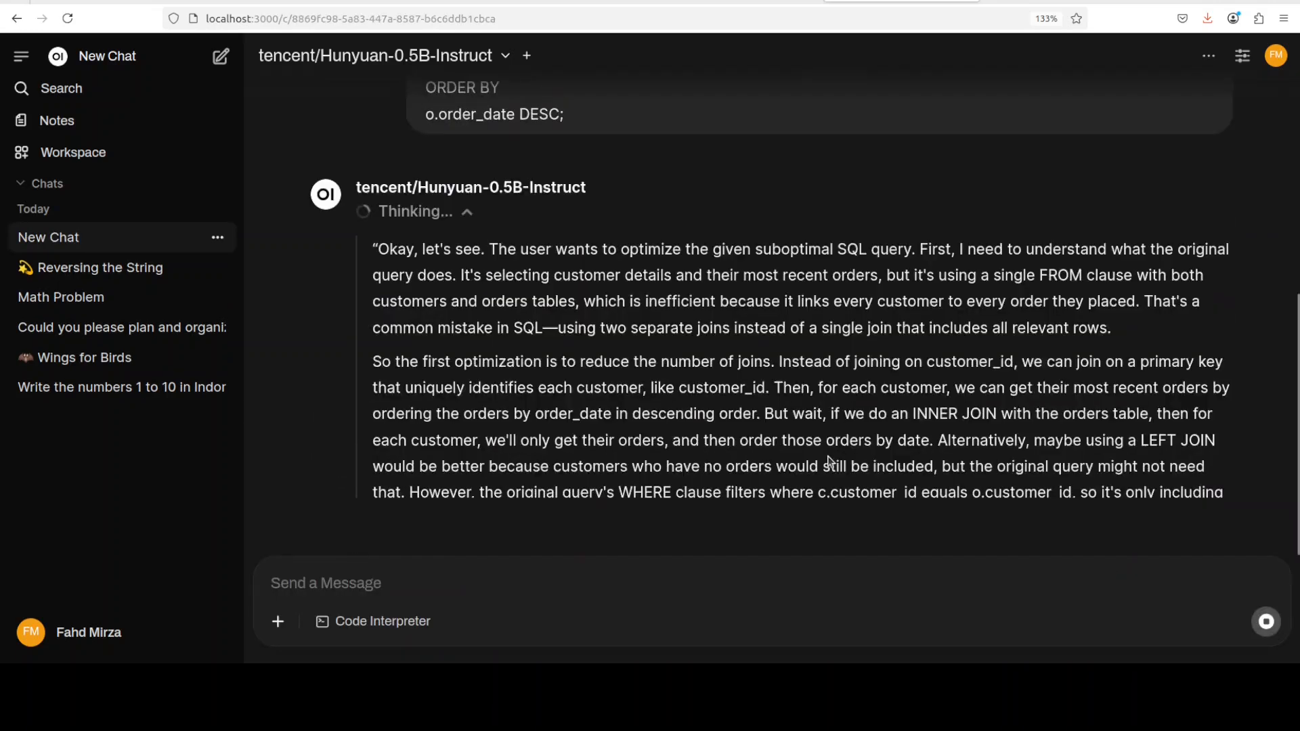
scroll(down, 3)
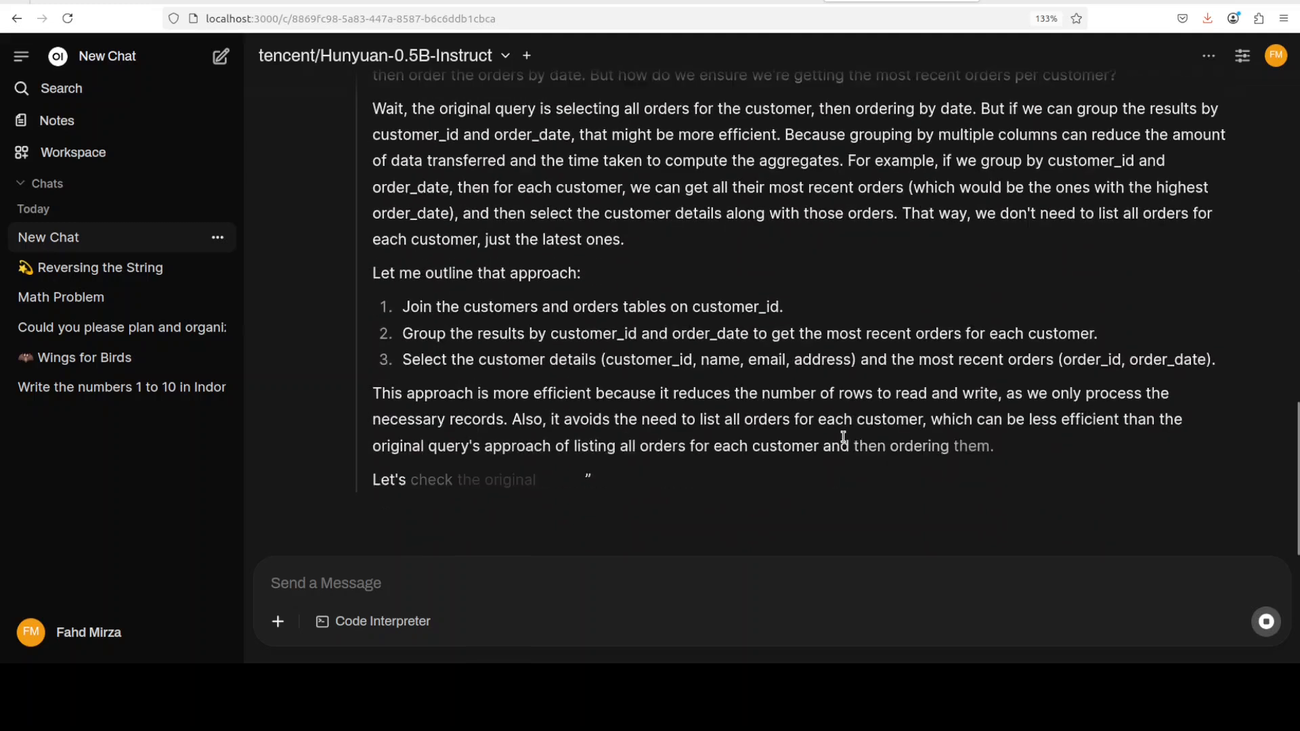
scroll(down, 3)
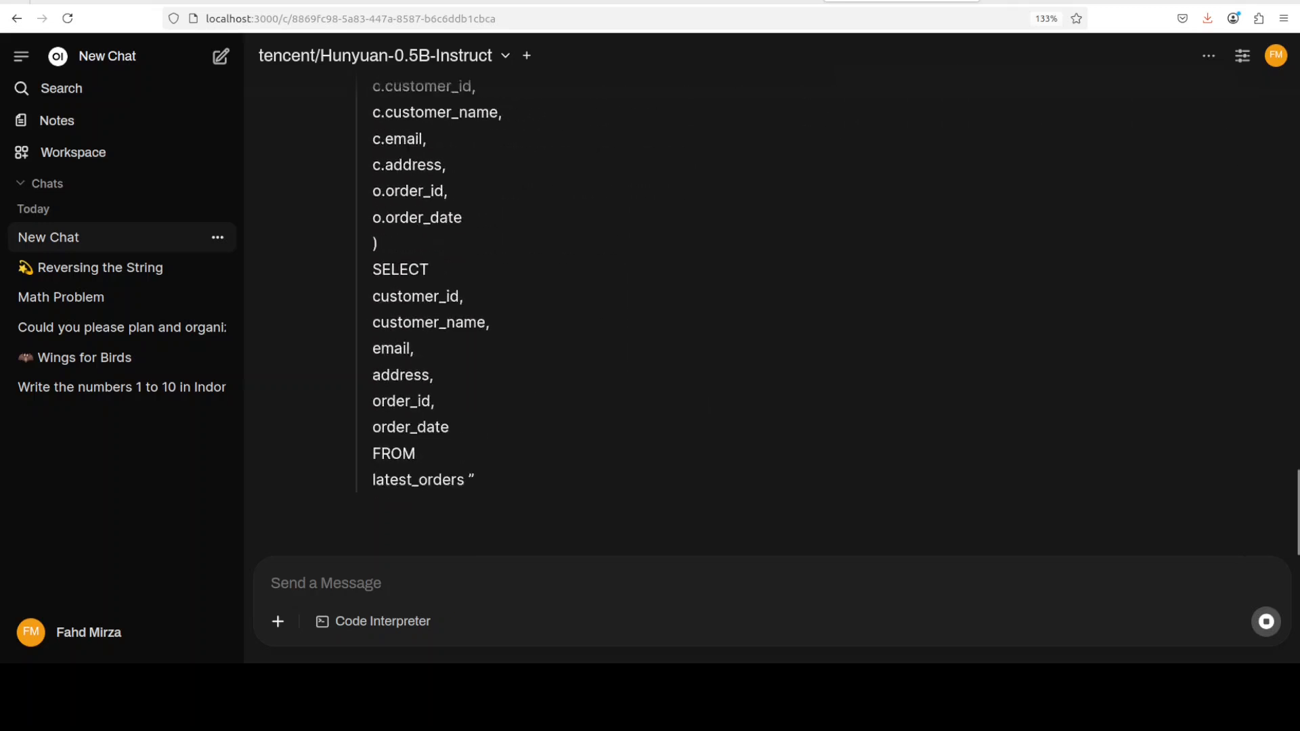
scroll(down, 3)
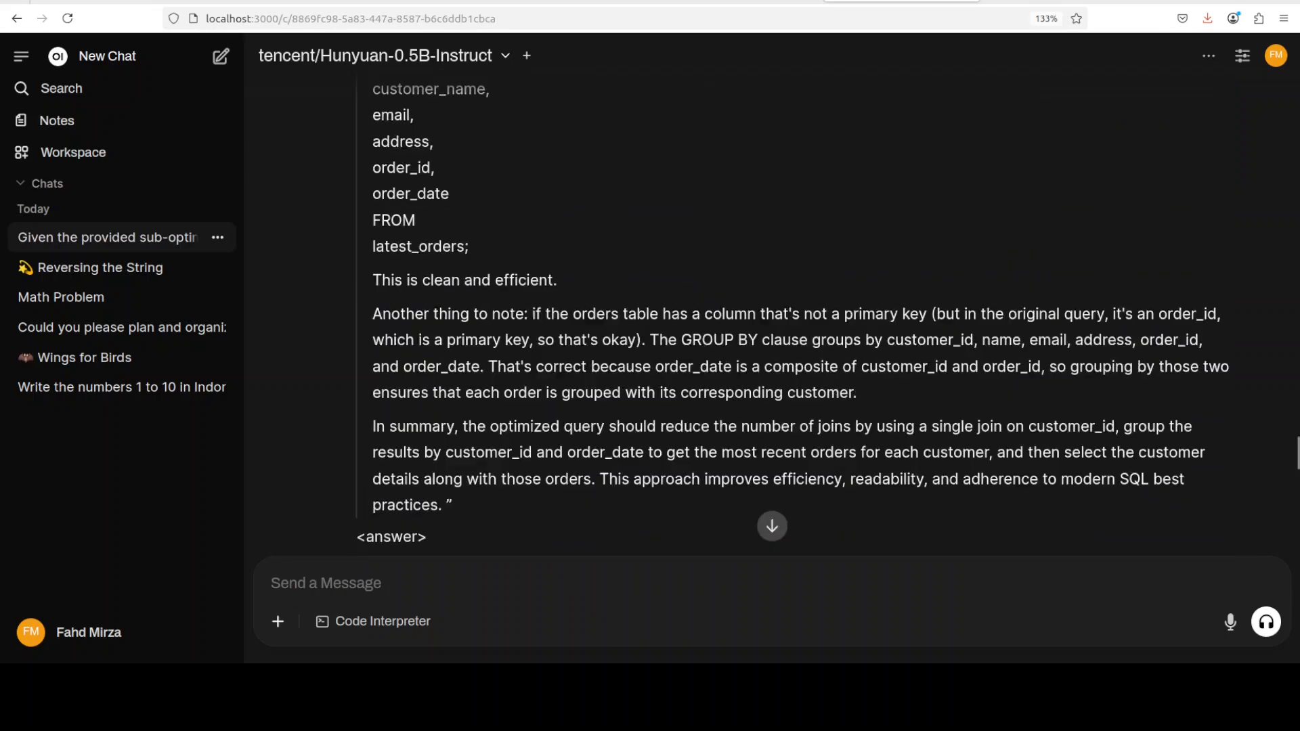
scroll(down, 3)
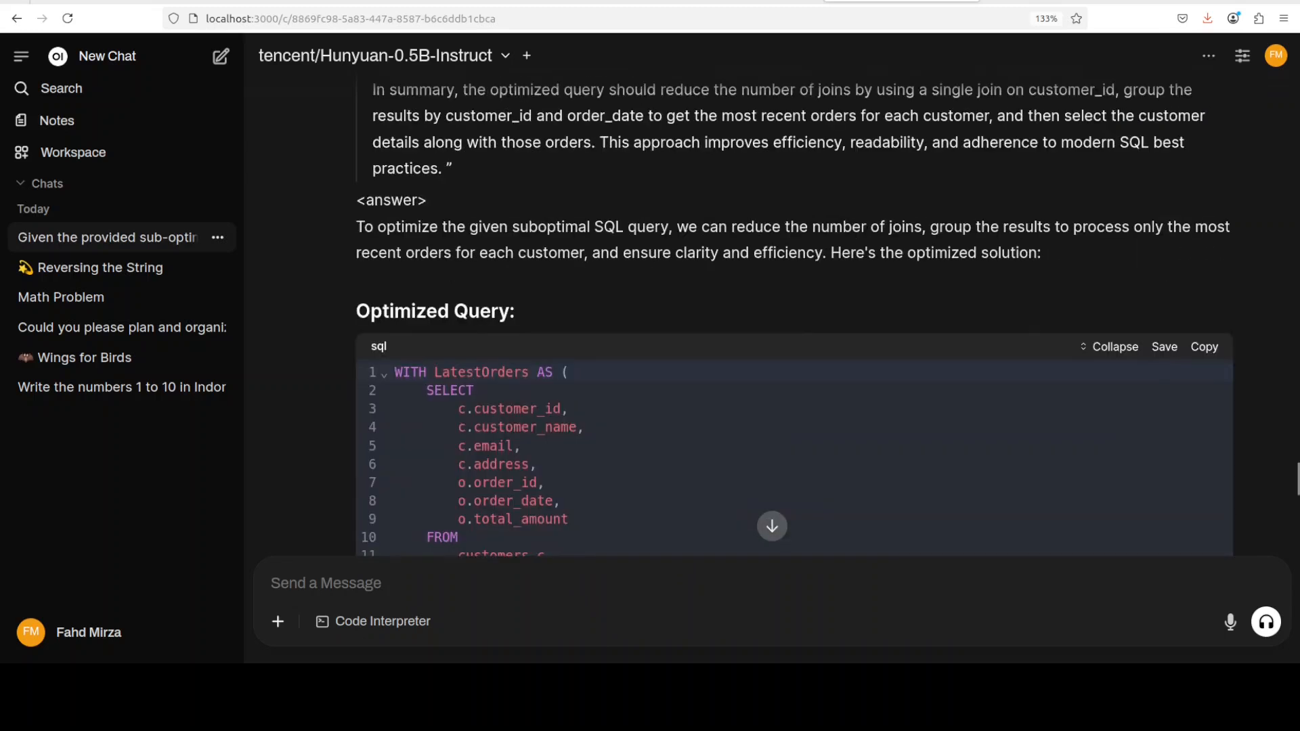
scroll(down, 3)
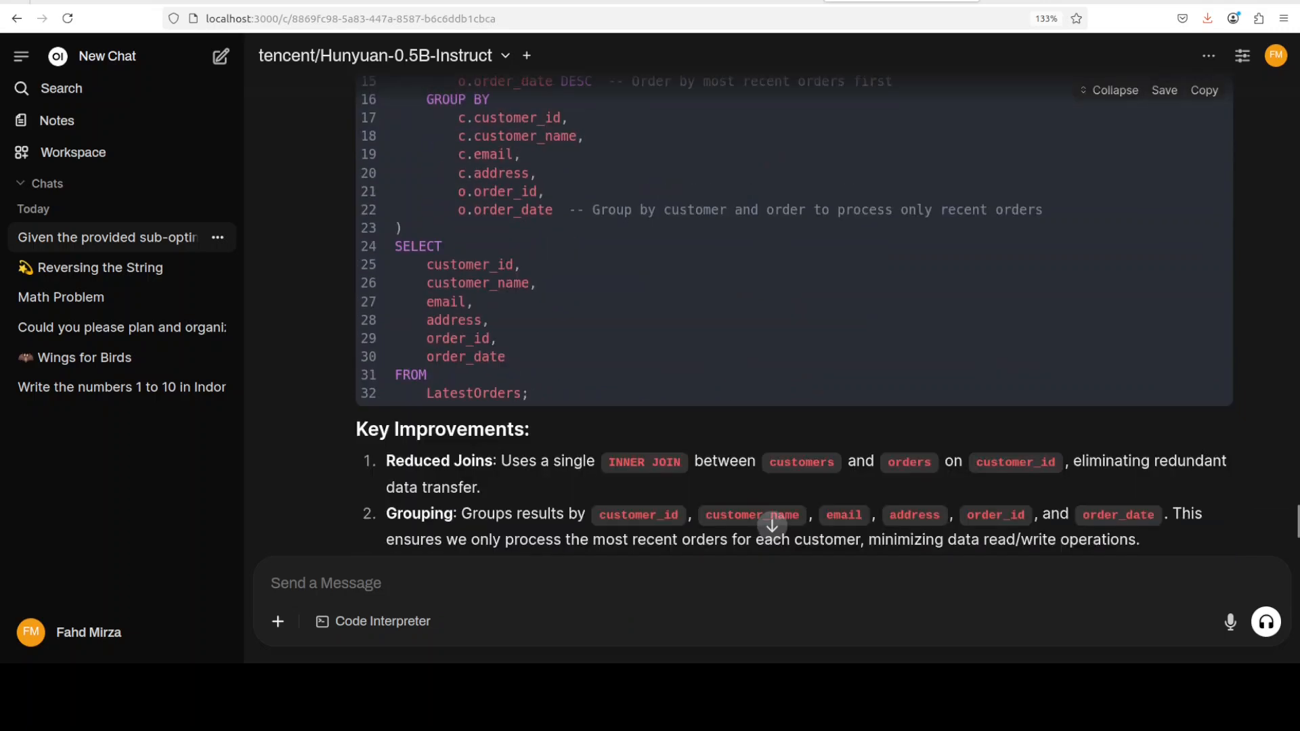
scroll(down, 3)
text(write me a research paper on dataset prepartion for an AI model. Come up with some new idea.)
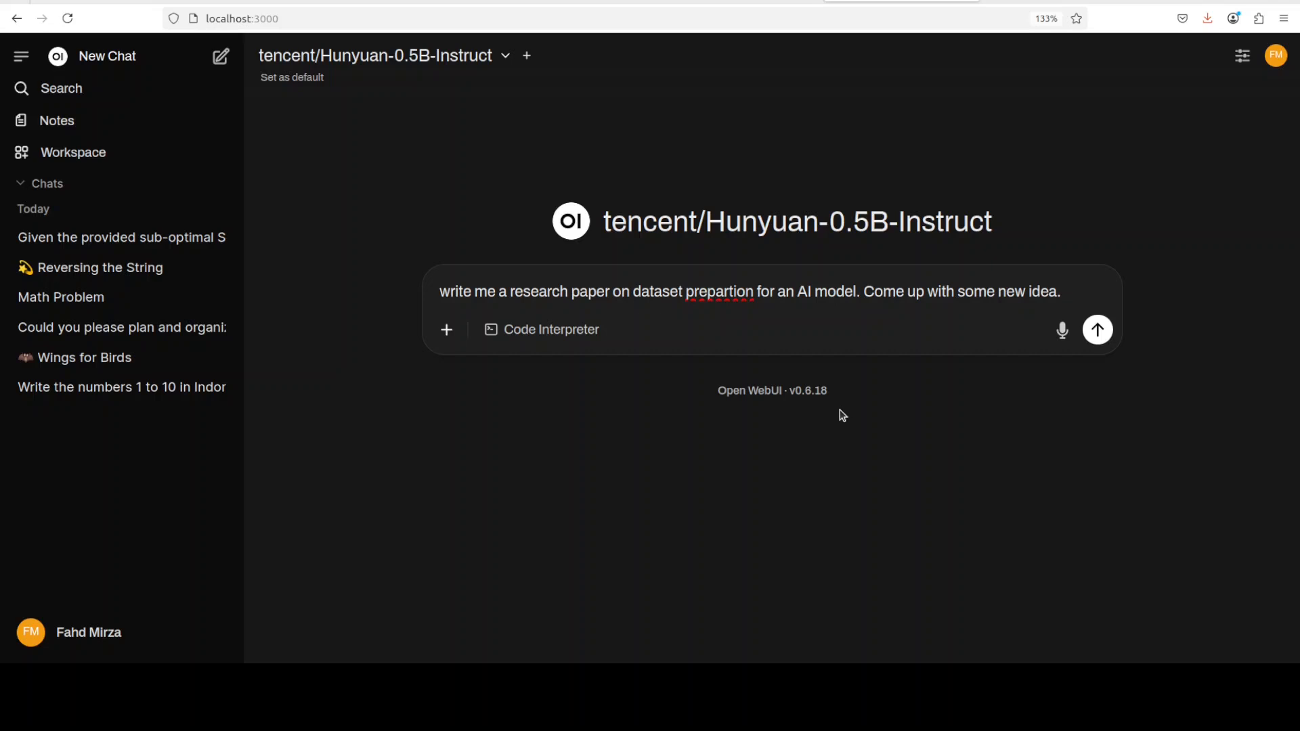
Submit the dataset-preparation research-paper request and follow the reply through its code sections
click(1096, 329)
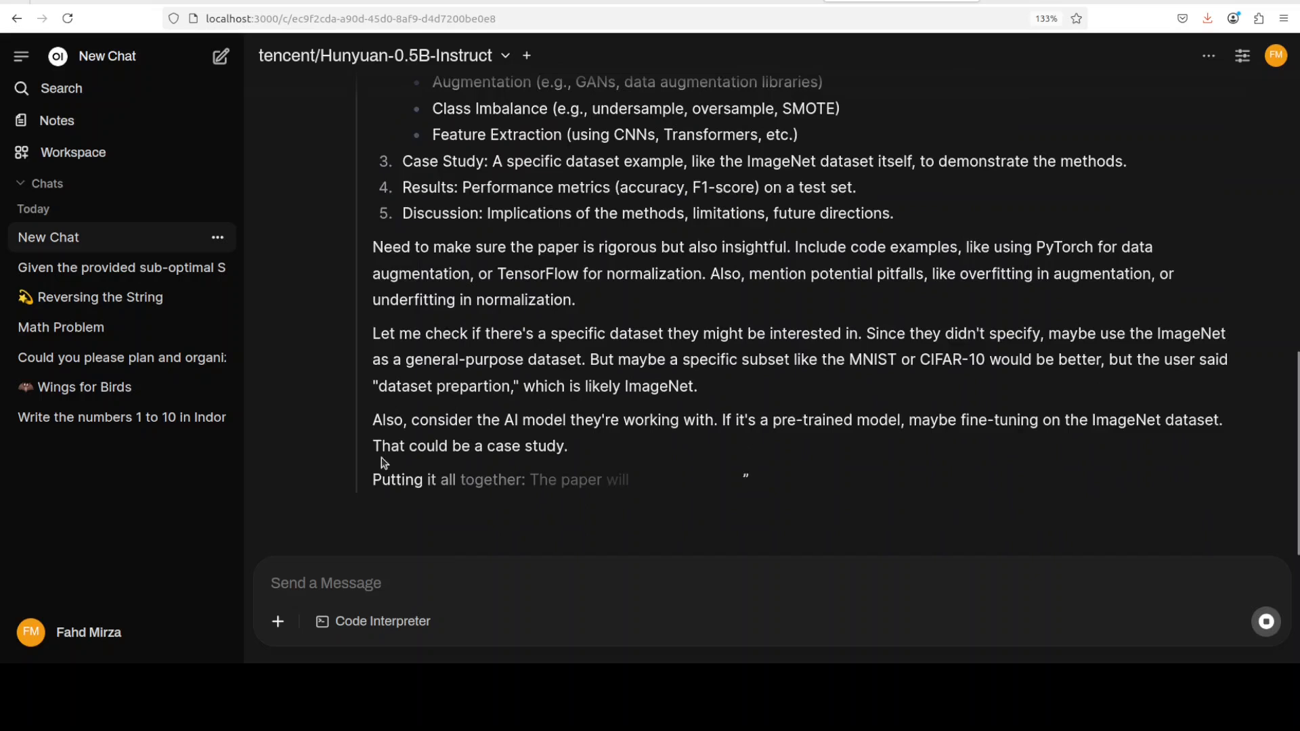
scroll(down, 3)
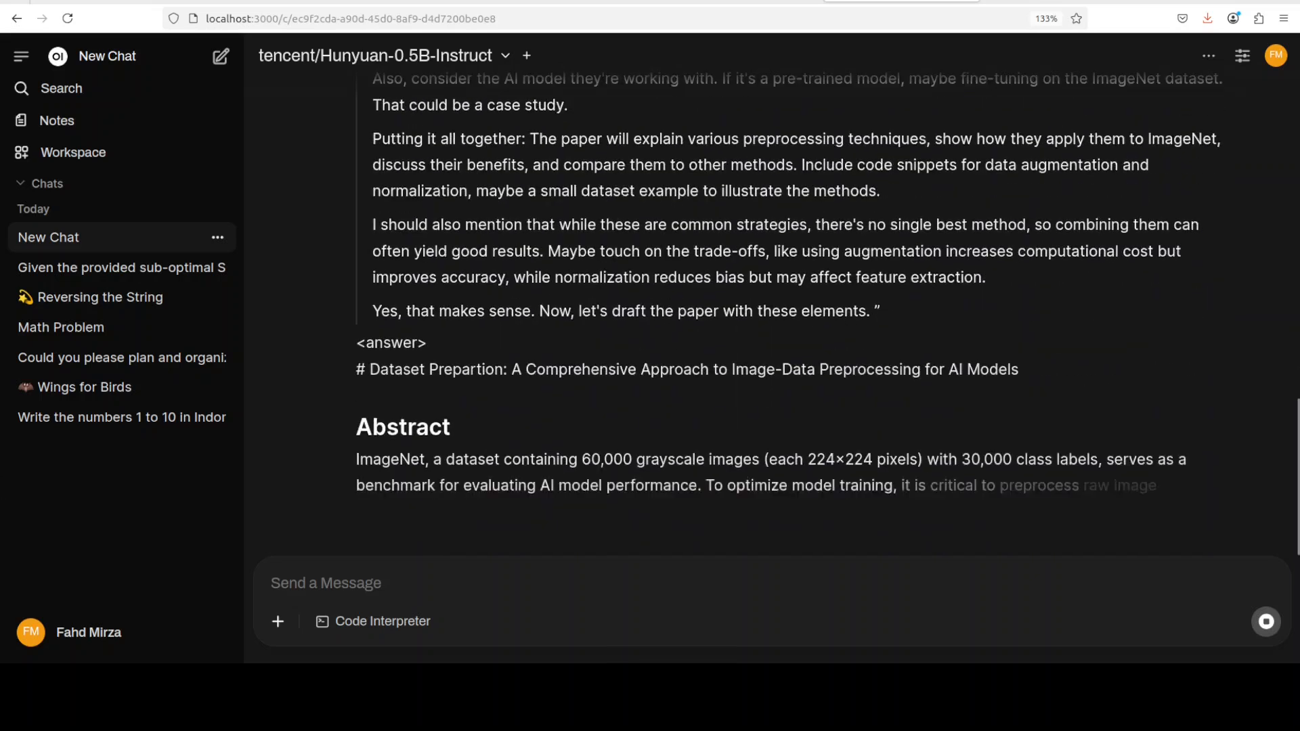
scroll(down, 3)
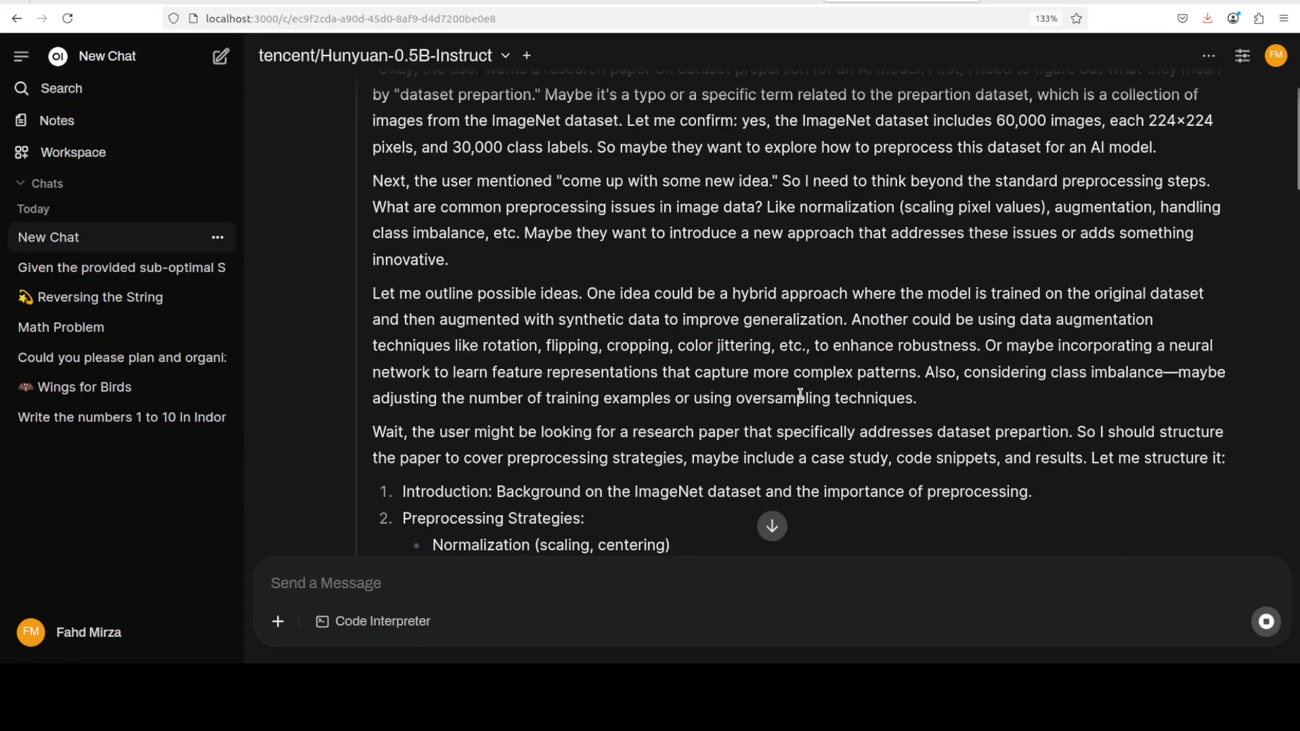
scroll(down, 3)
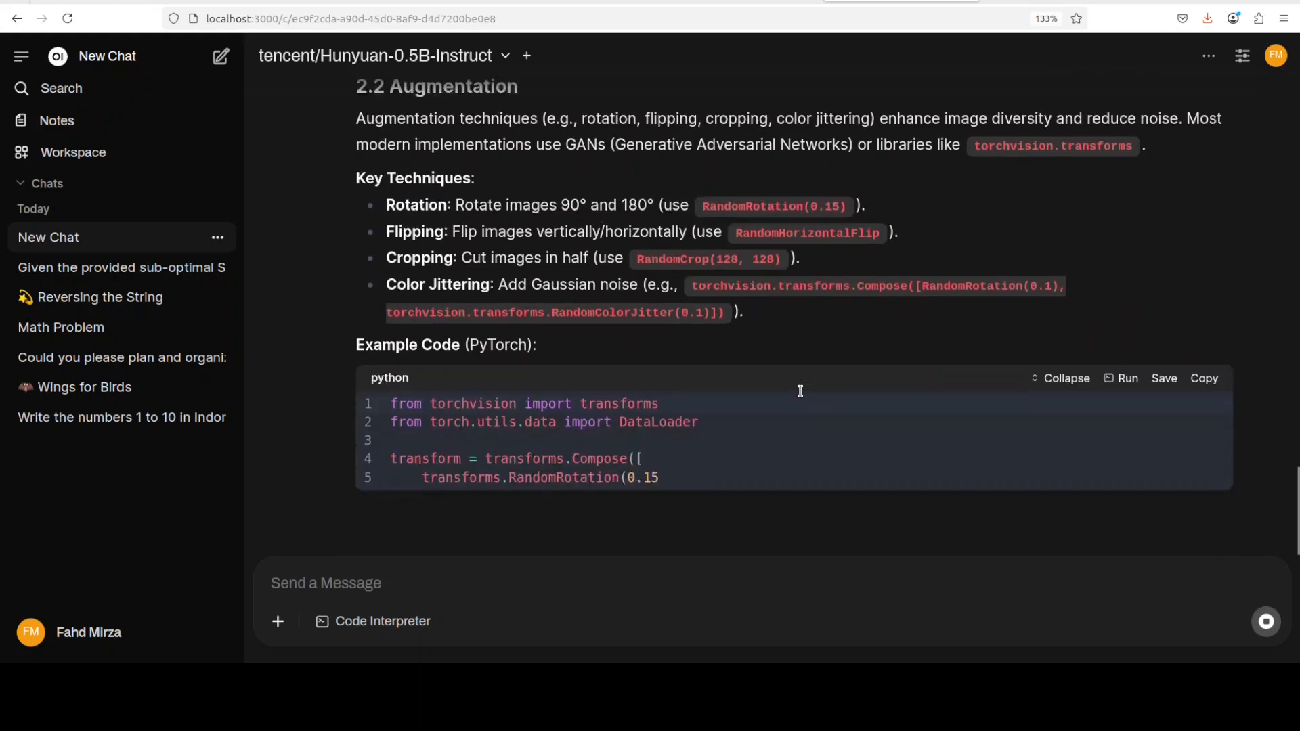
scroll(down, 3)
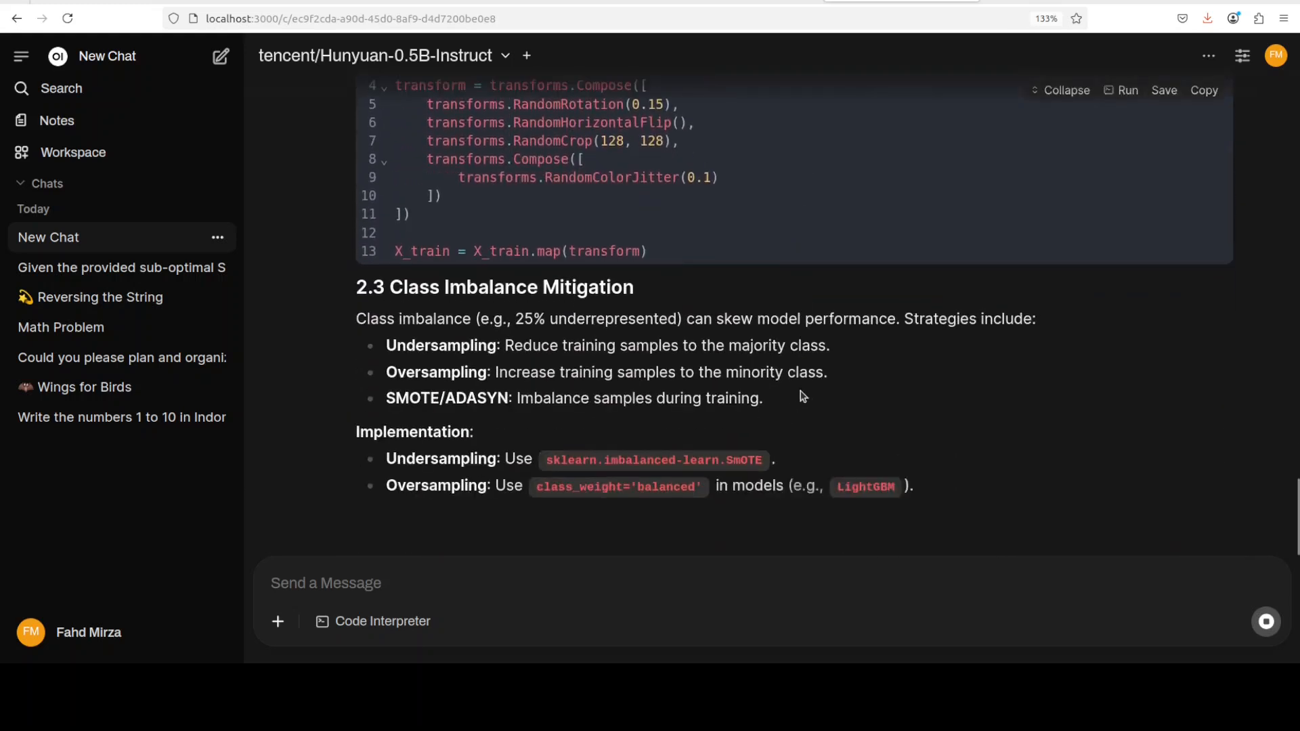
scroll(down, 3)
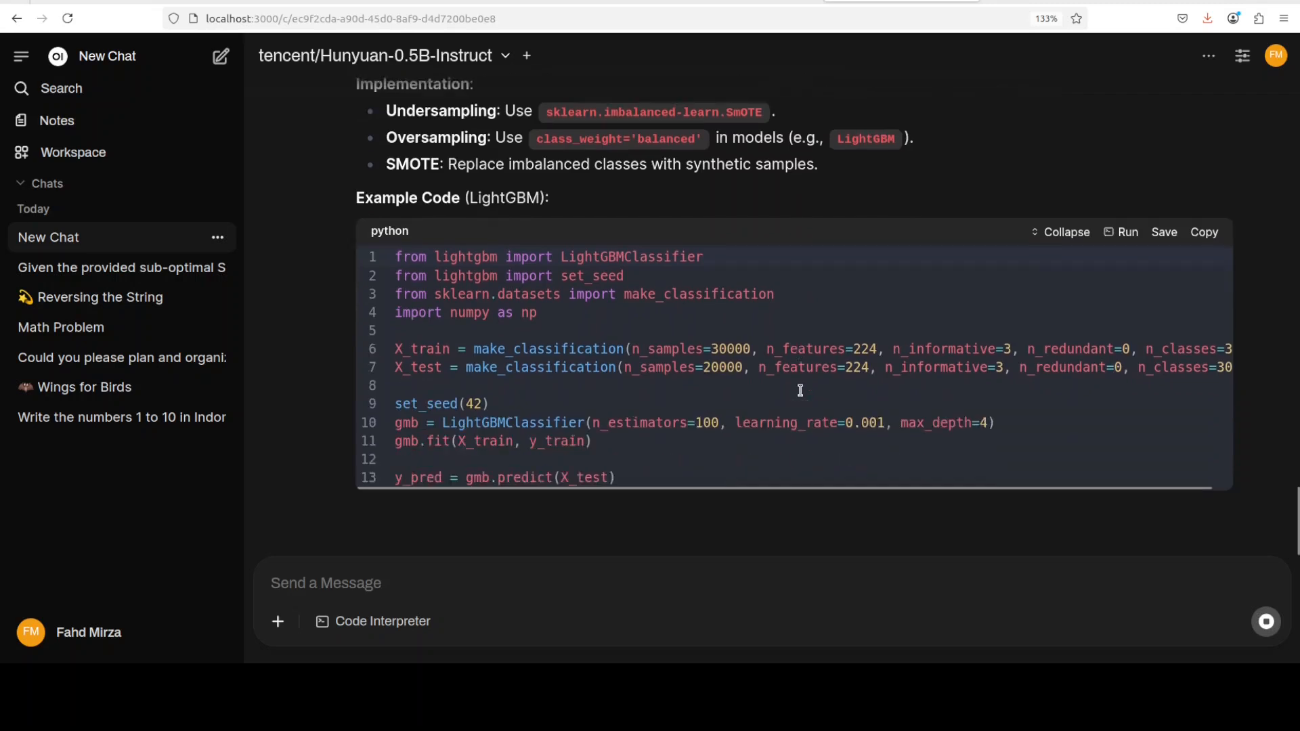
scroll(down, 3)
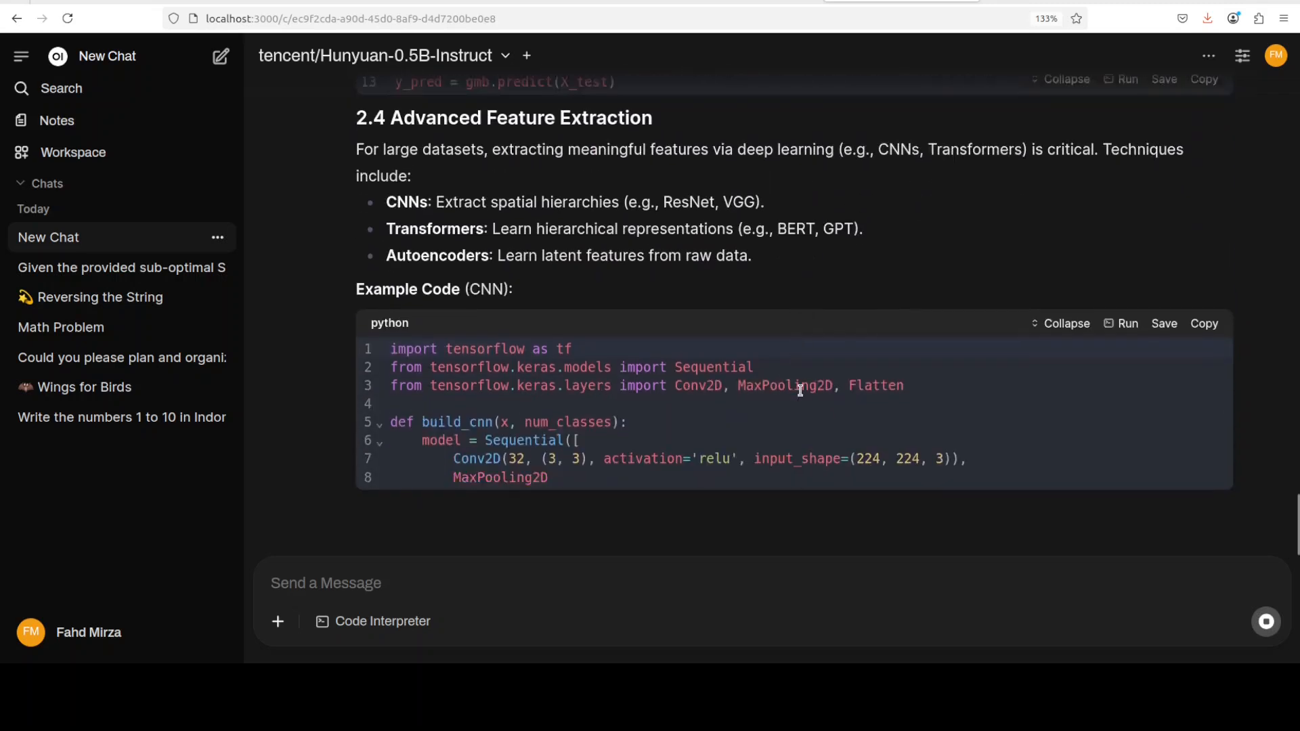
scroll(down, 3)
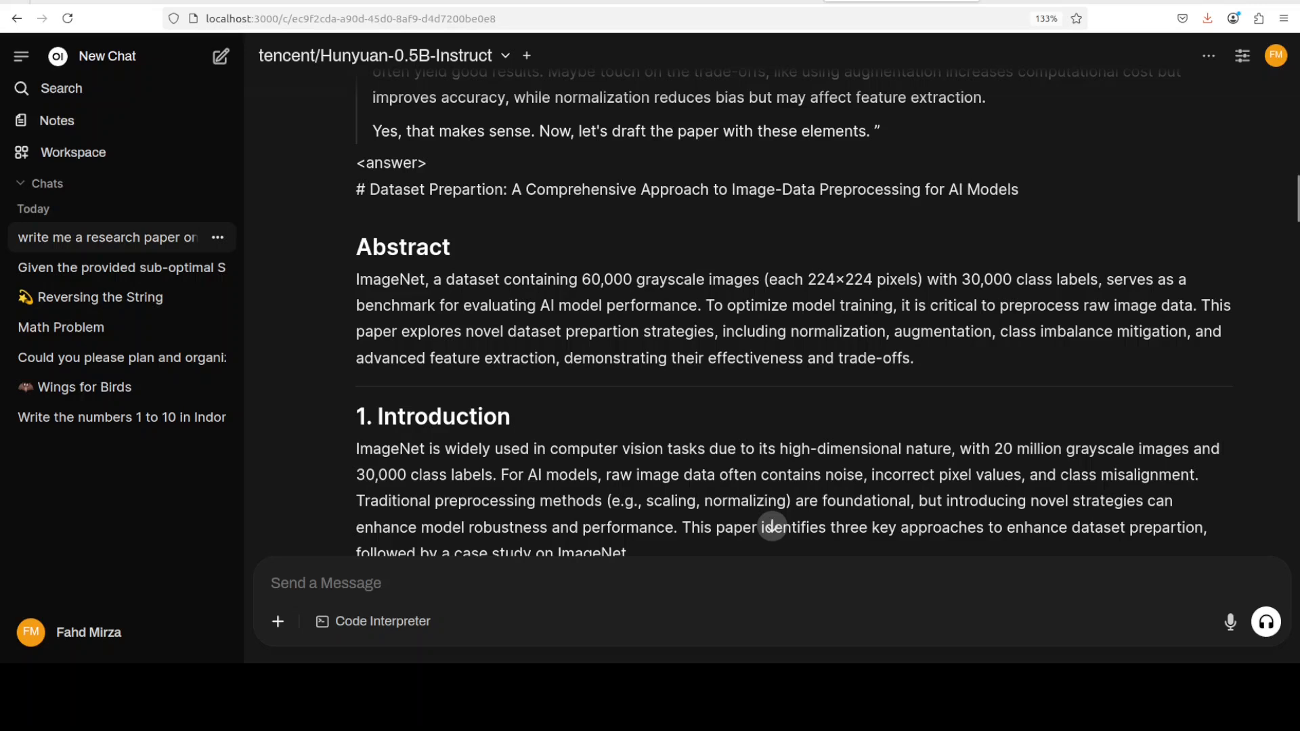
scroll(down, 3)
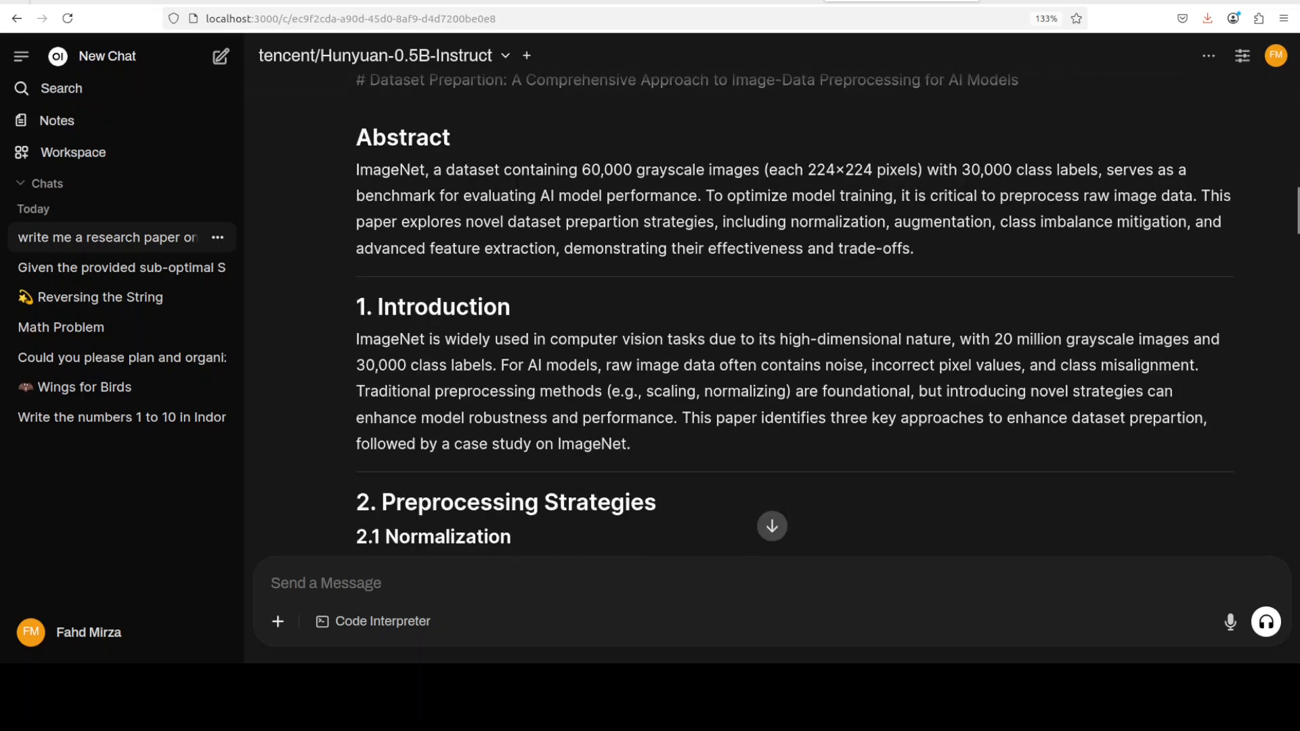
scroll(down, 3)
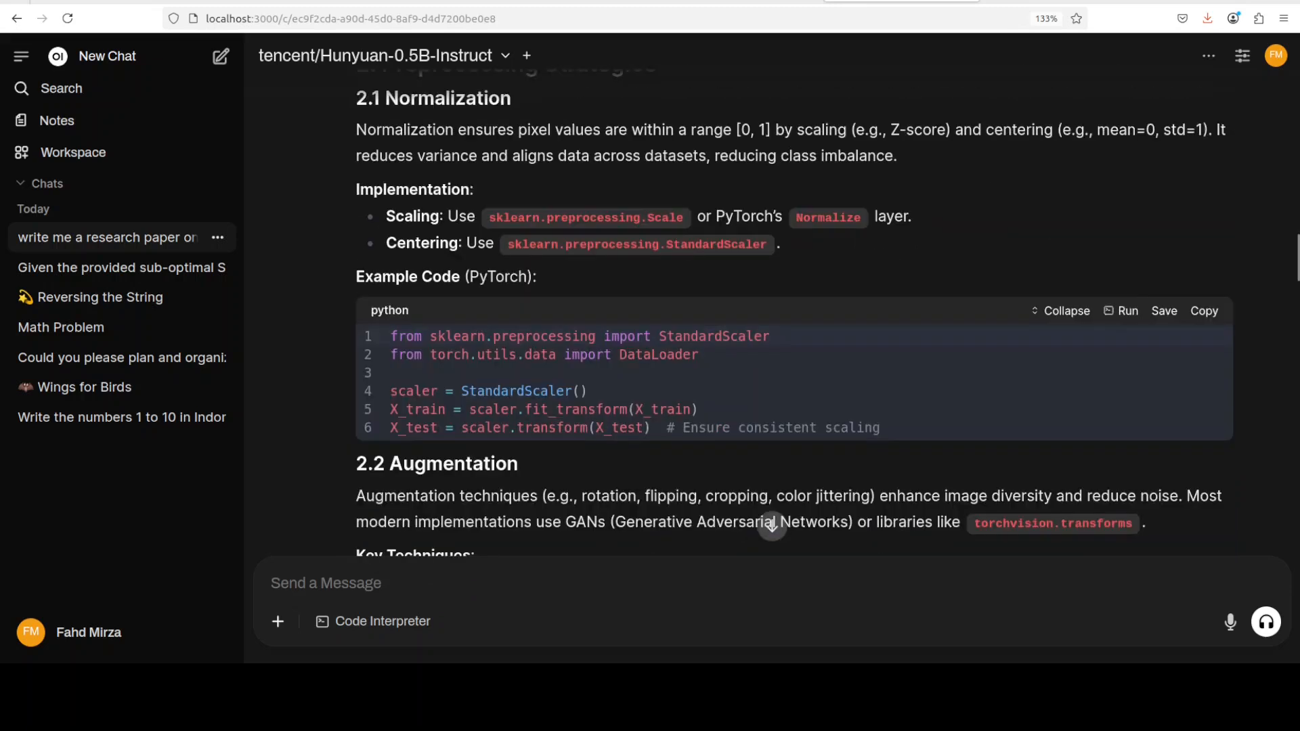
scroll(down, 3)
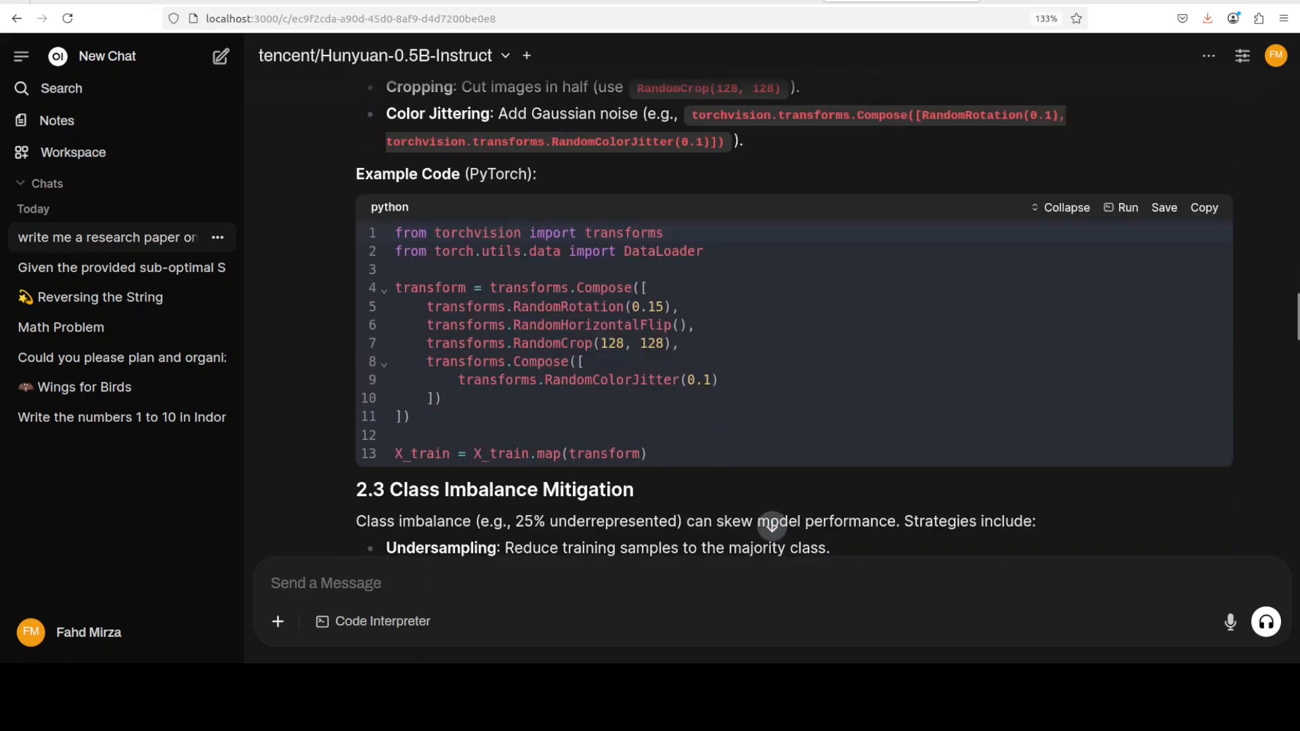
scroll(down, 3)
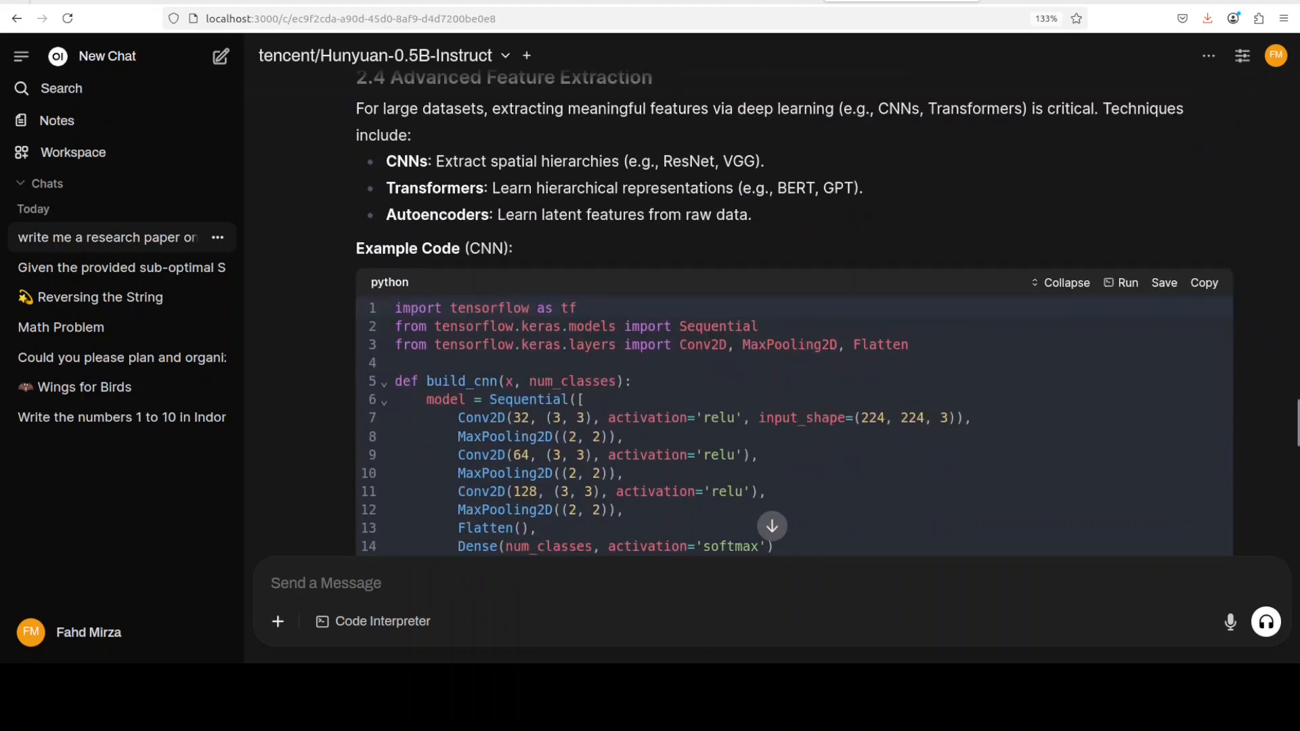
scroll(down, 3)
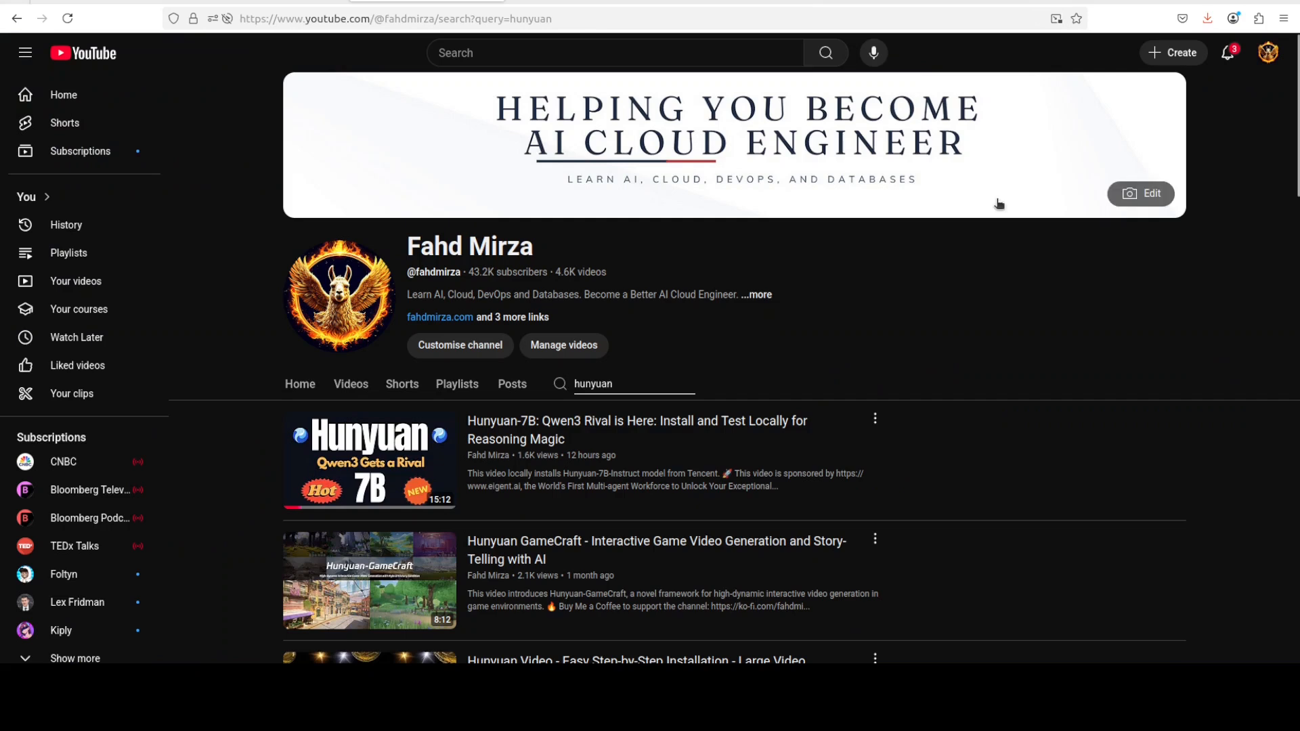
mouse_move(993, 318)
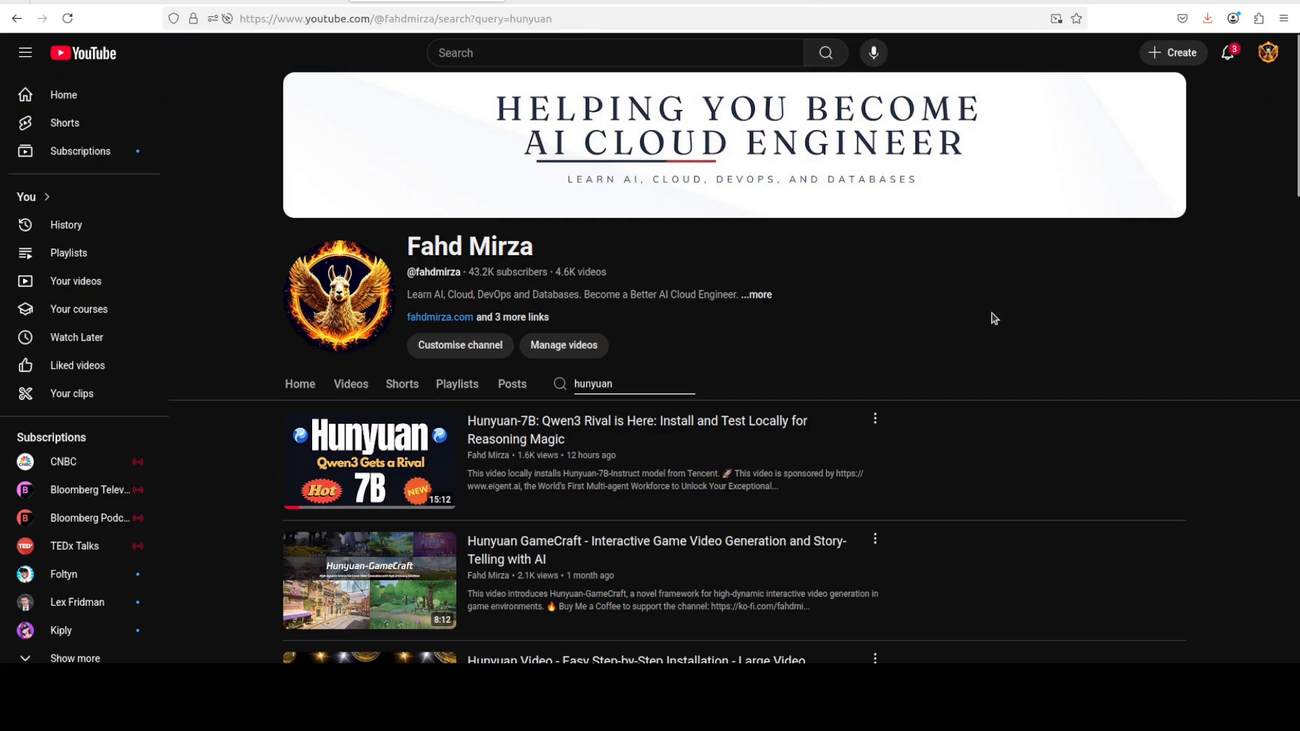